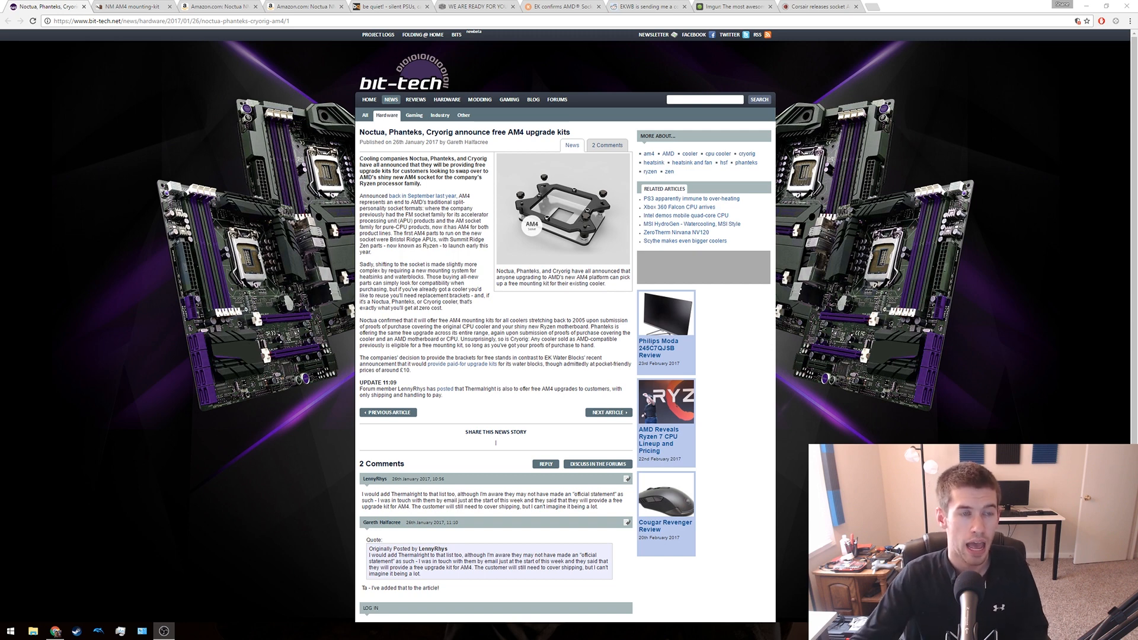
mouse_move(134, 6)
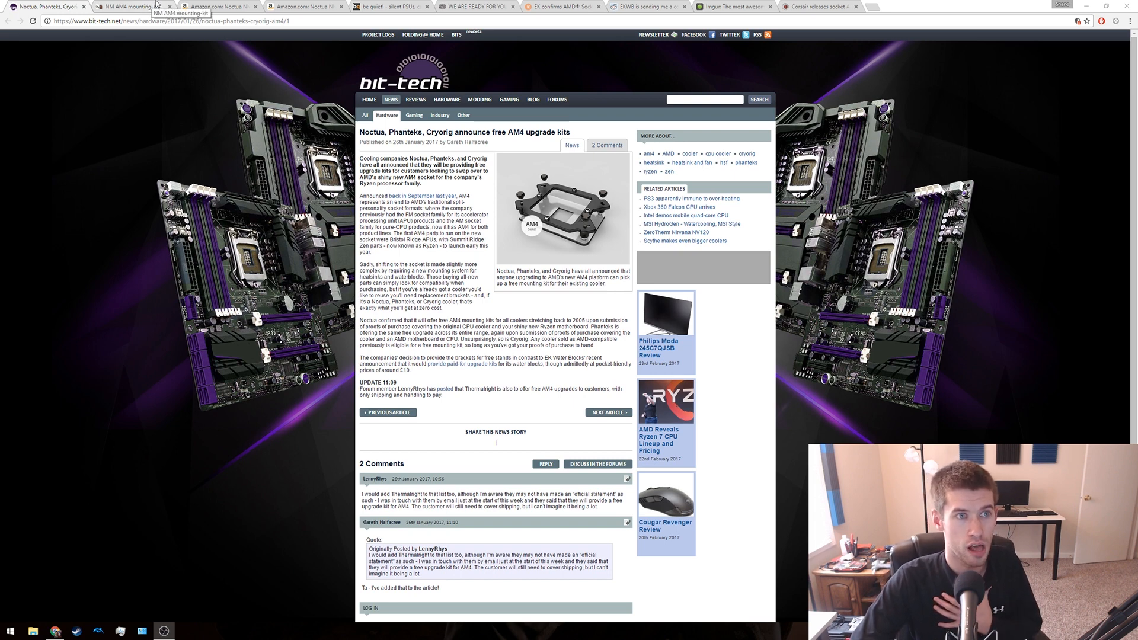
- On the Noctua NM-AM4 kit page, start loading the free kit order form
click(131, 6)
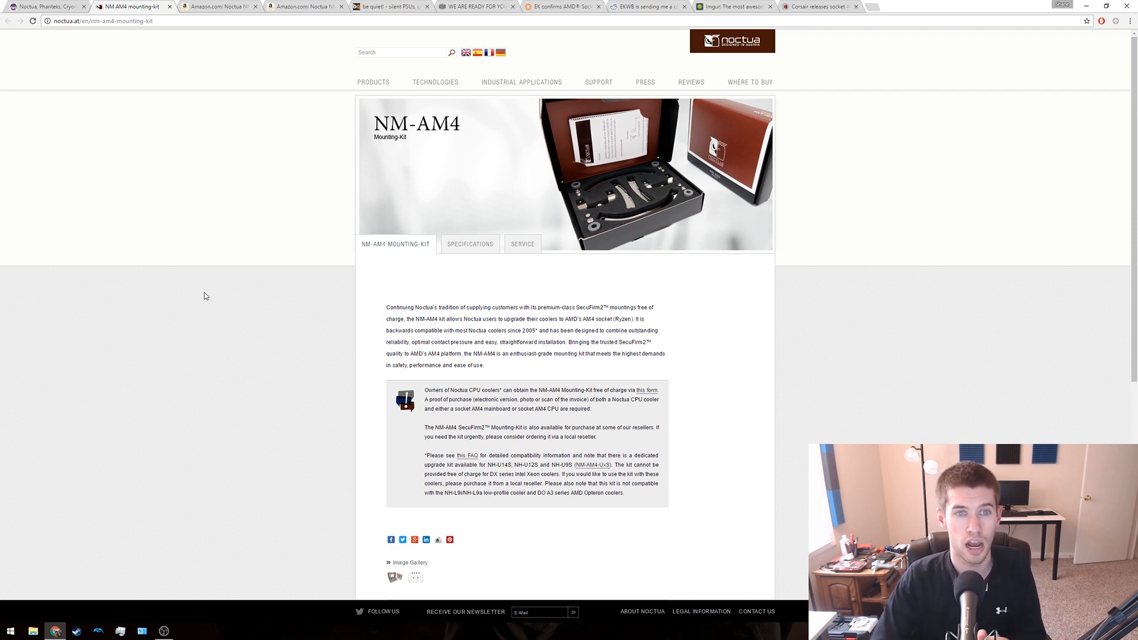
mouse_move(463, 269)
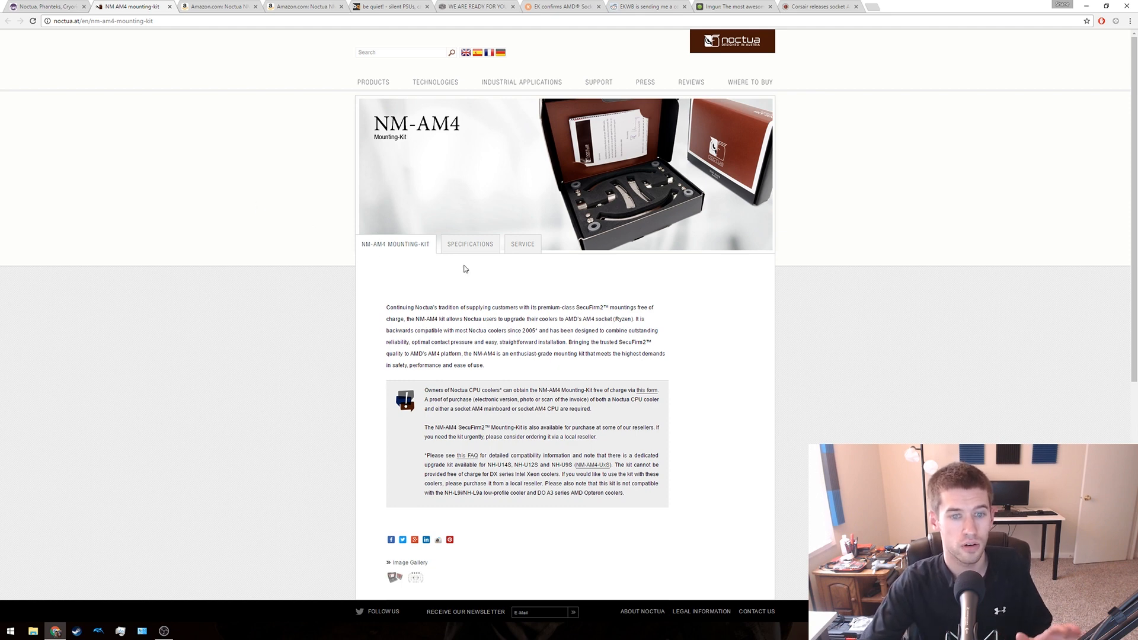
mouse_move(629, 282)
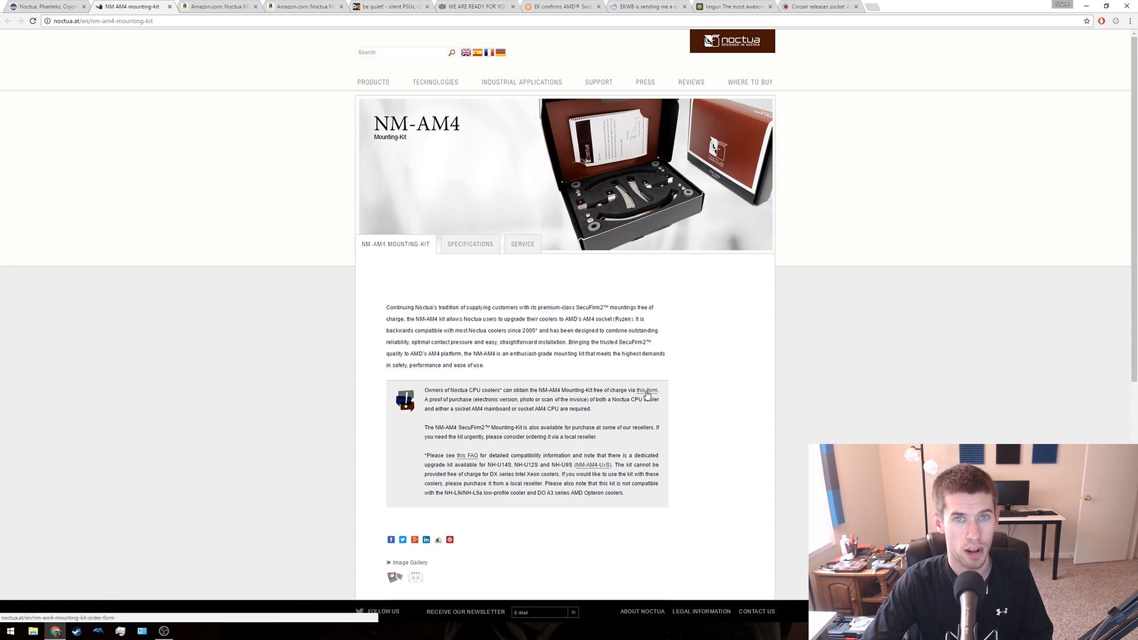
click(646, 391)
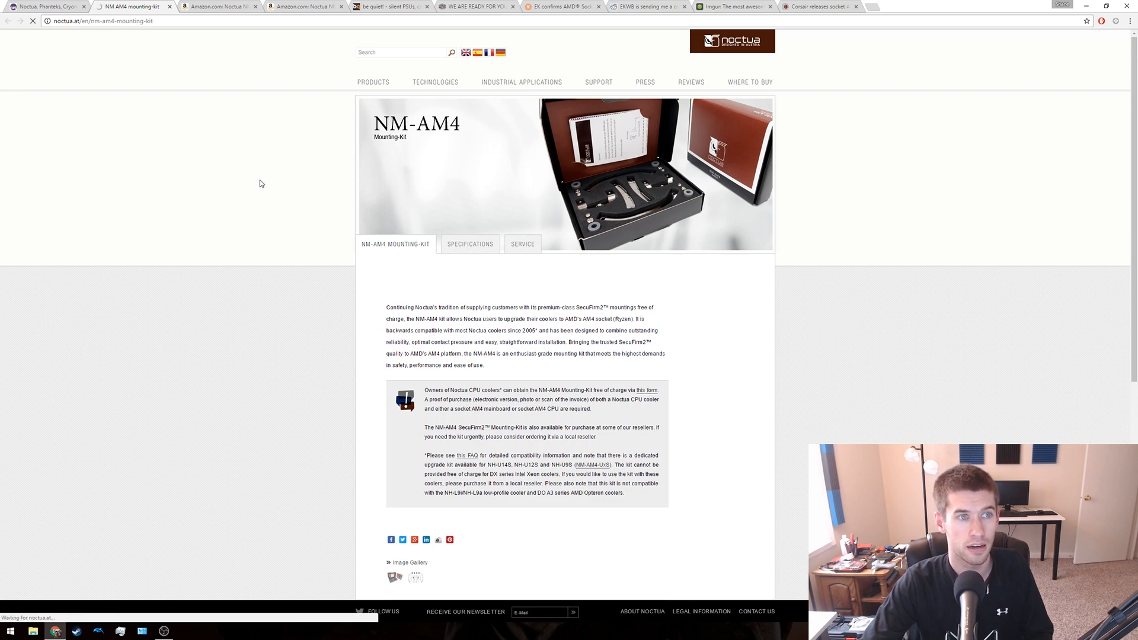
- Scroll through the Noctua NM-AM4 order form, then show Amazon's NM-AM4 Mounting Kit listing
click(645, 390)
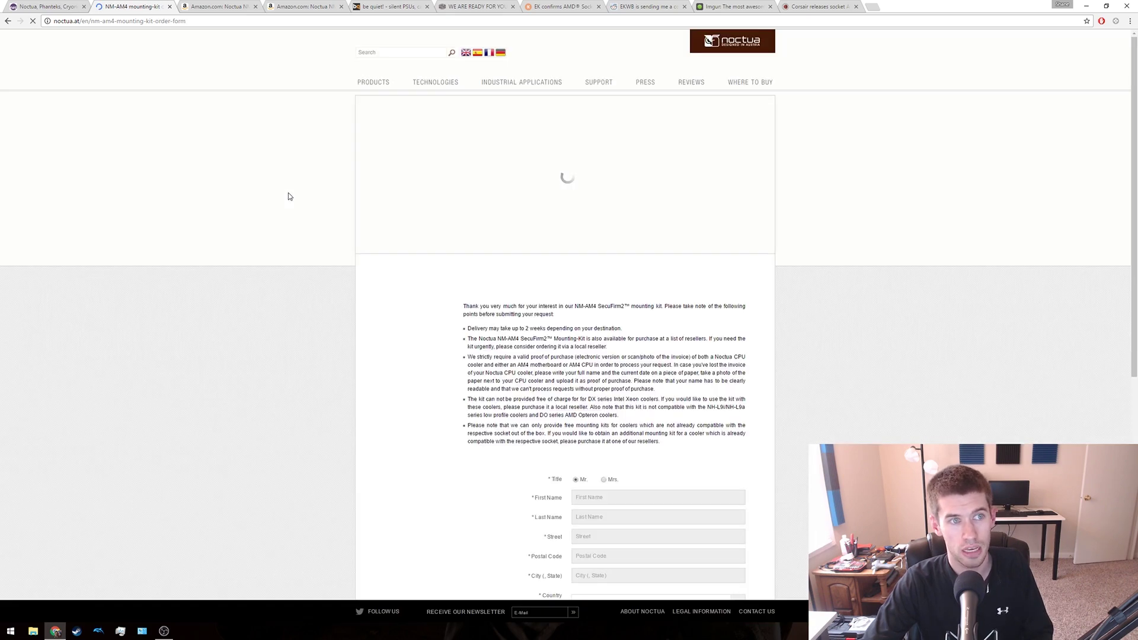
scroll(down, 3)
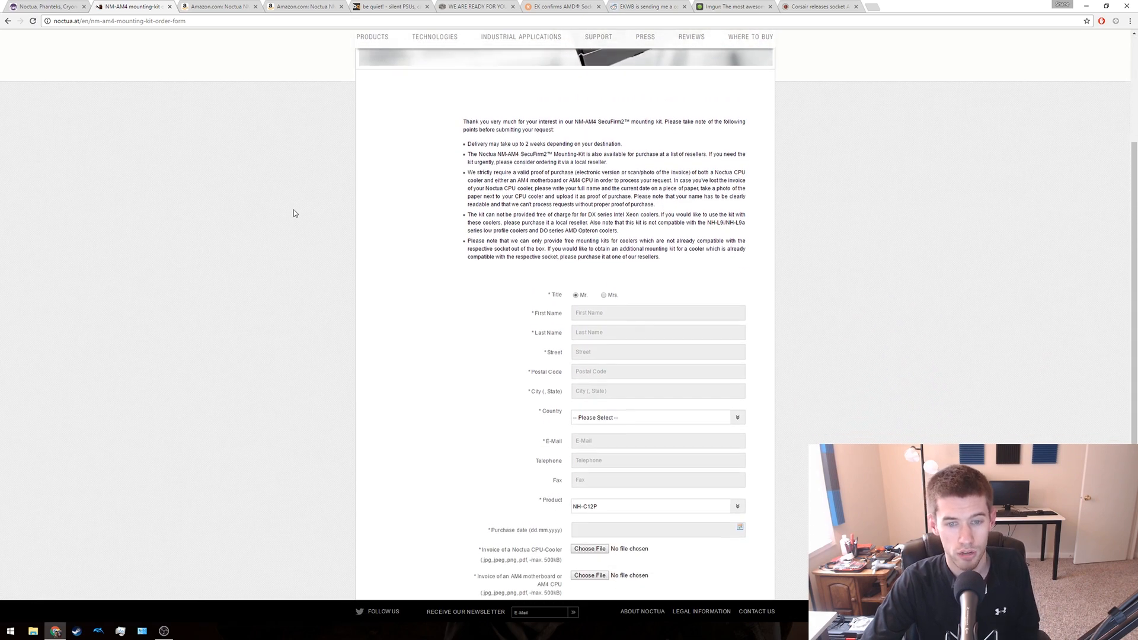
scroll(down, 3)
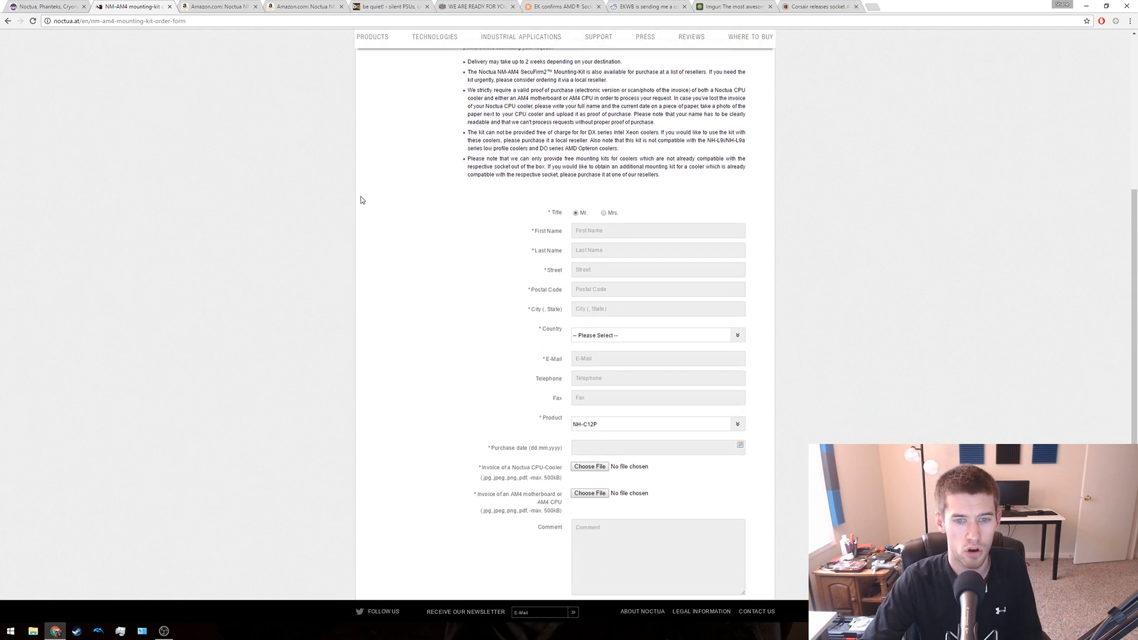
scroll(down, 3)
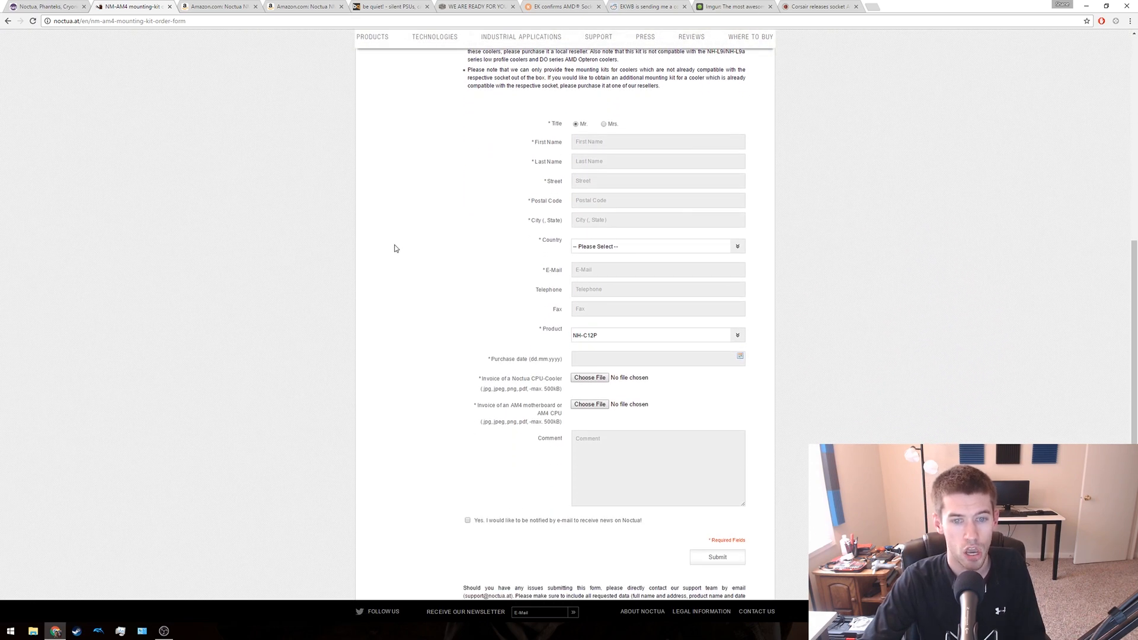
mouse_move(588, 392)
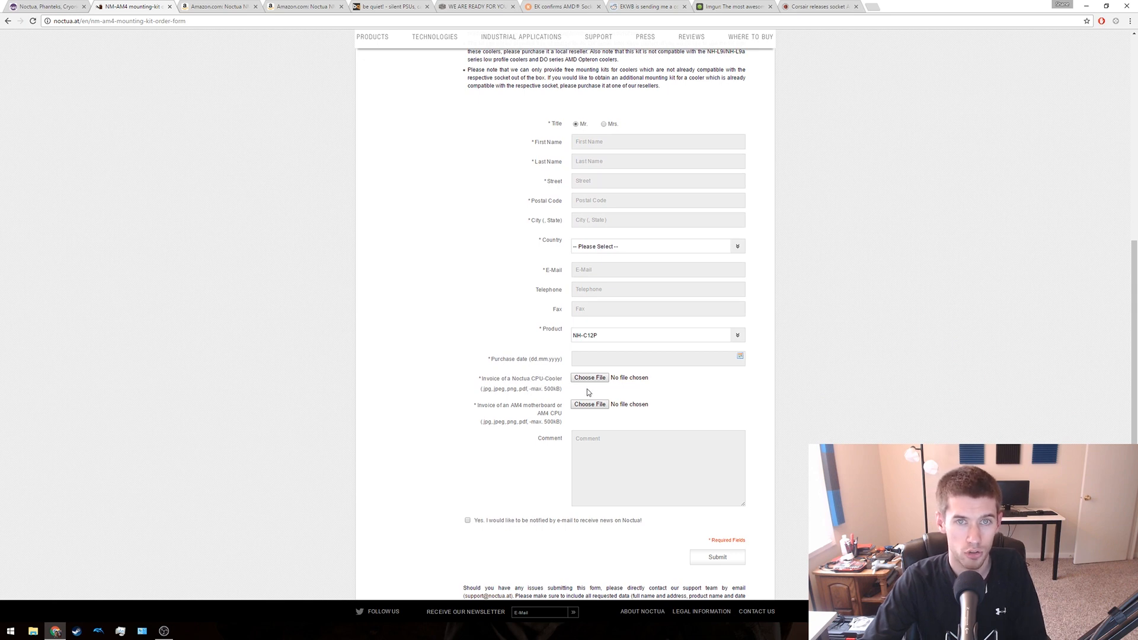
mouse_move(399, 250)
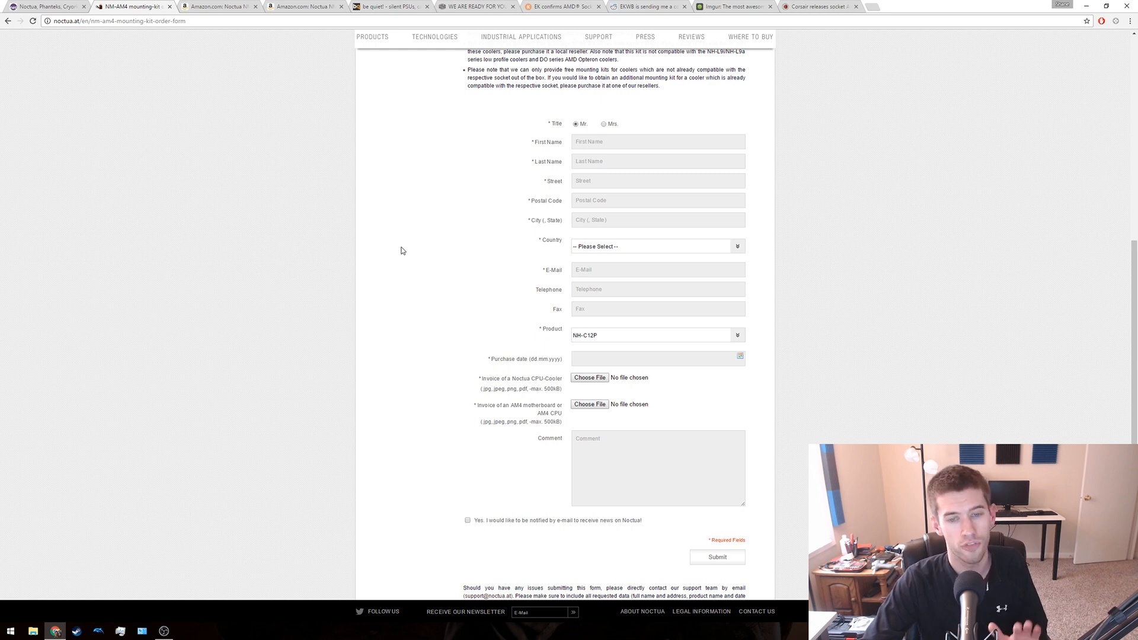
mouse_move(412, 274)
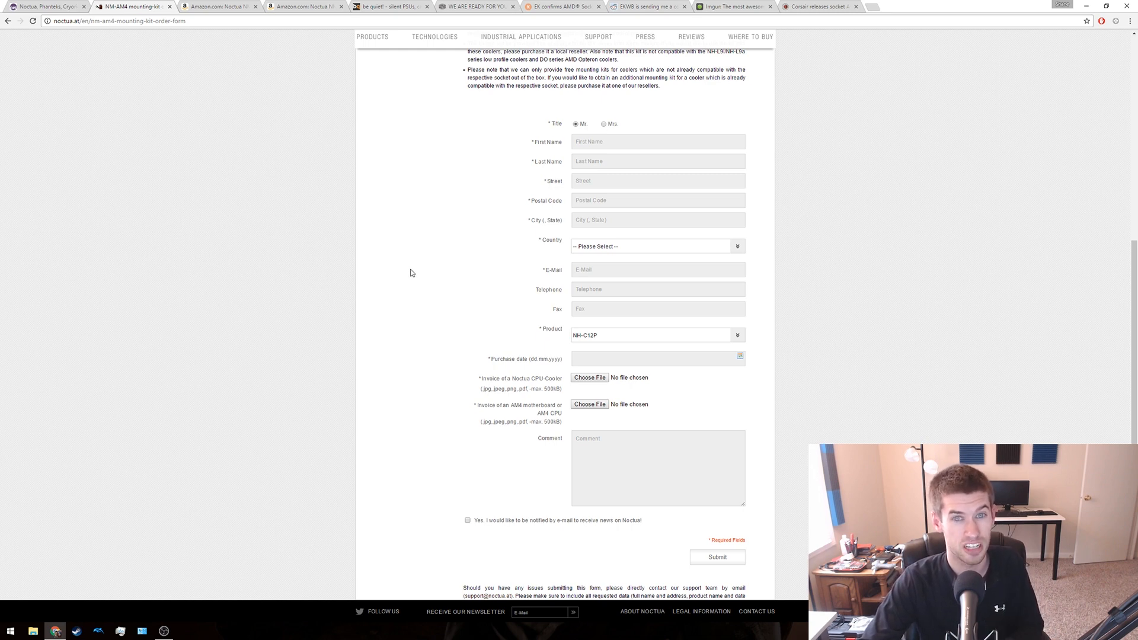
mouse_move(414, 255)
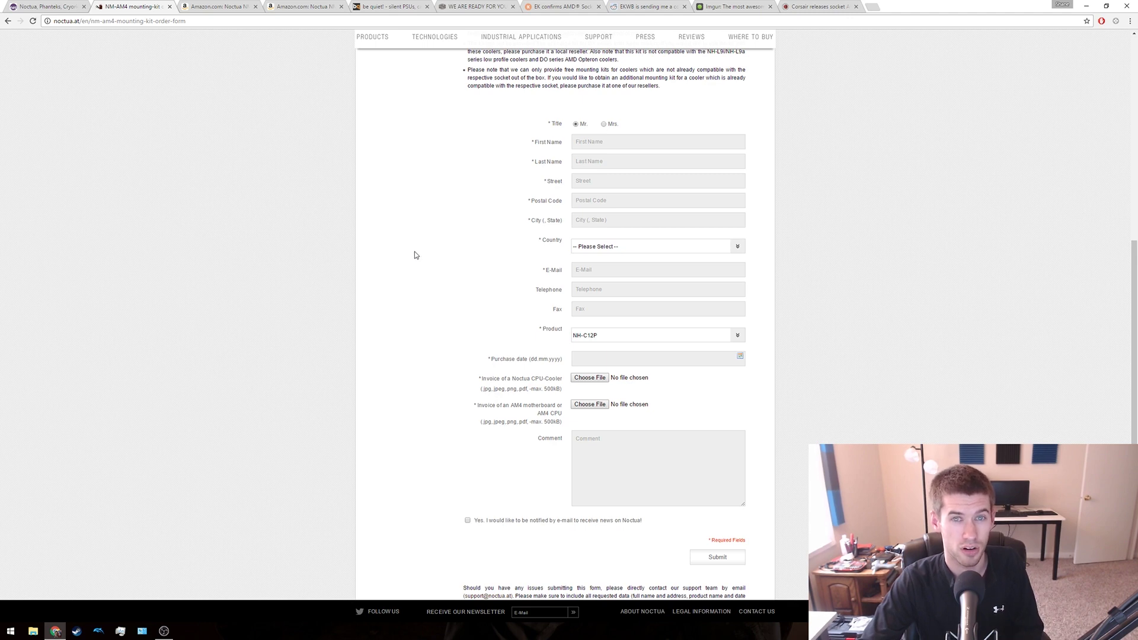
mouse_move(423, 215)
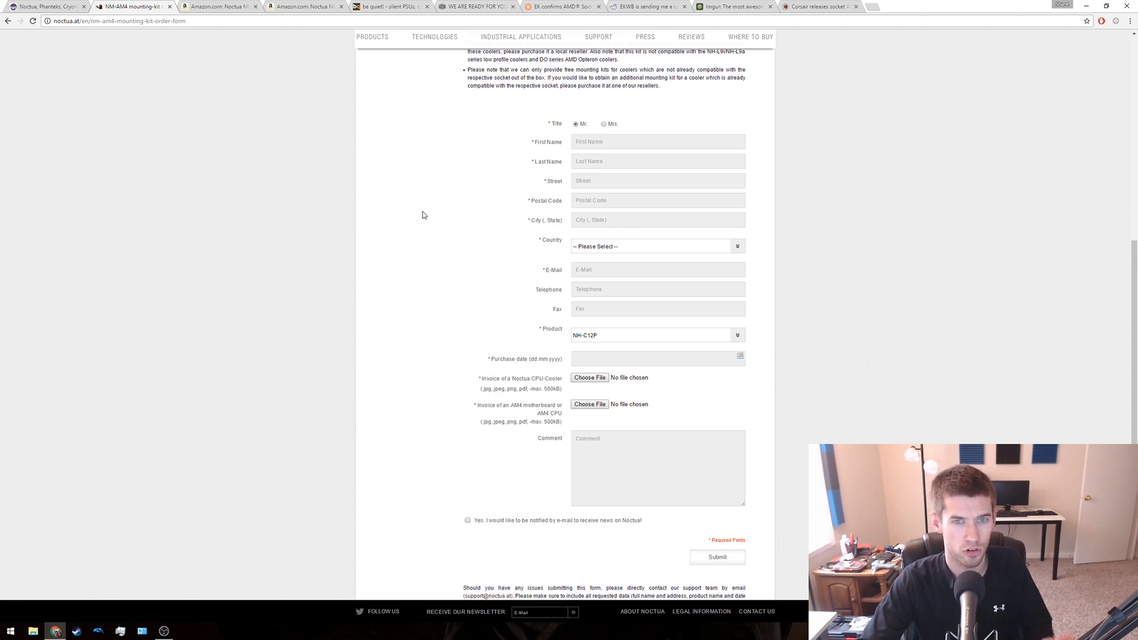
mouse_move(449, 379)
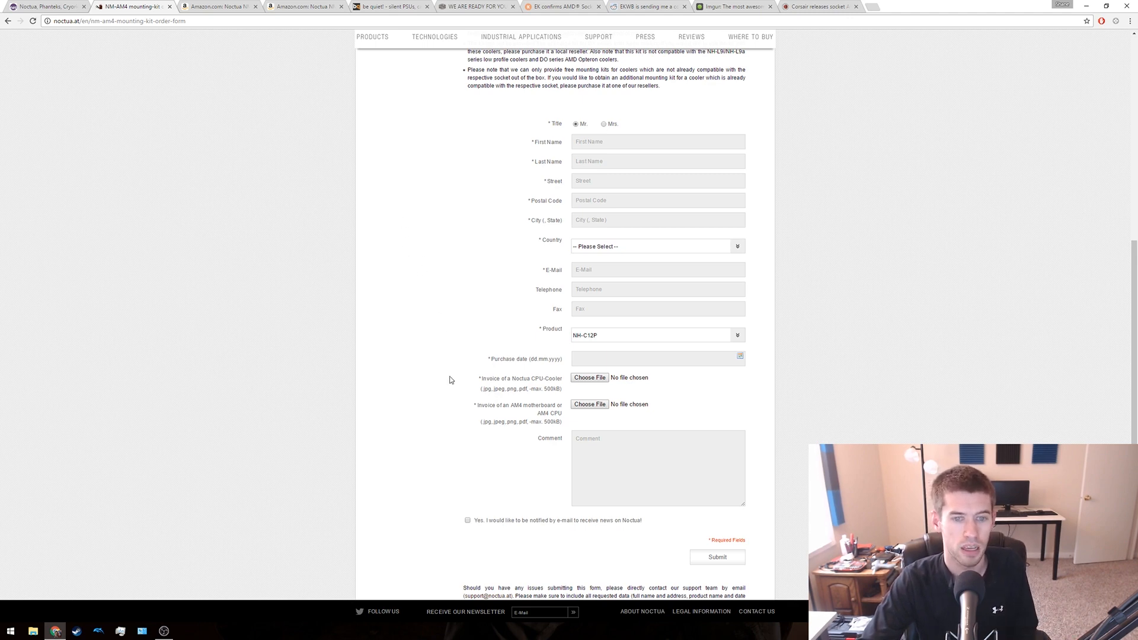
mouse_move(454, 324)
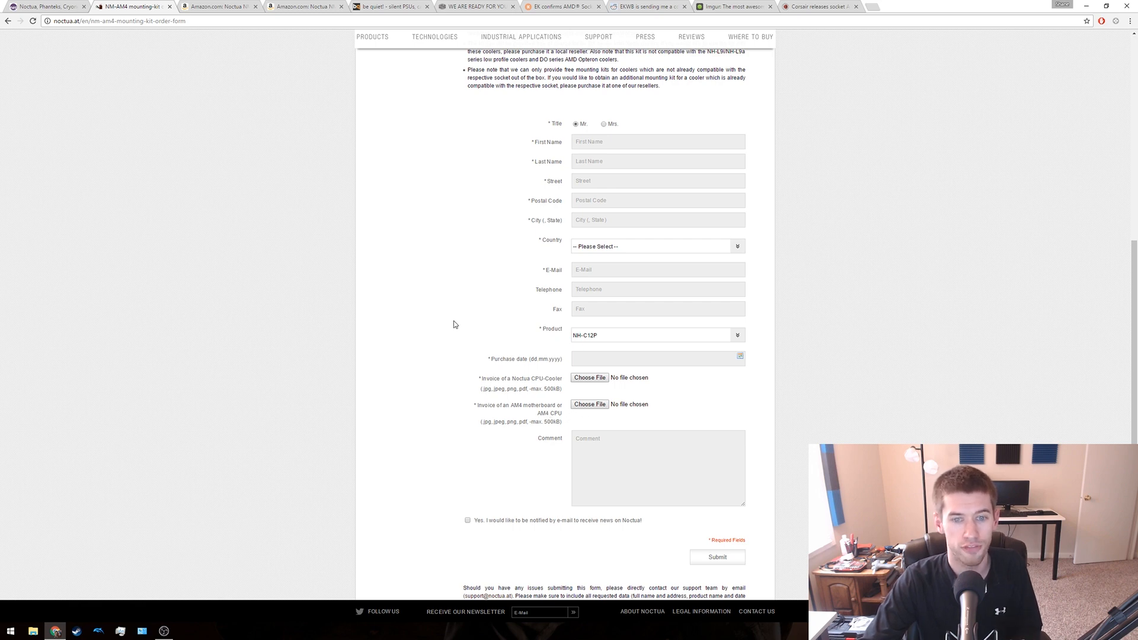
mouse_move(424, 297)
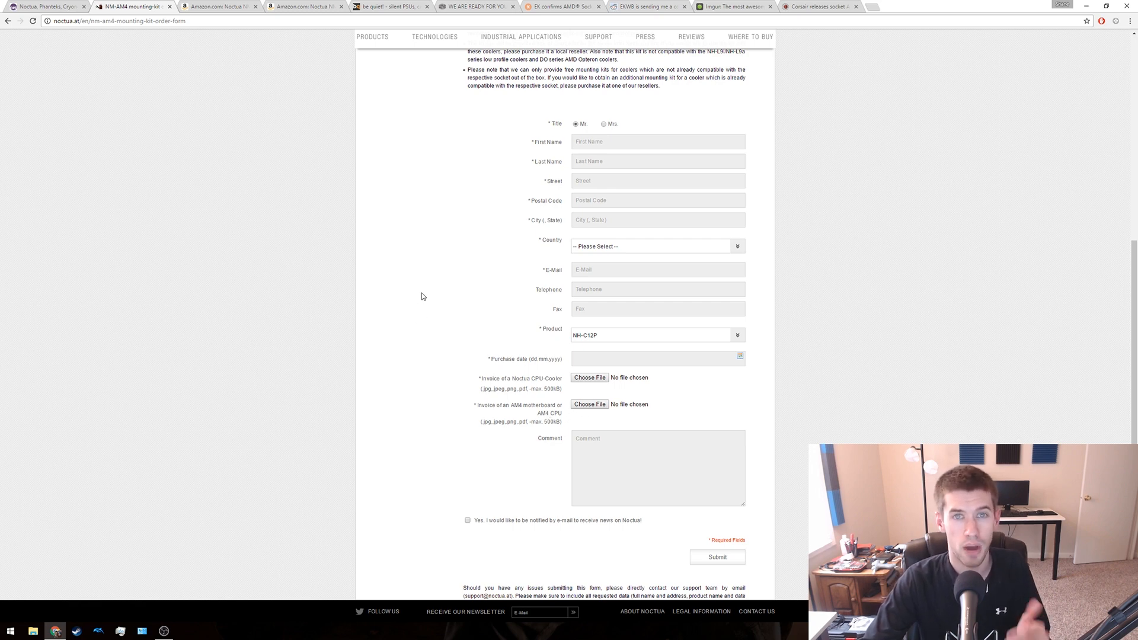
mouse_move(433, 278)
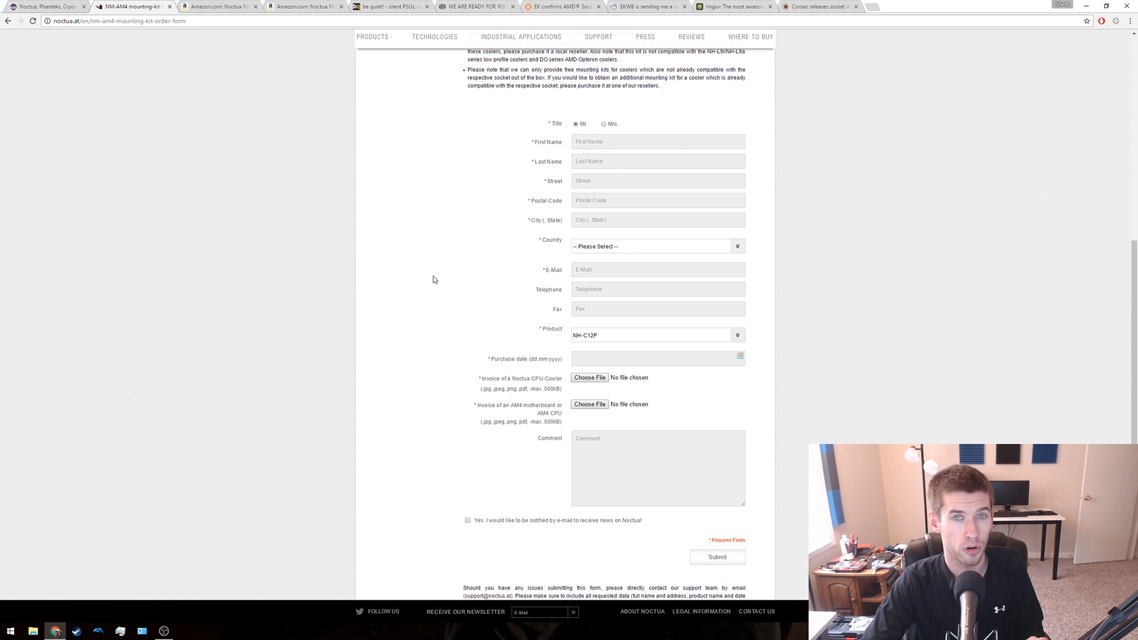
mouse_move(436, 297)
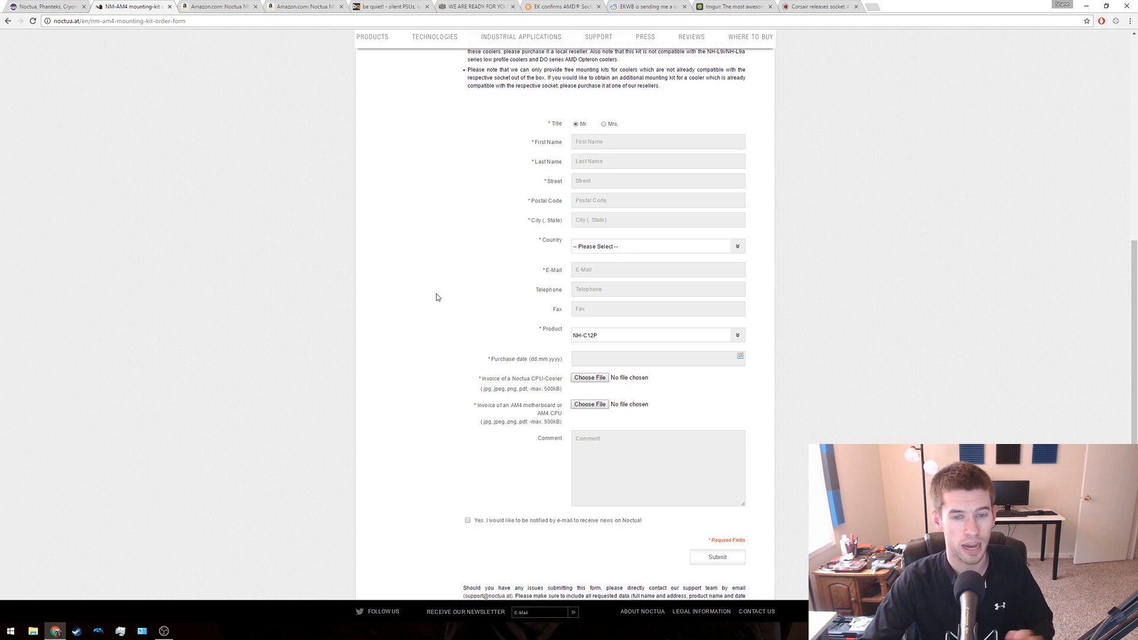
mouse_move(443, 296)
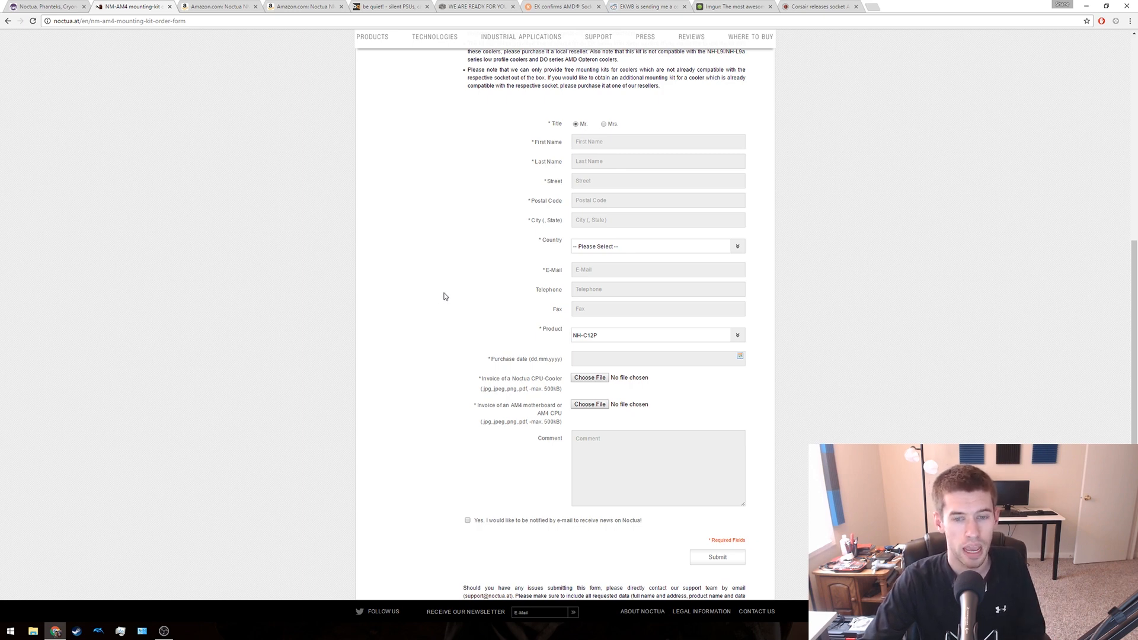
mouse_move(463, 280)
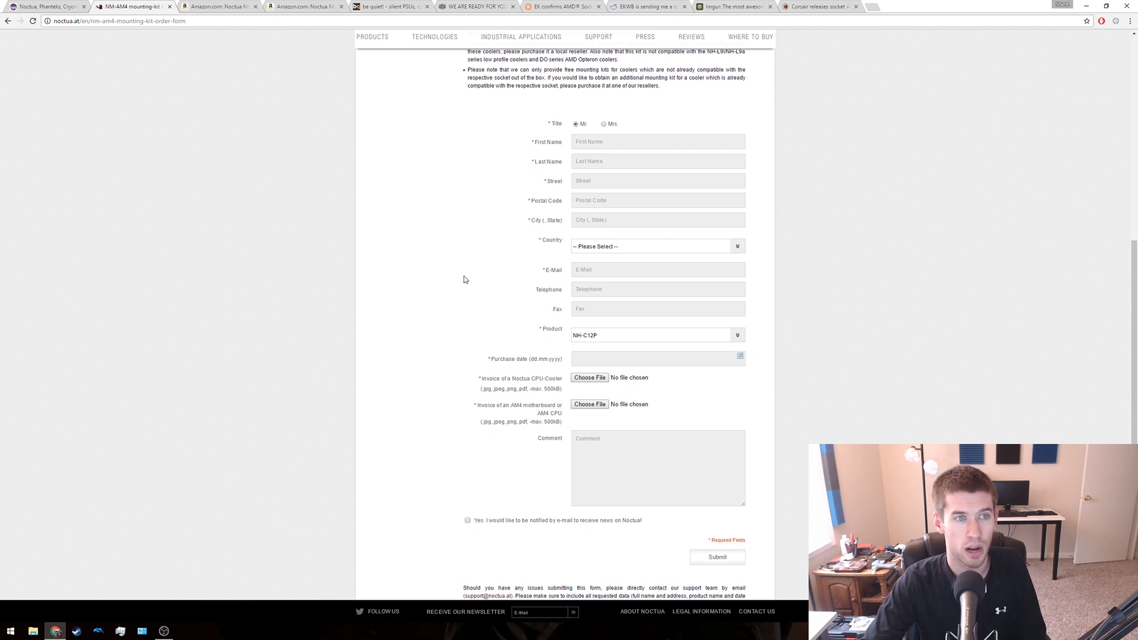
mouse_move(469, 242)
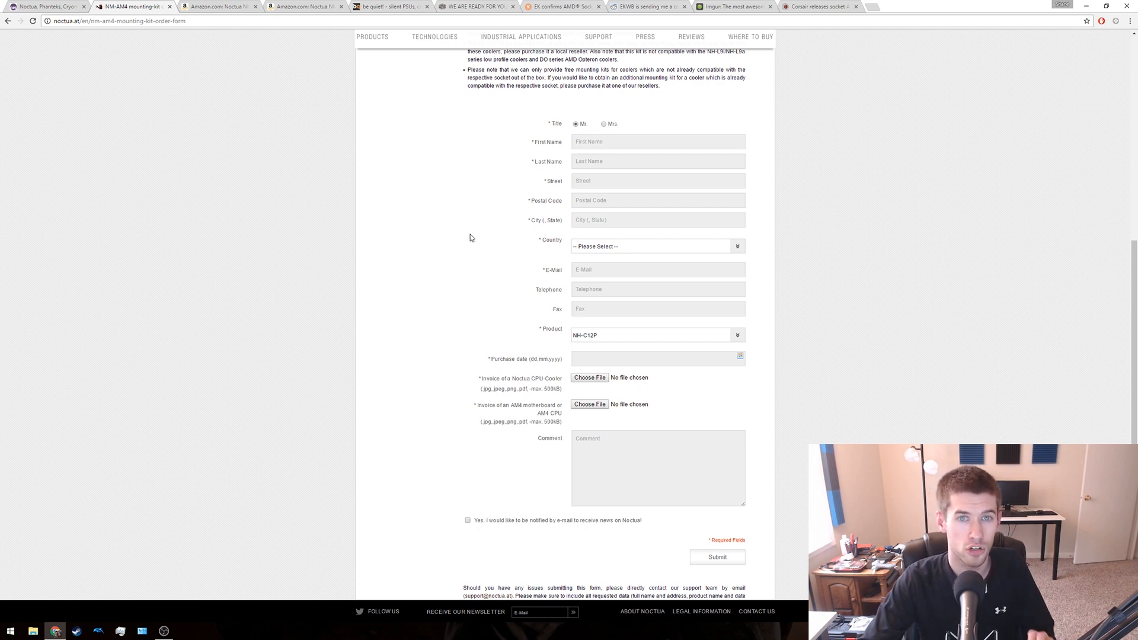
mouse_move(467, 225)
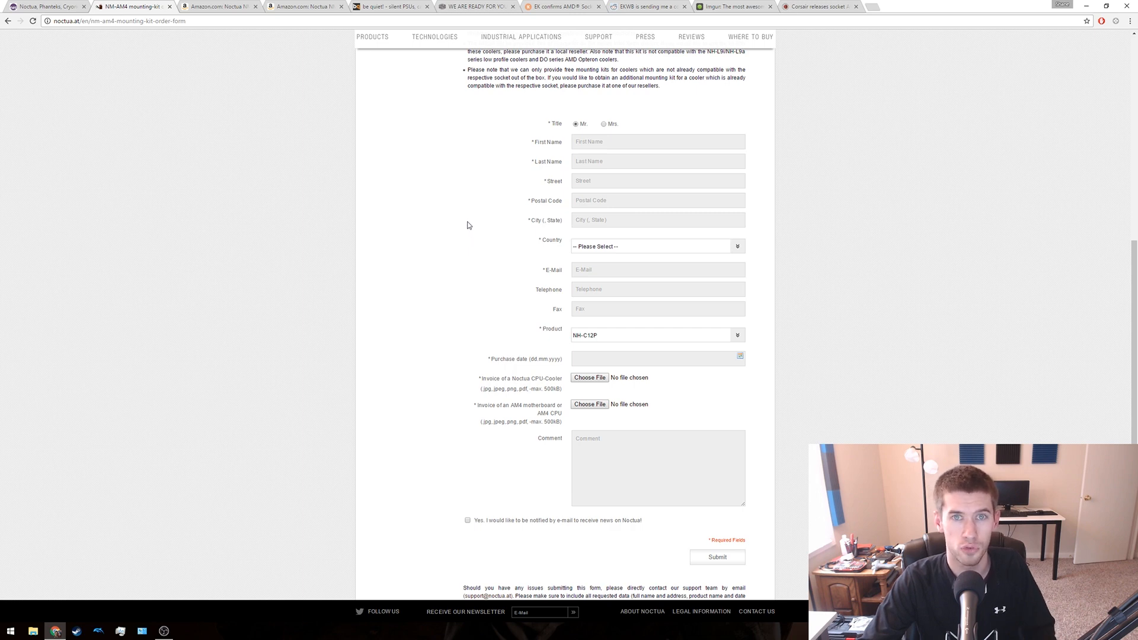
mouse_move(491, 200)
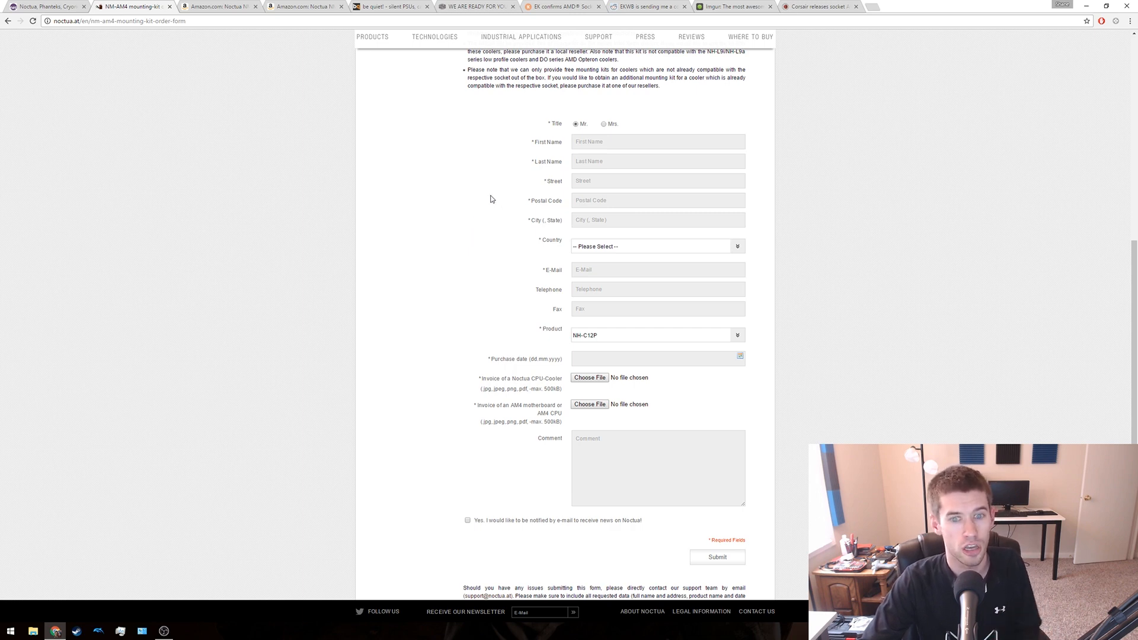
mouse_move(781, 182)
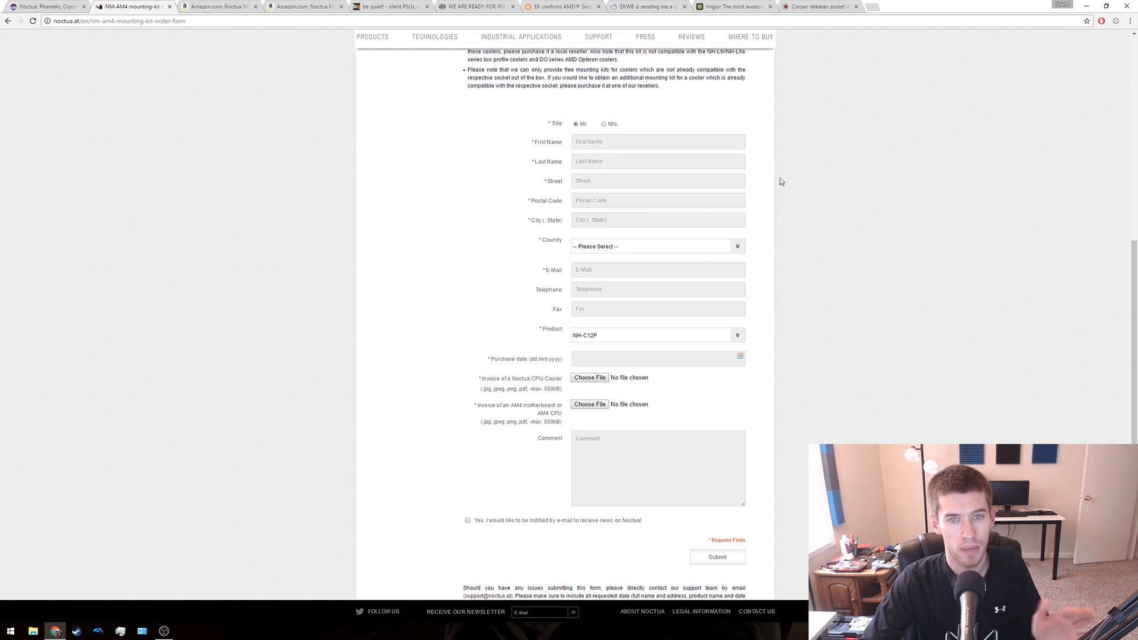
mouse_move(395, 142)
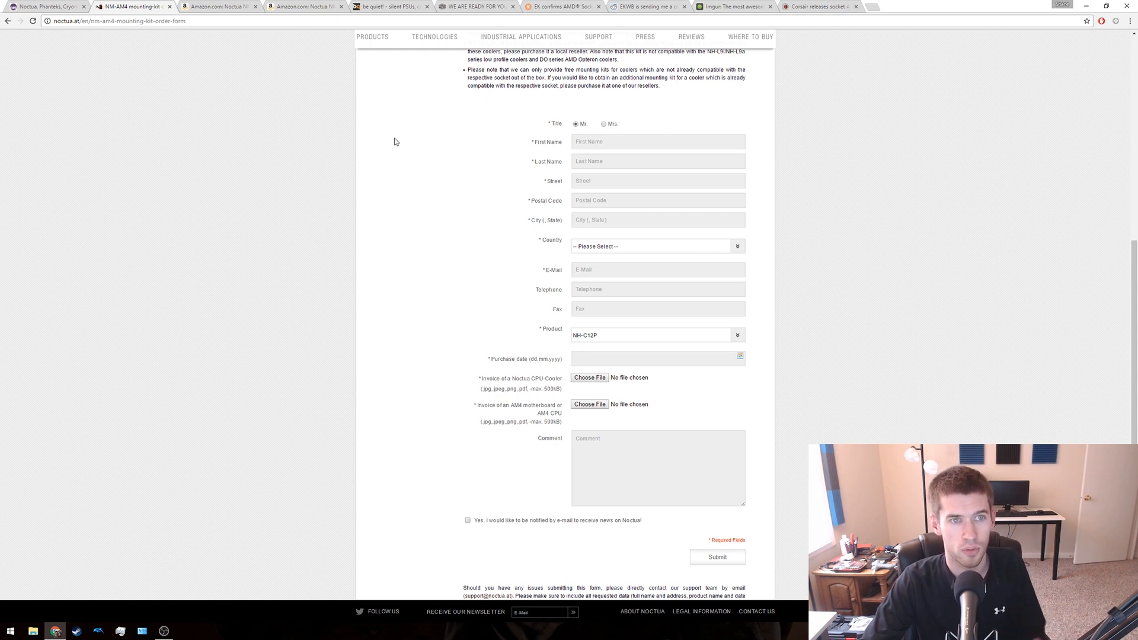
mouse_move(407, 127)
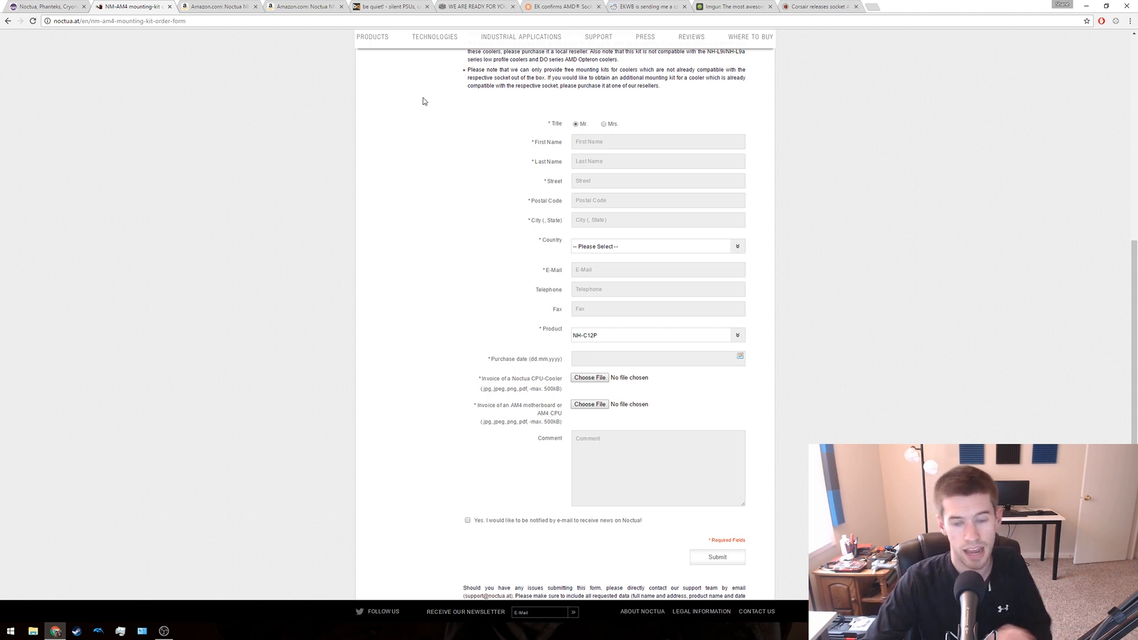
mouse_move(393, 172)
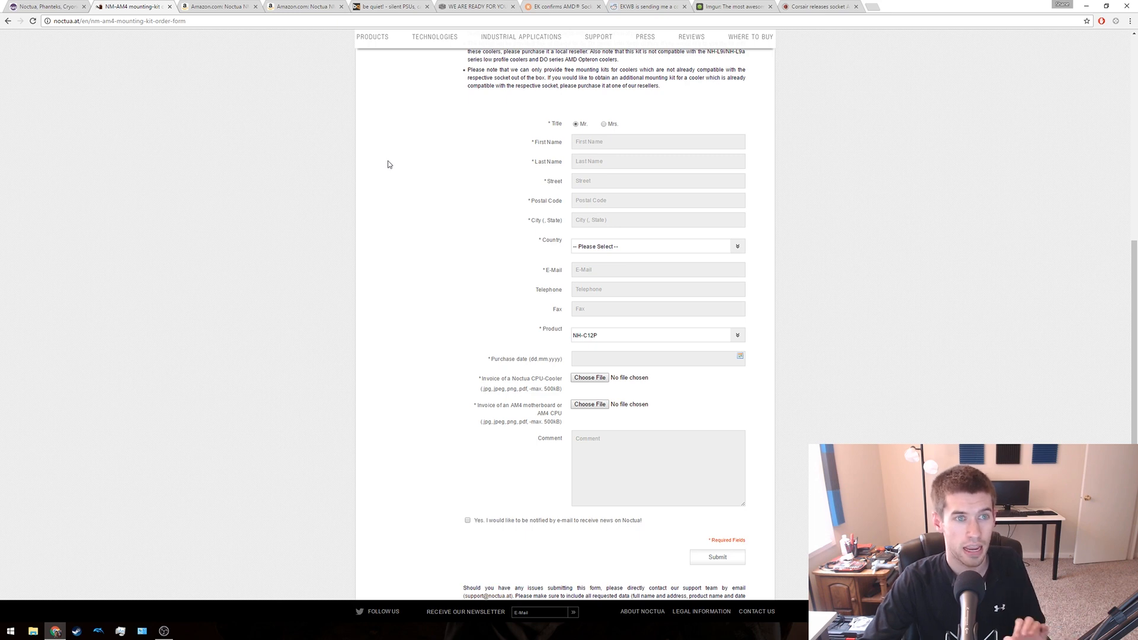
mouse_move(423, 172)
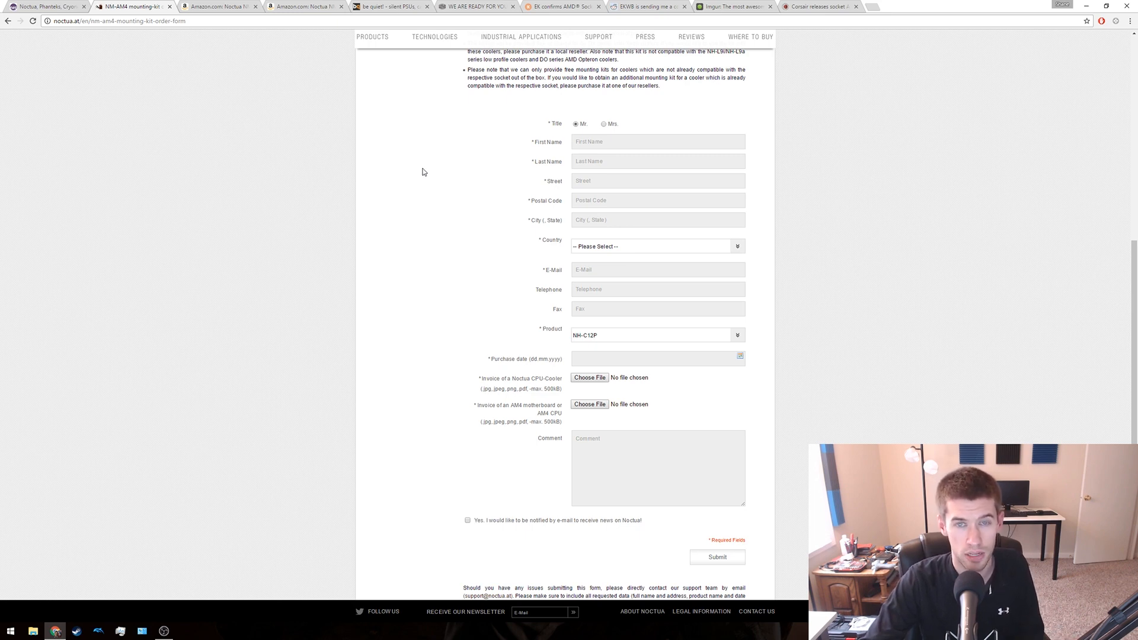
mouse_move(413, 153)
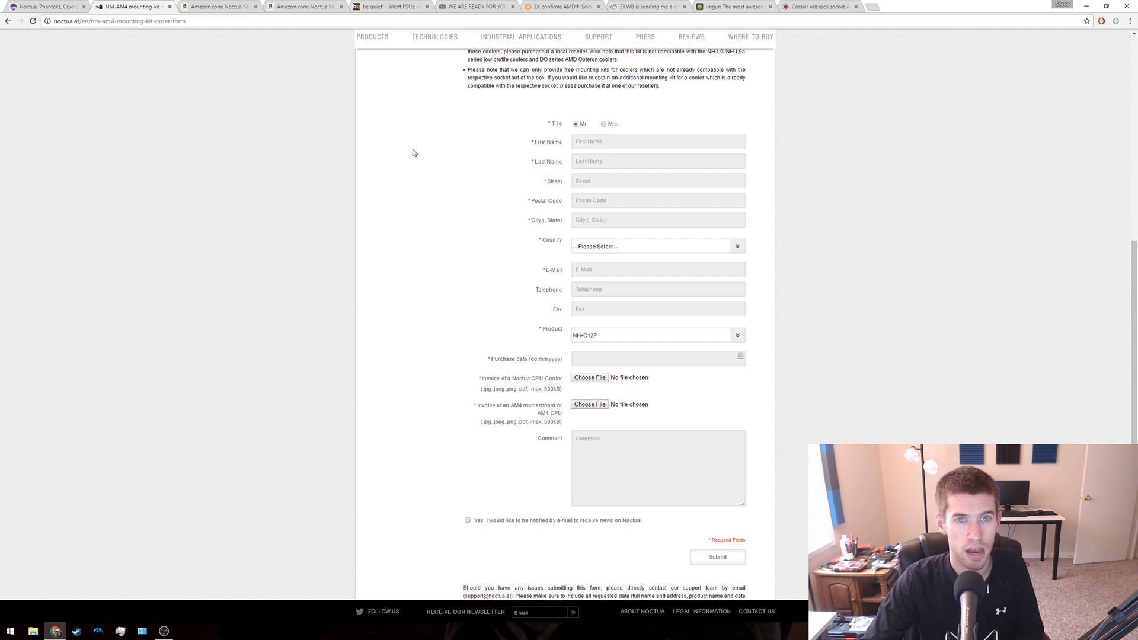
mouse_move(417, 139)
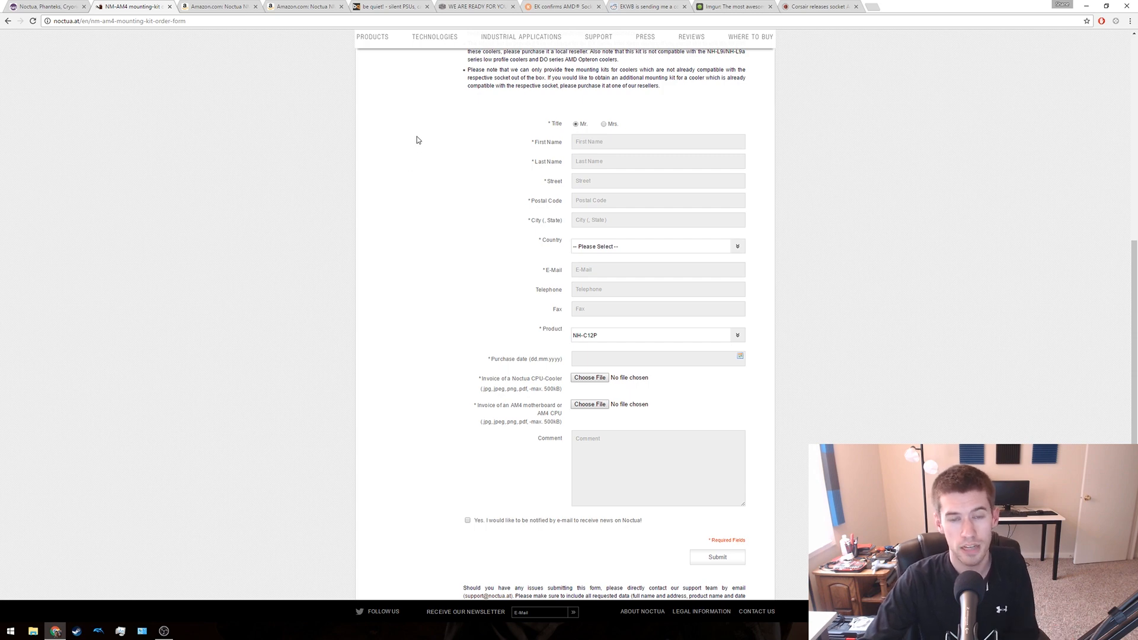
mouse_move(411, 184)
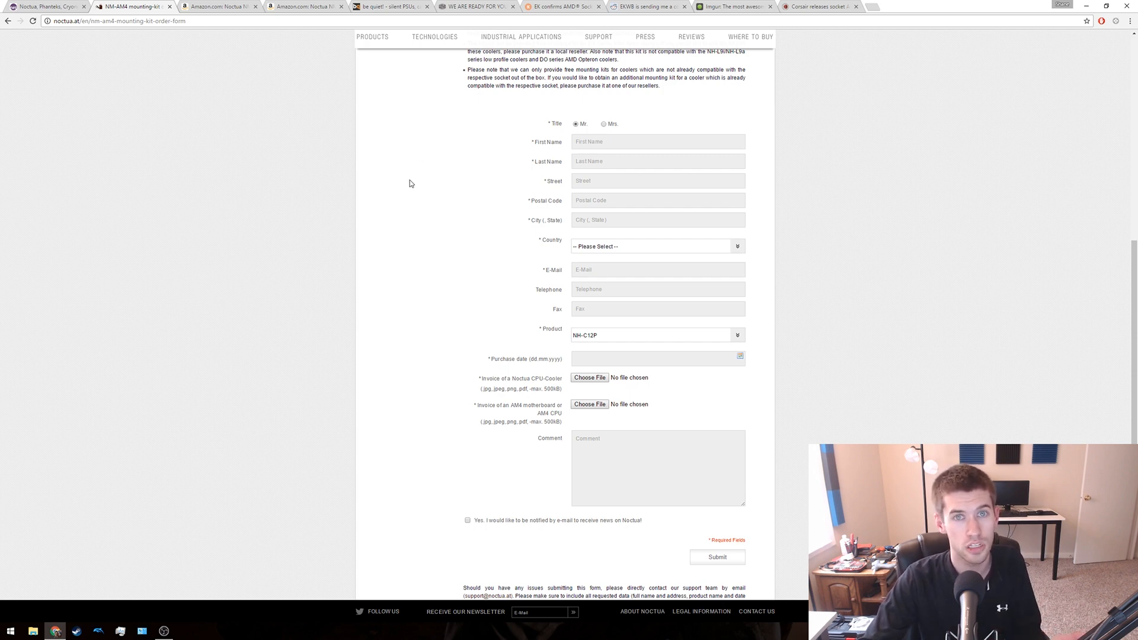
mouse_move(418, 146)
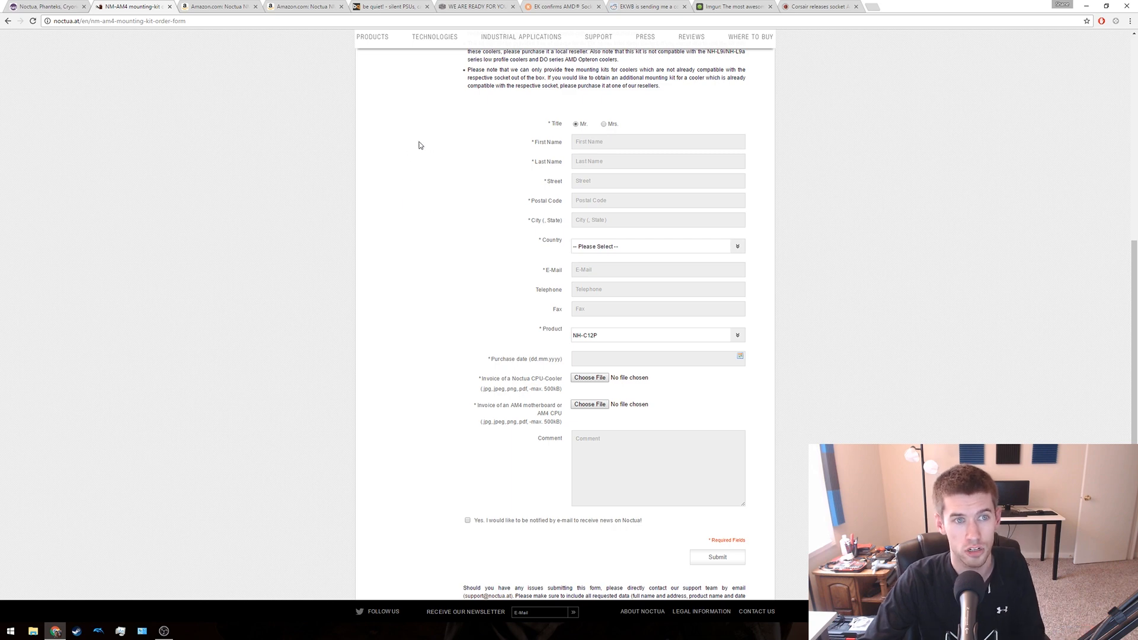
mouse_move(366, 155)
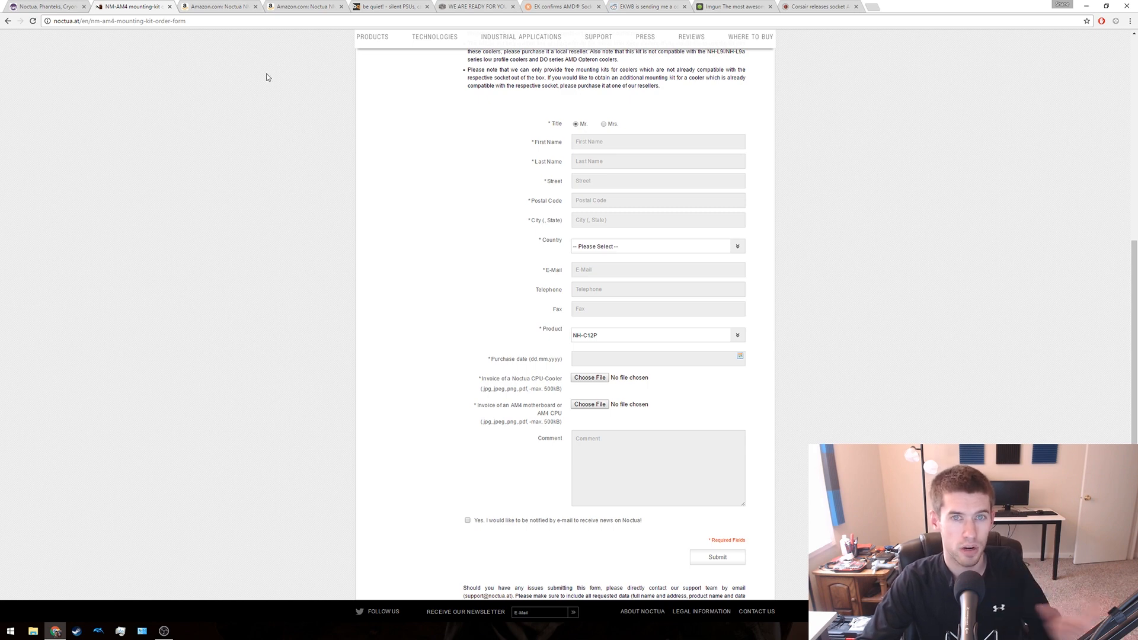
mouse_move(278, 96)
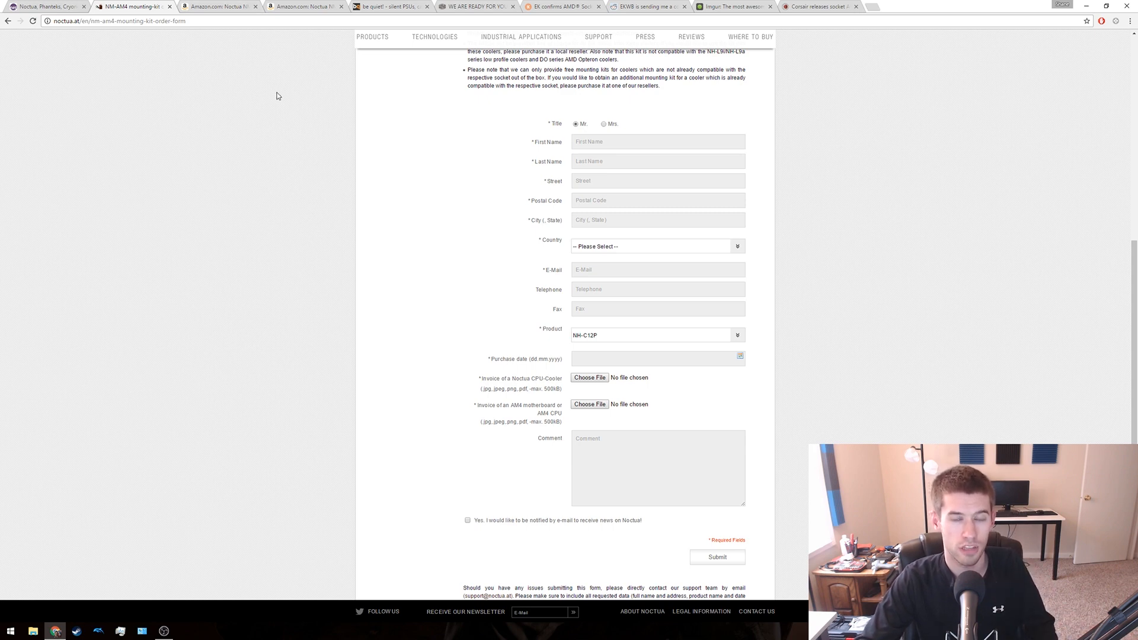
mouse_move(302, 208)
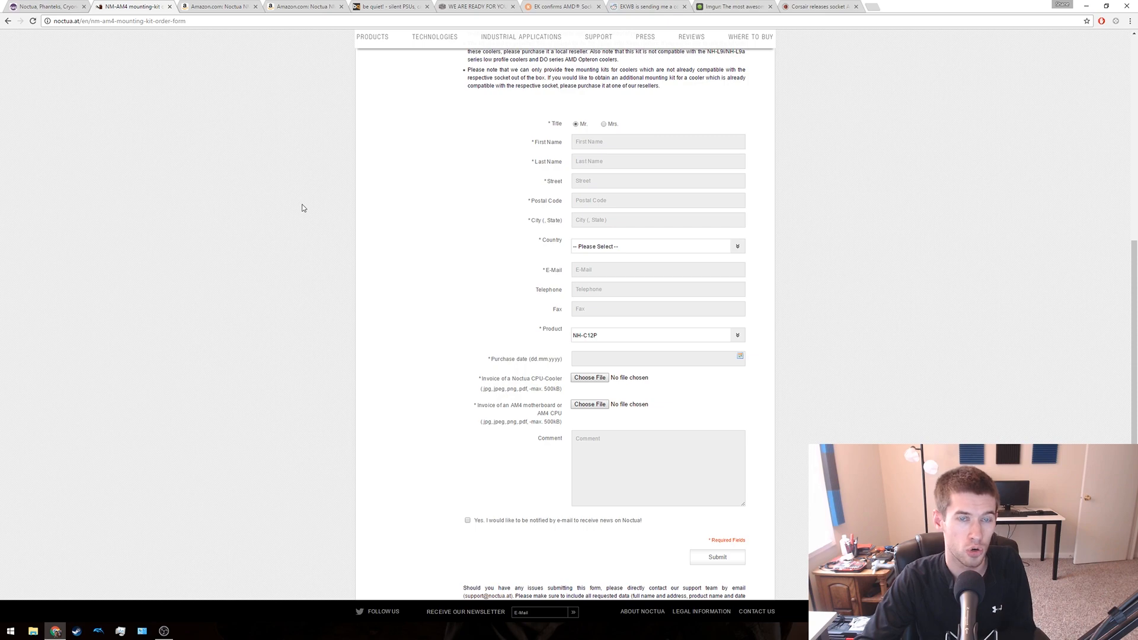
mouse_move(330, 138)
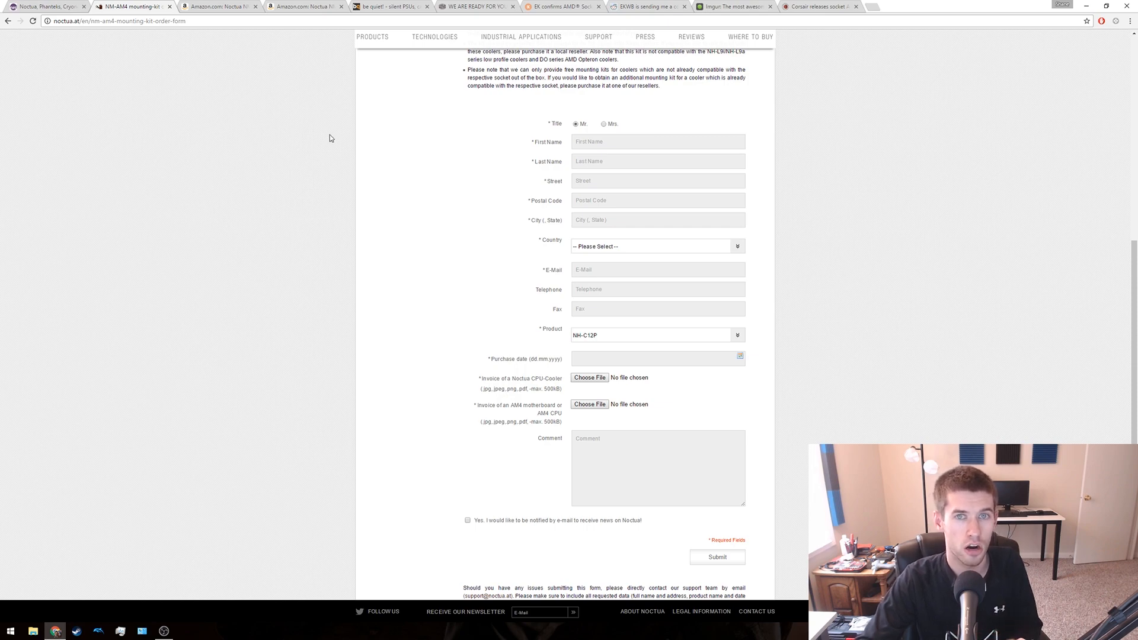
click(211, 7)
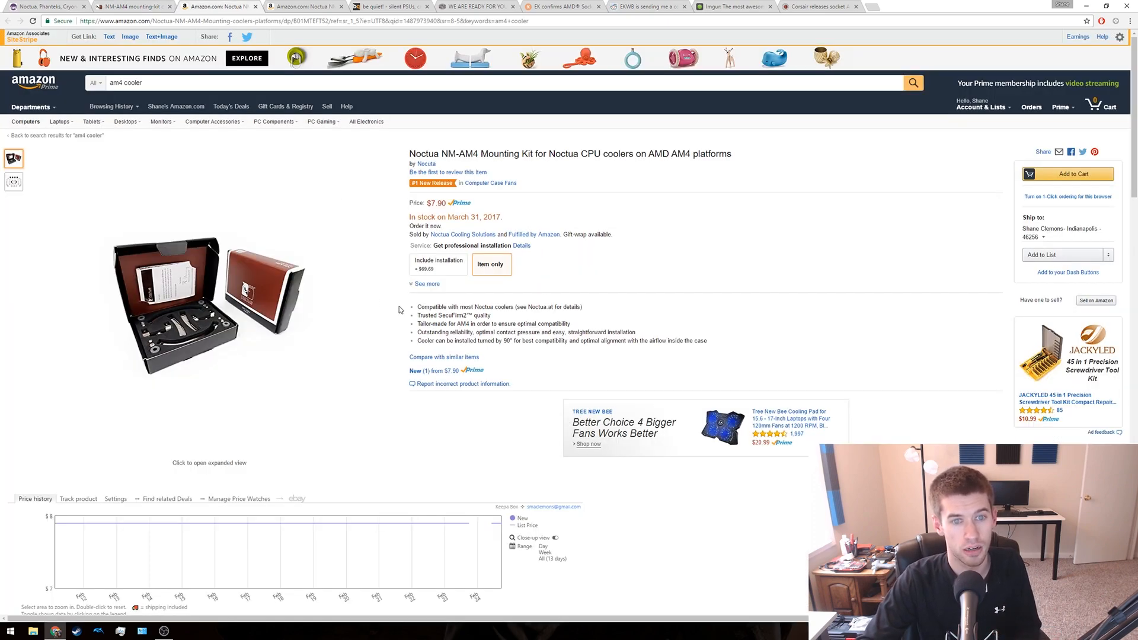
mouse_move(733, 272)
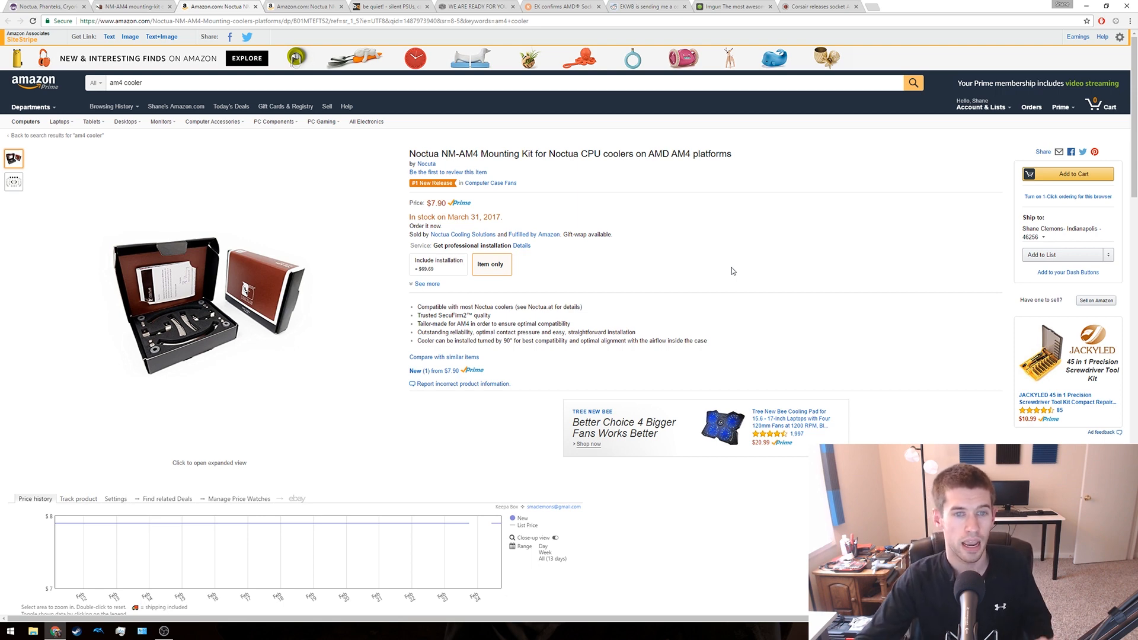
- Compare the Amazon NM-AM4 and NM-AM4-UxS ($7.90) listings against the Noctua order form
click(305, 6)
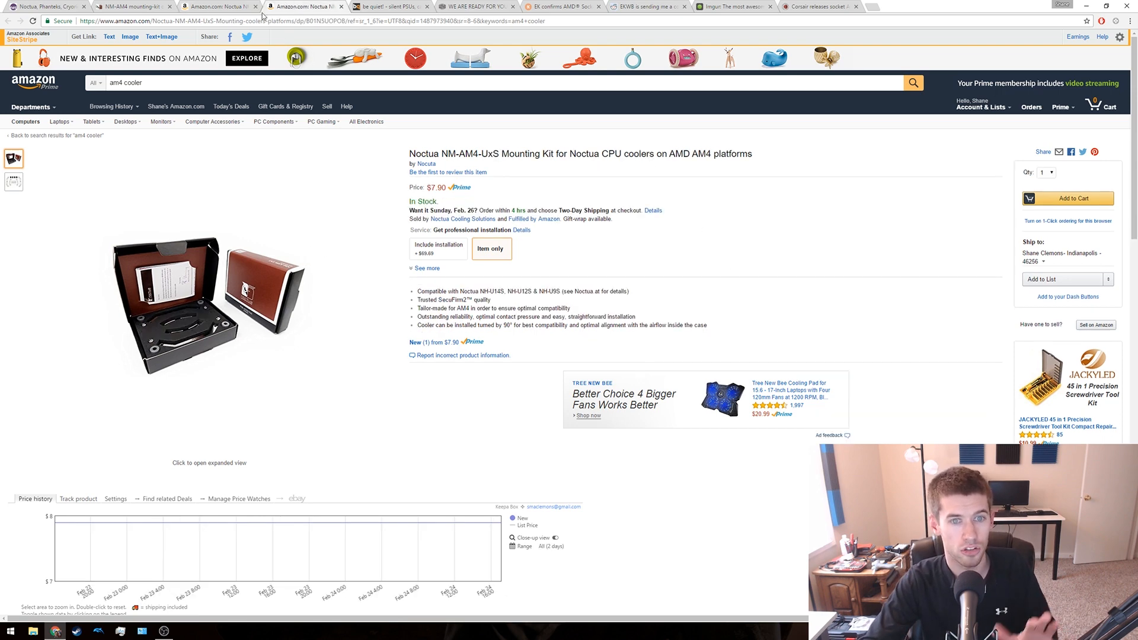
click(217, 7)
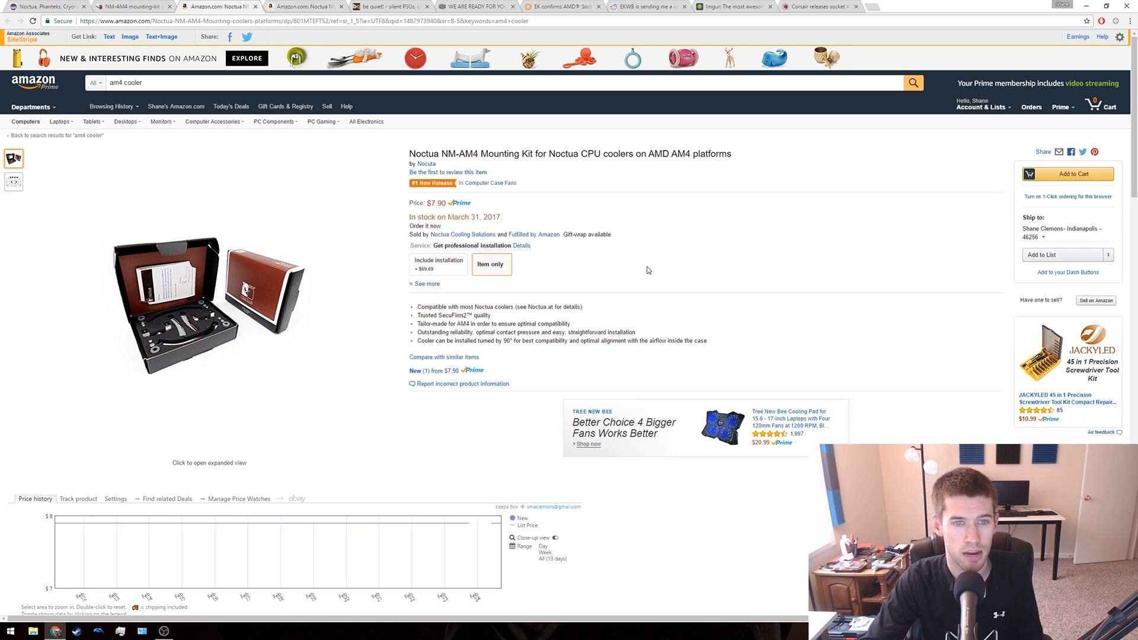
mouse_move(650, 263)
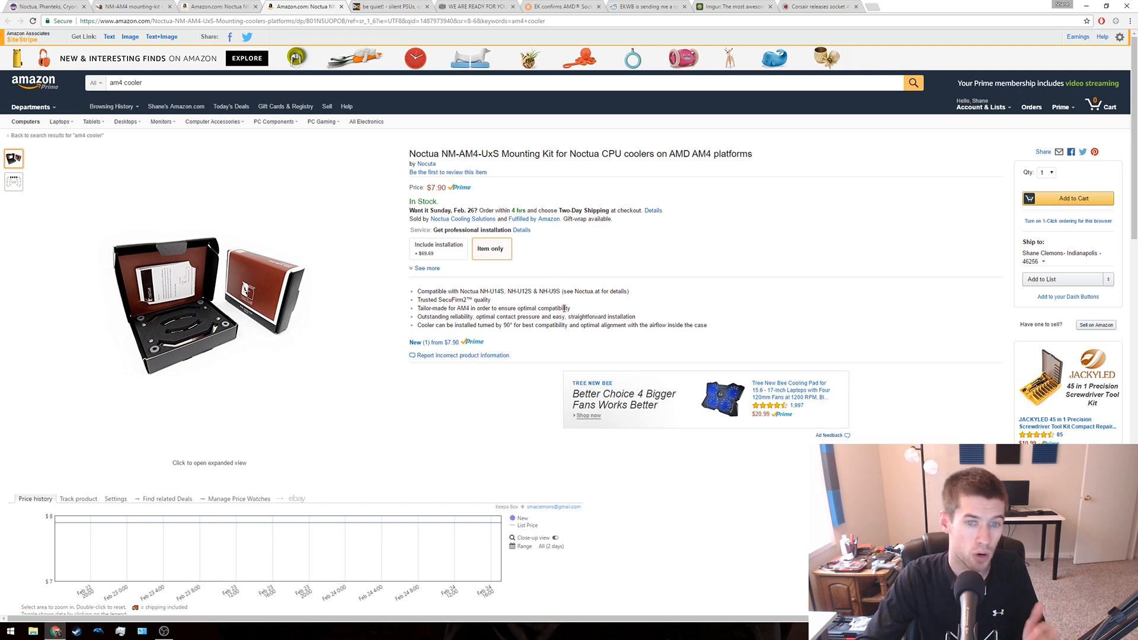
mouse_move(623, 281)
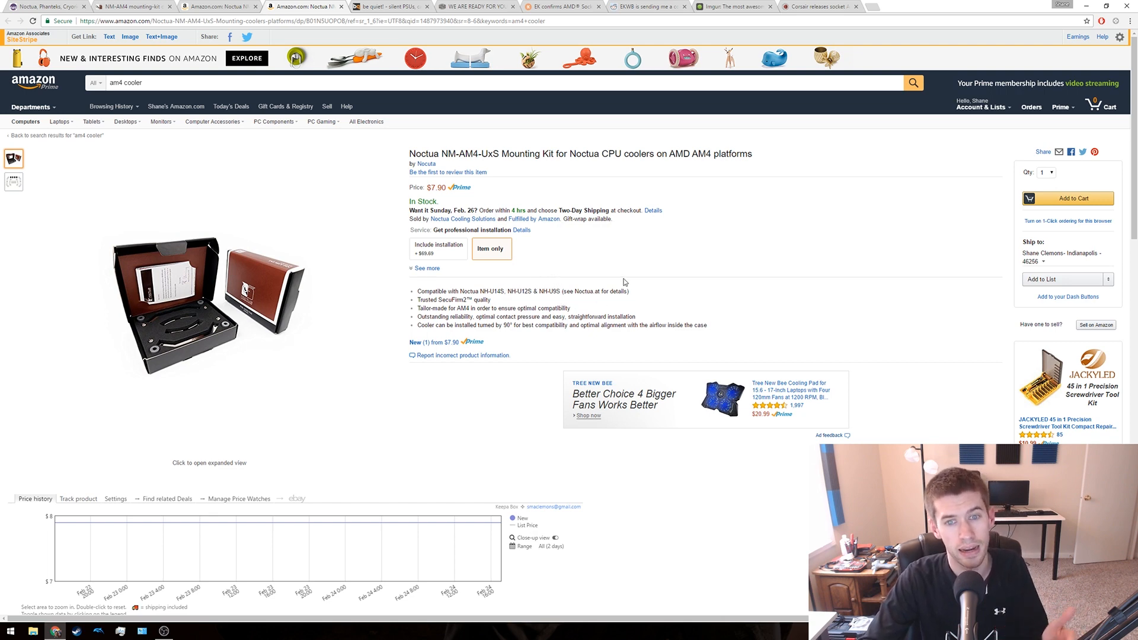
mouse_move(565, 281)
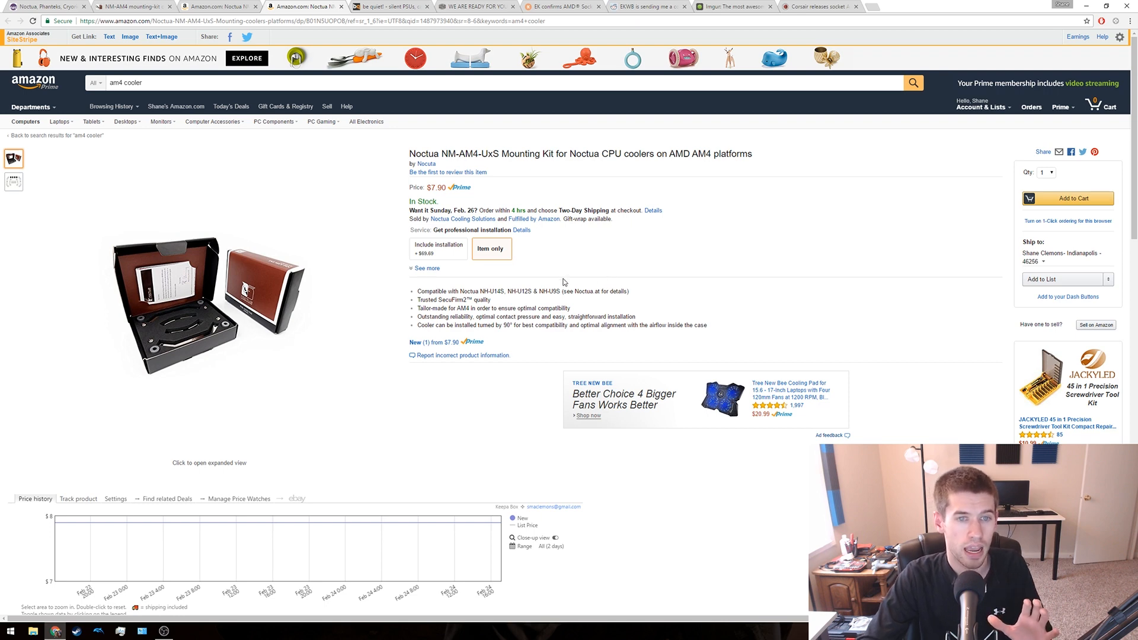
mouse_move(555, 292)
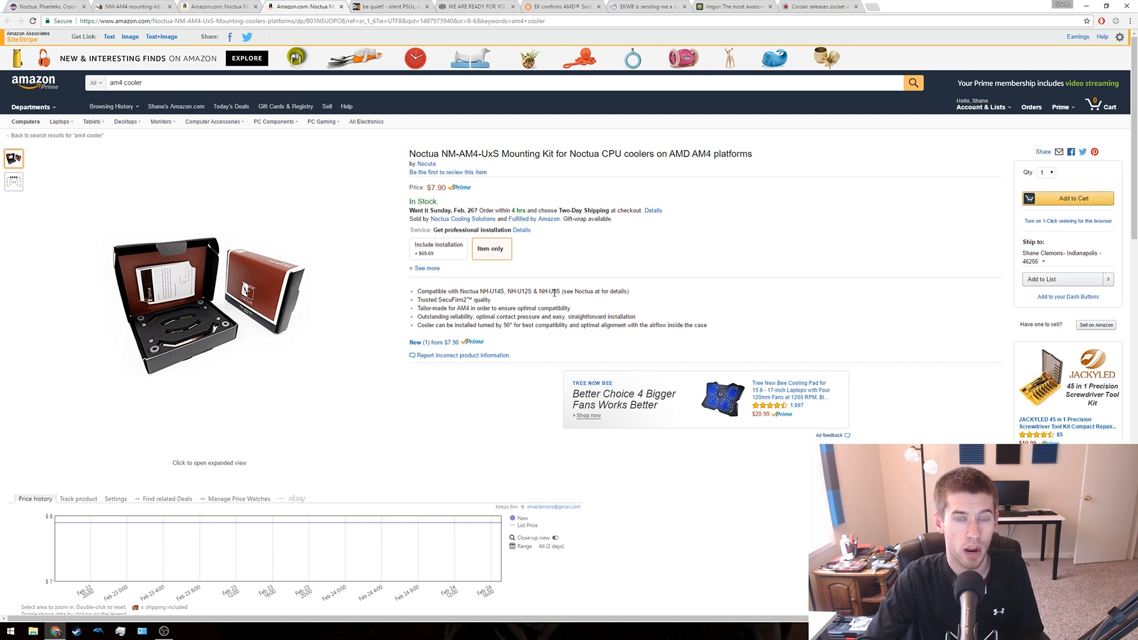
mouse_move(643, 265)
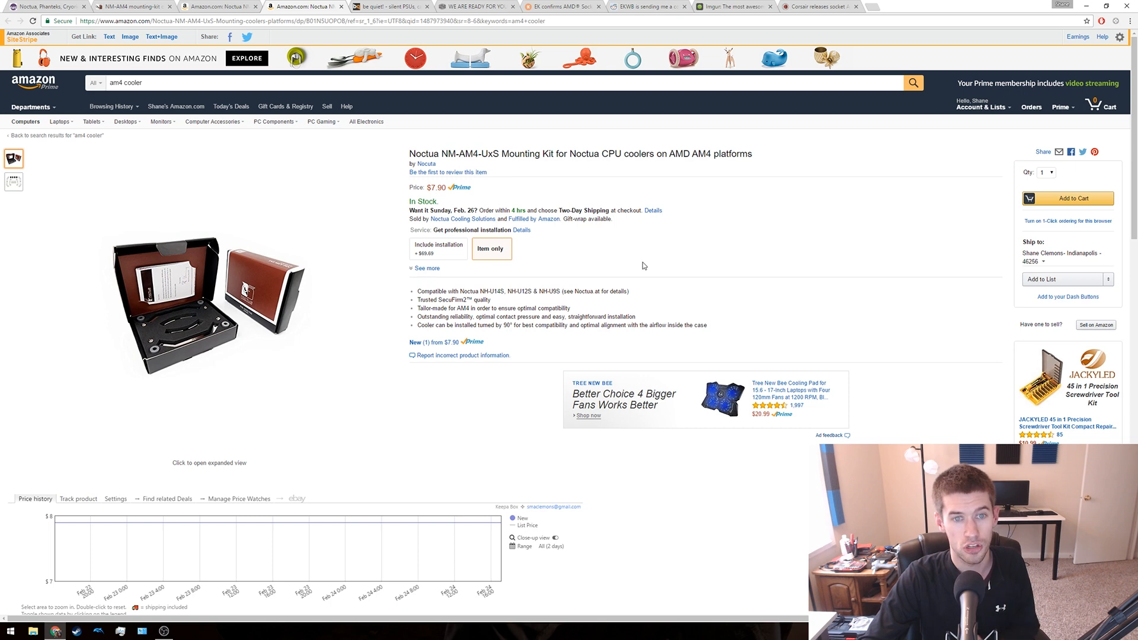
mouse_move(616, 185)
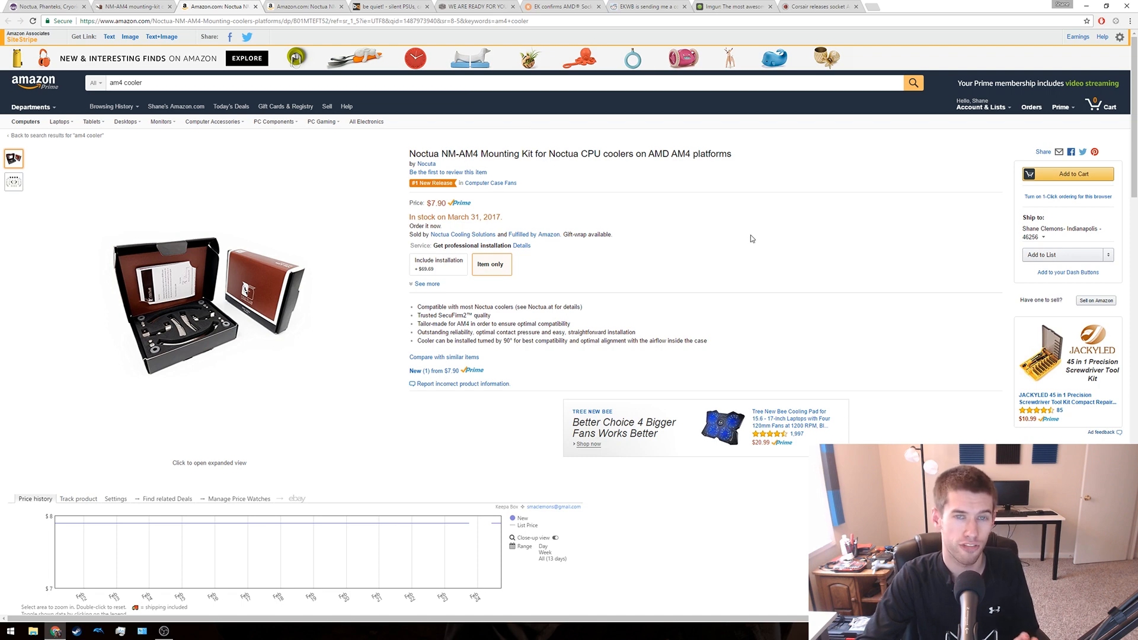
mouse_move(690, 269)
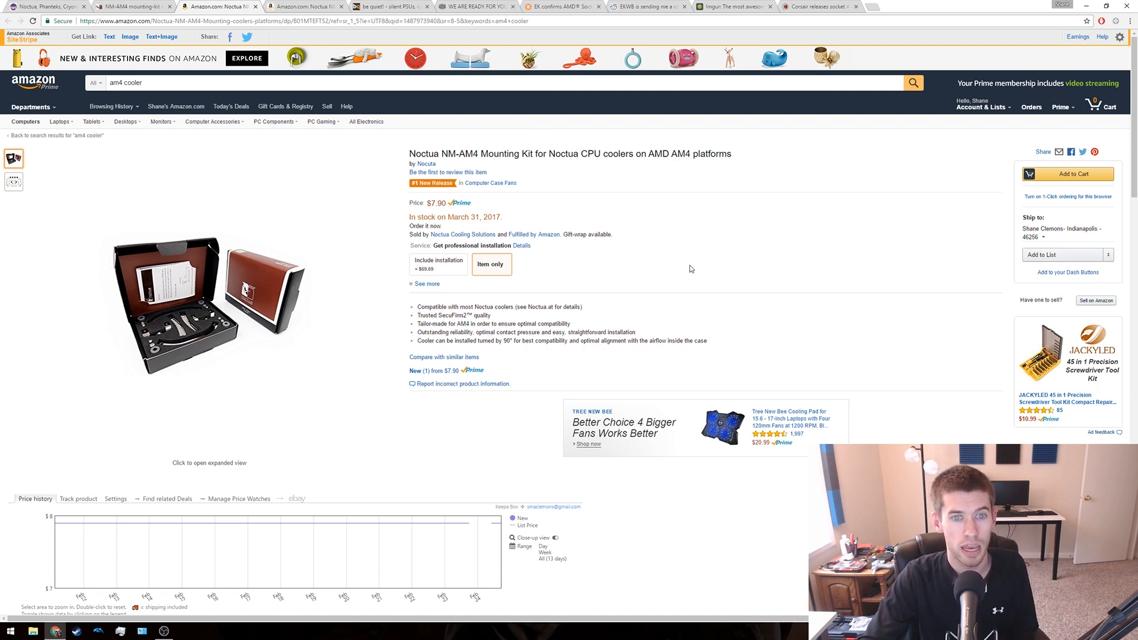
mouse_move(534, 235)
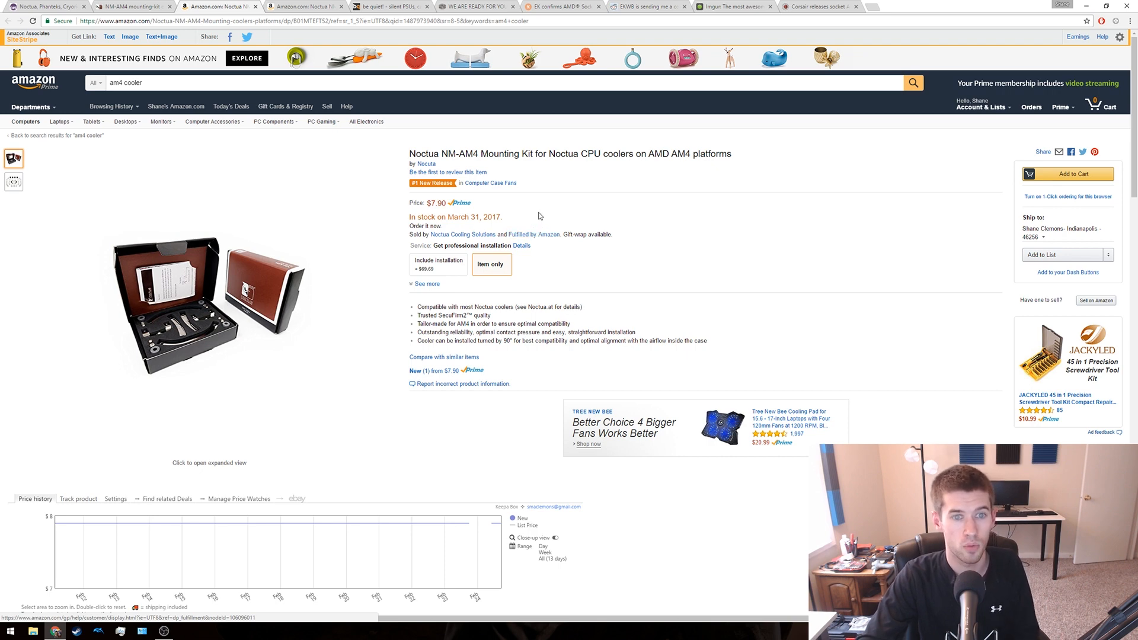
mouse_move(540, 199)
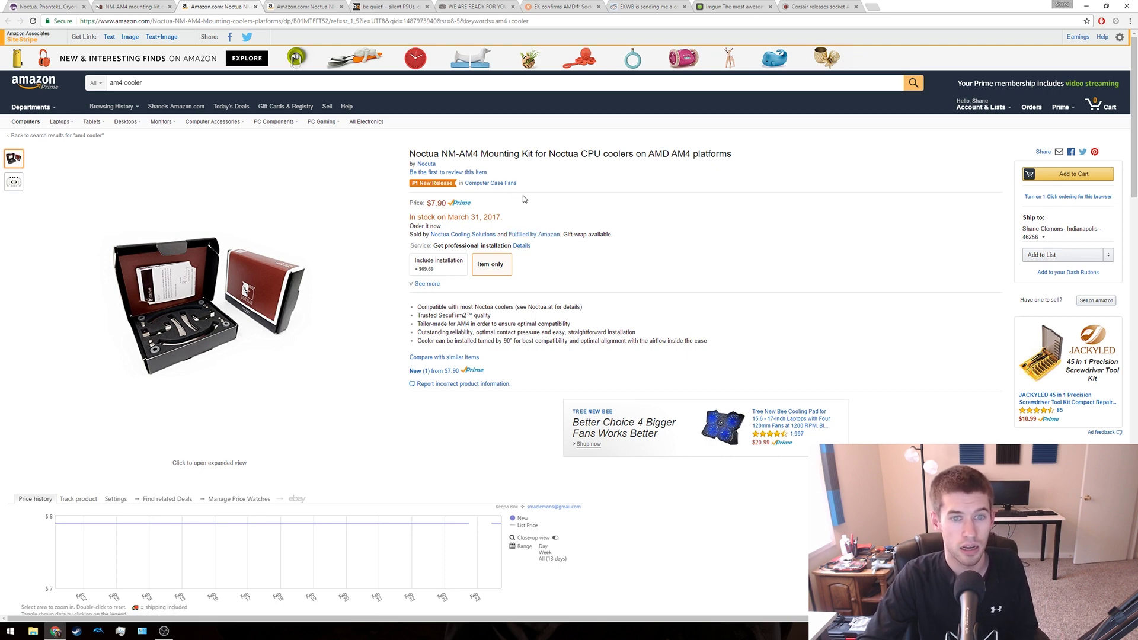
mouse_move(571, 211)
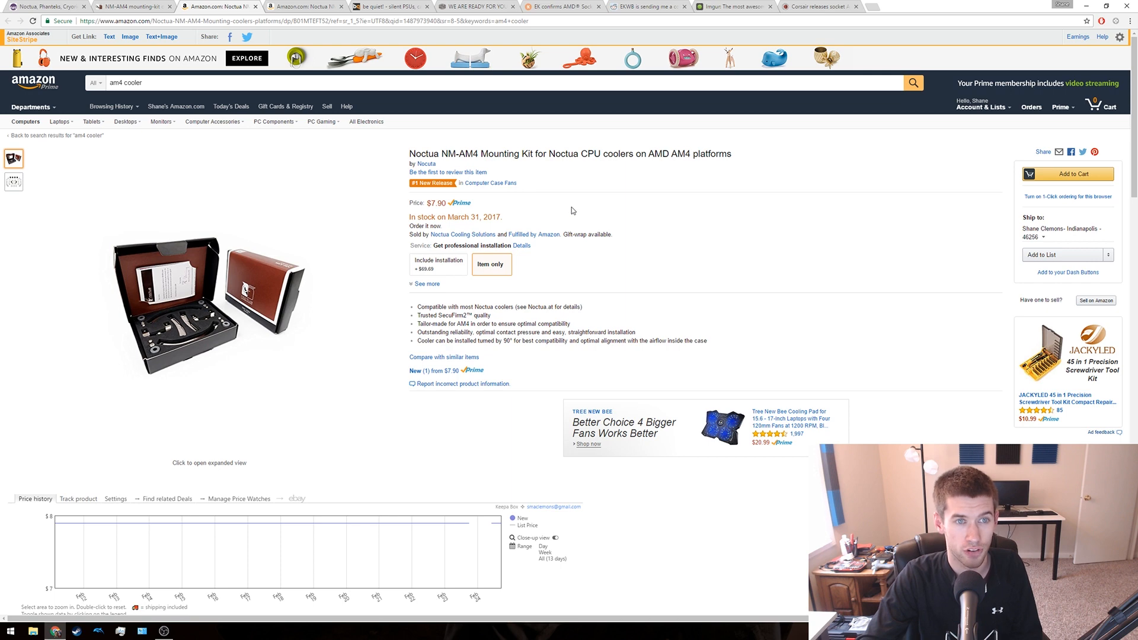
mouse_move(540, 223)
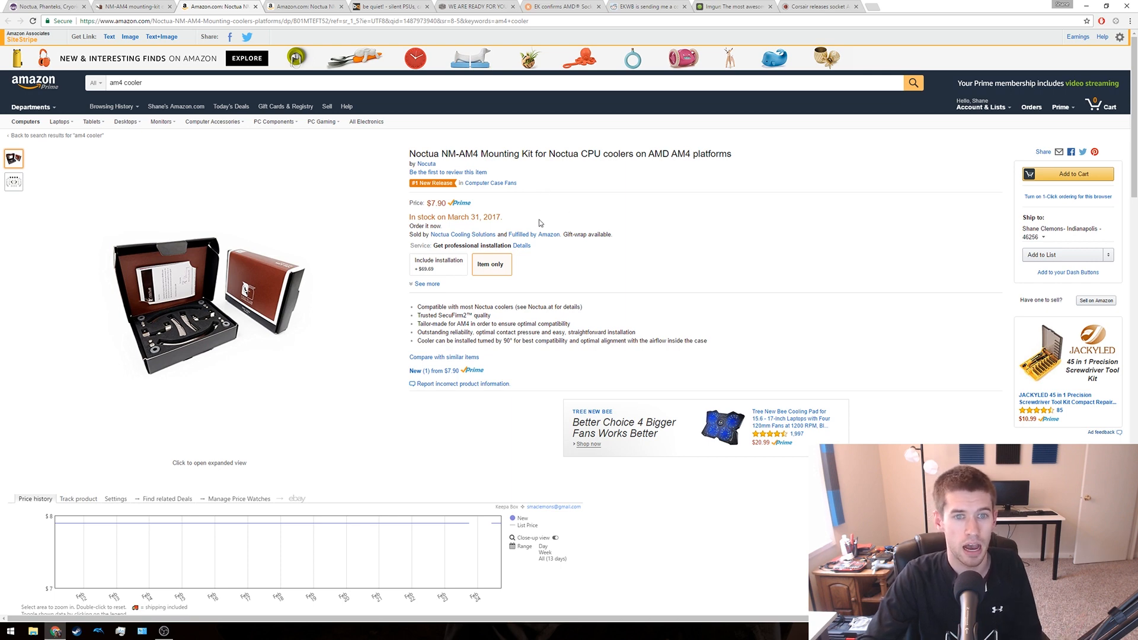
mouse_move(528, 211)
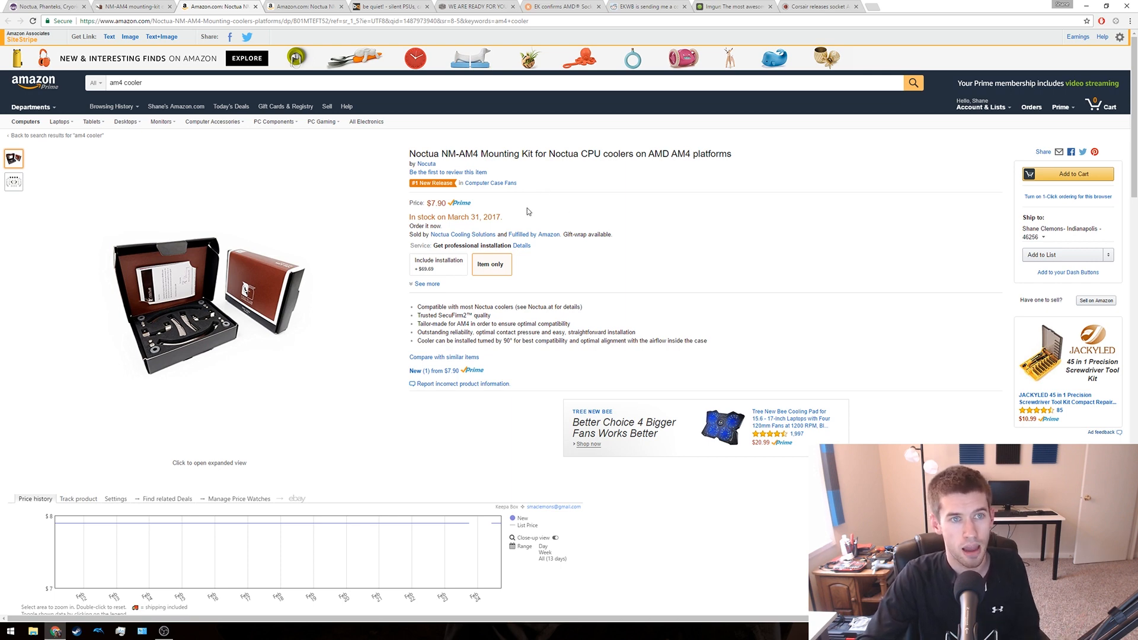
mouse_move(511, 216)
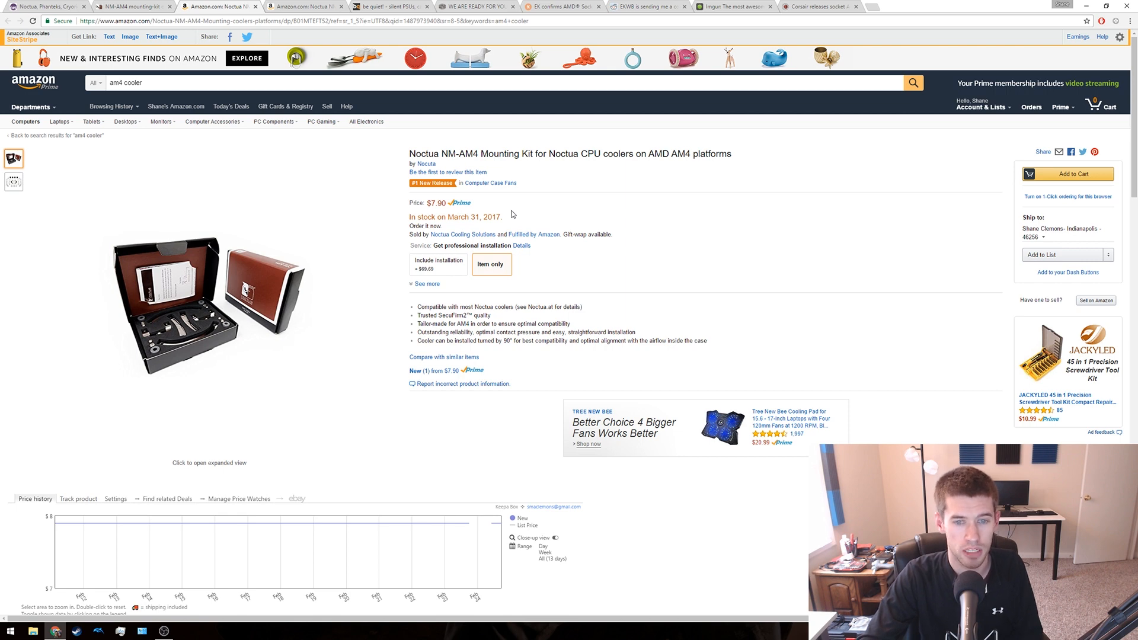
mouse_move(541, 189)
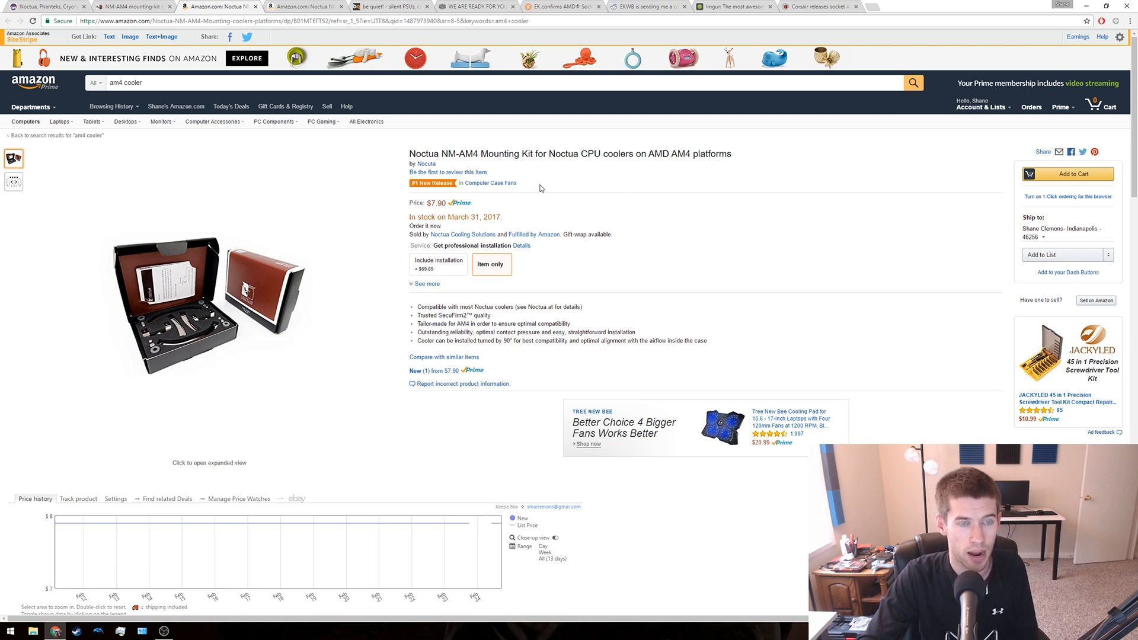
mouse_move(476, 182)
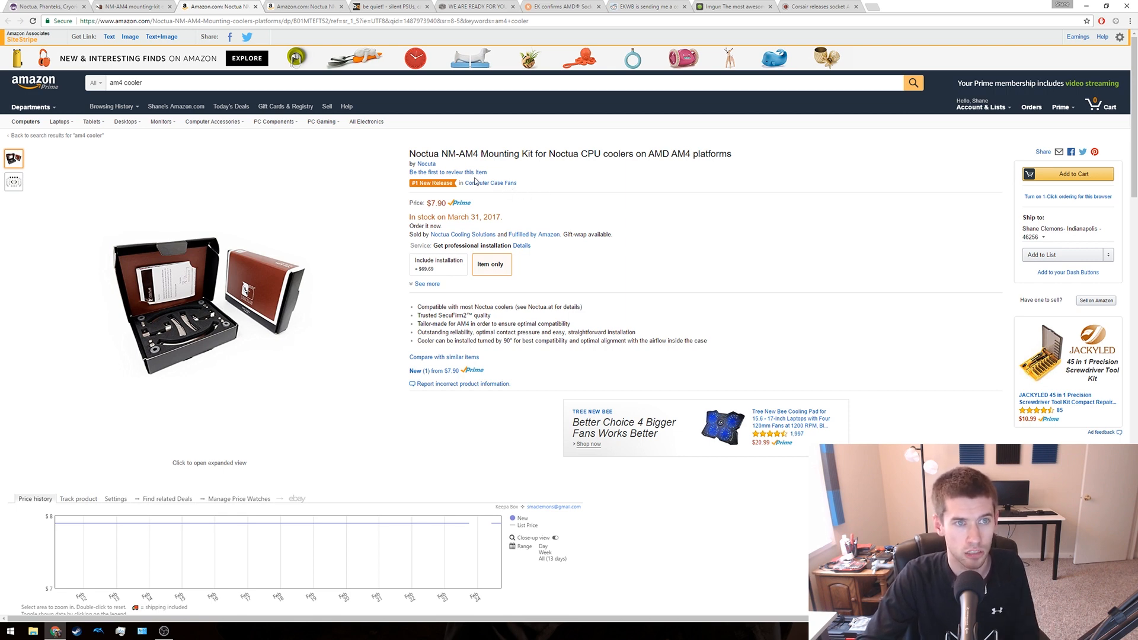
click(135, 6)
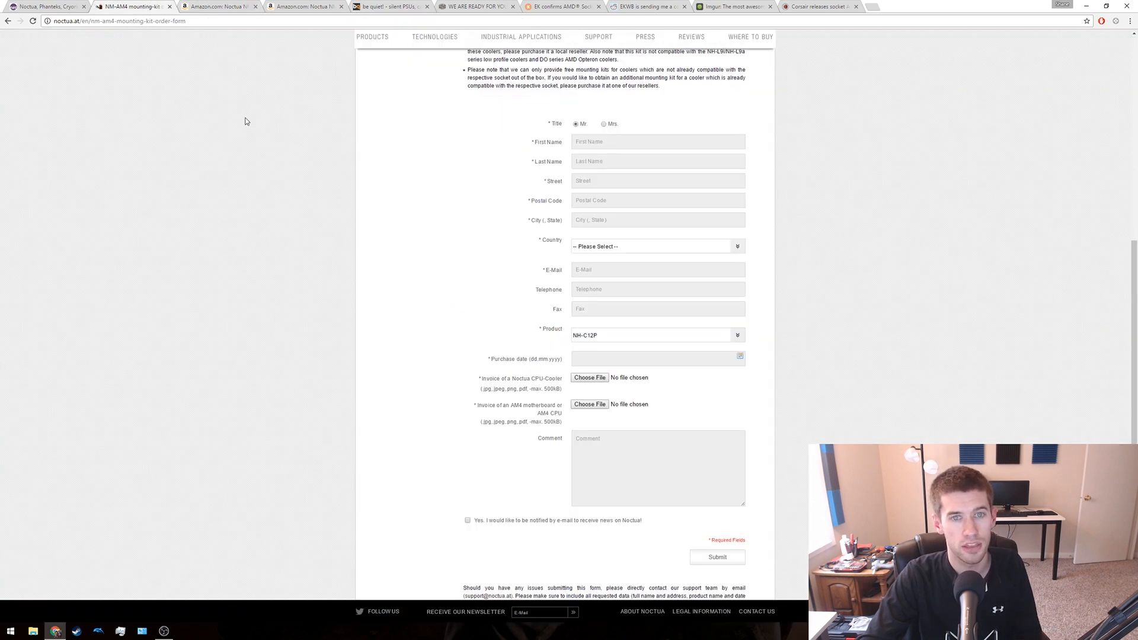
scroll(up, 3)
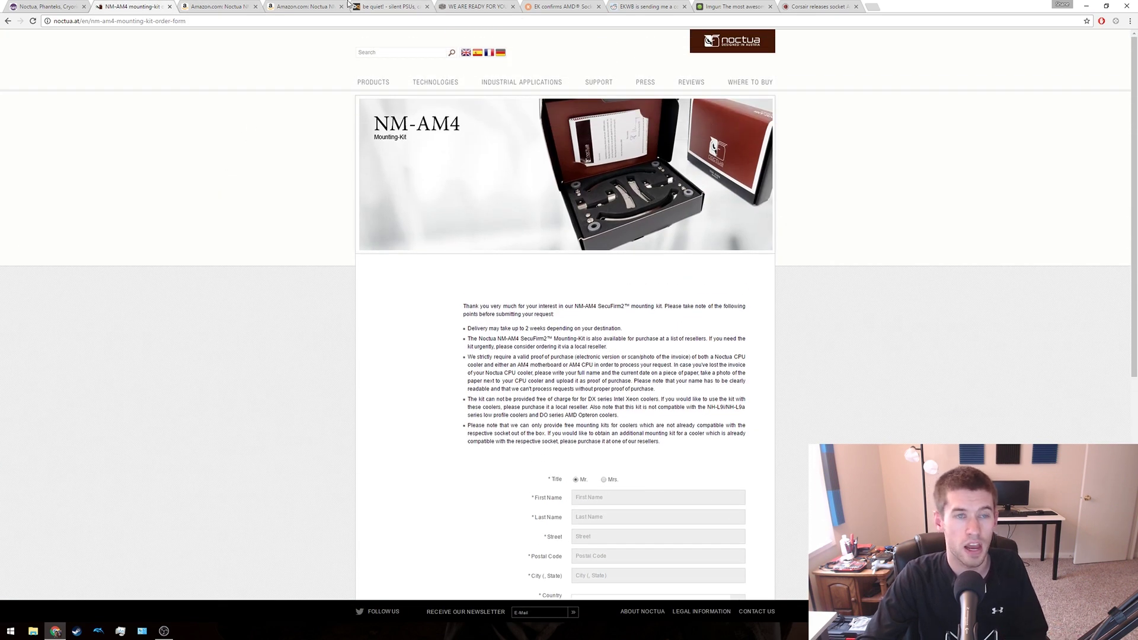
click(304, 6)
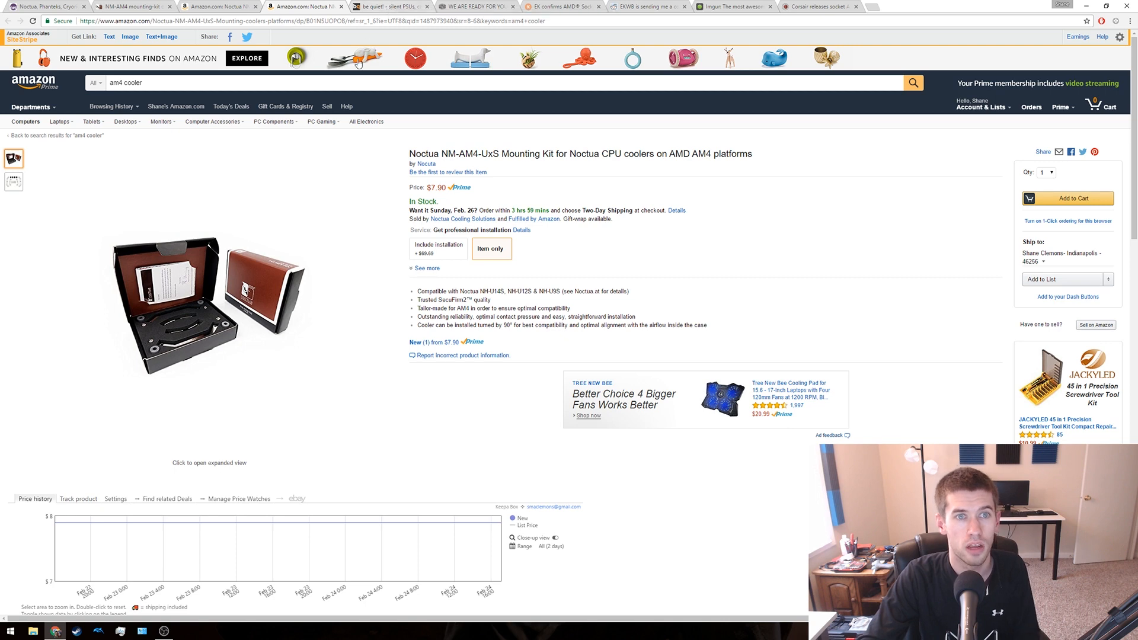
click(388, 7)
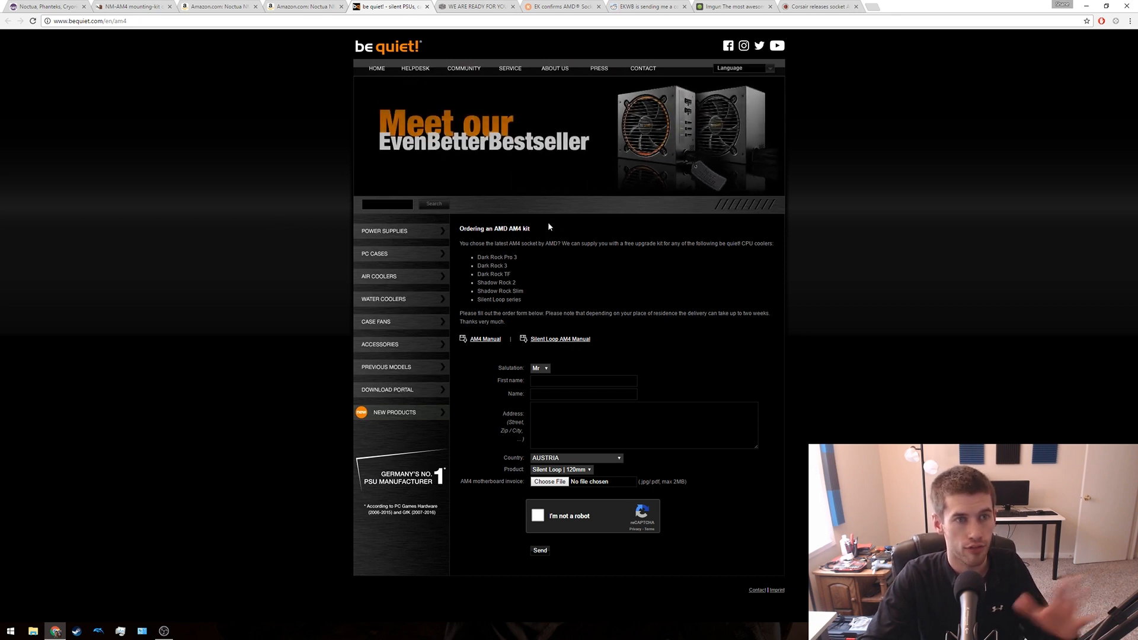
mouse_move(261, 323)
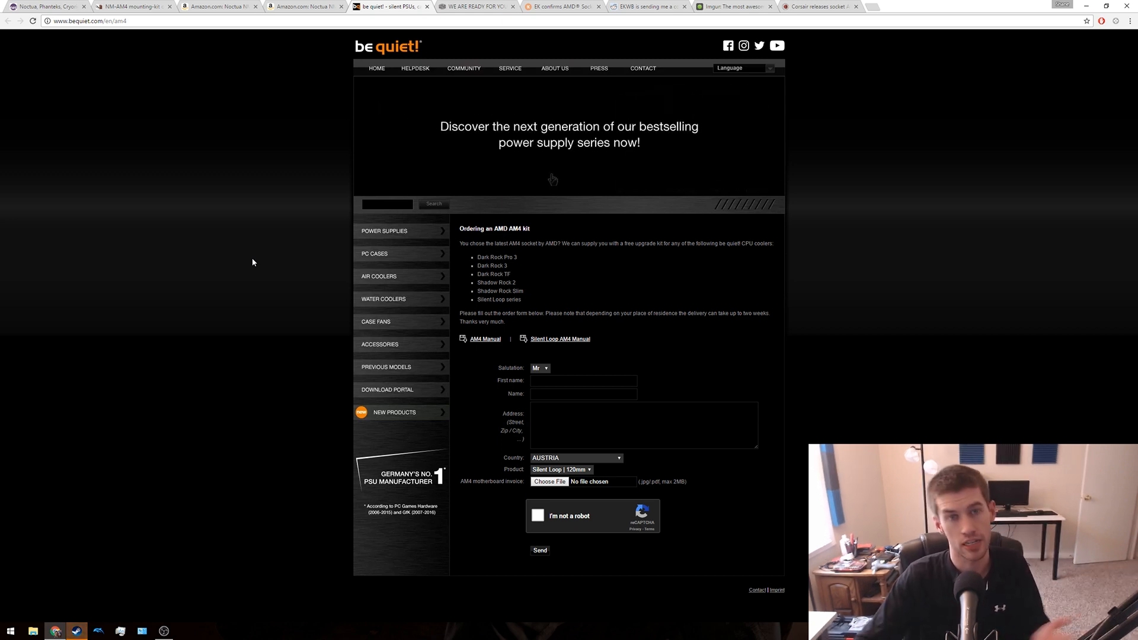
- Show Cooler Master's 'We are ready for your AM4 socket' page
click(476, 6)
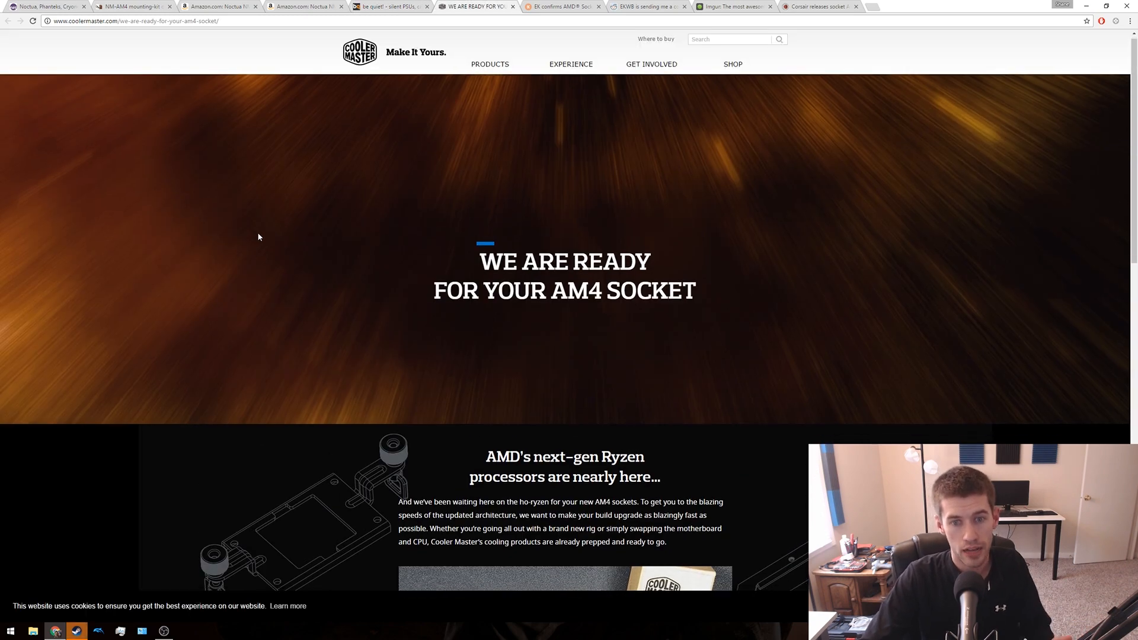
scroll(down, 3)
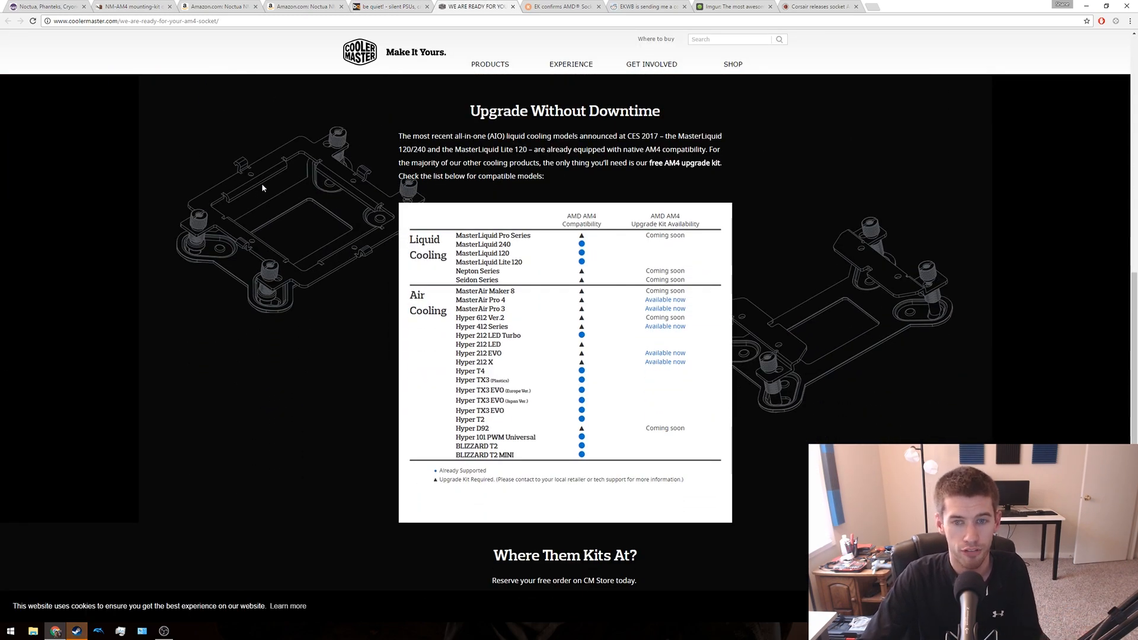
mouse_move(565, 290)
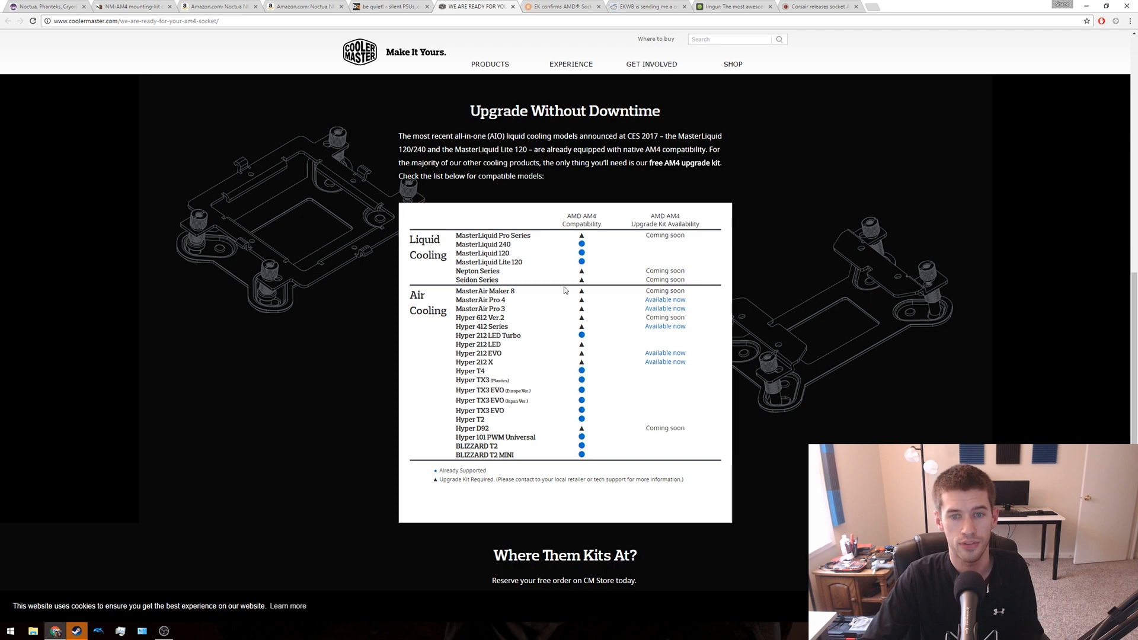
mouse_move(333, 292)
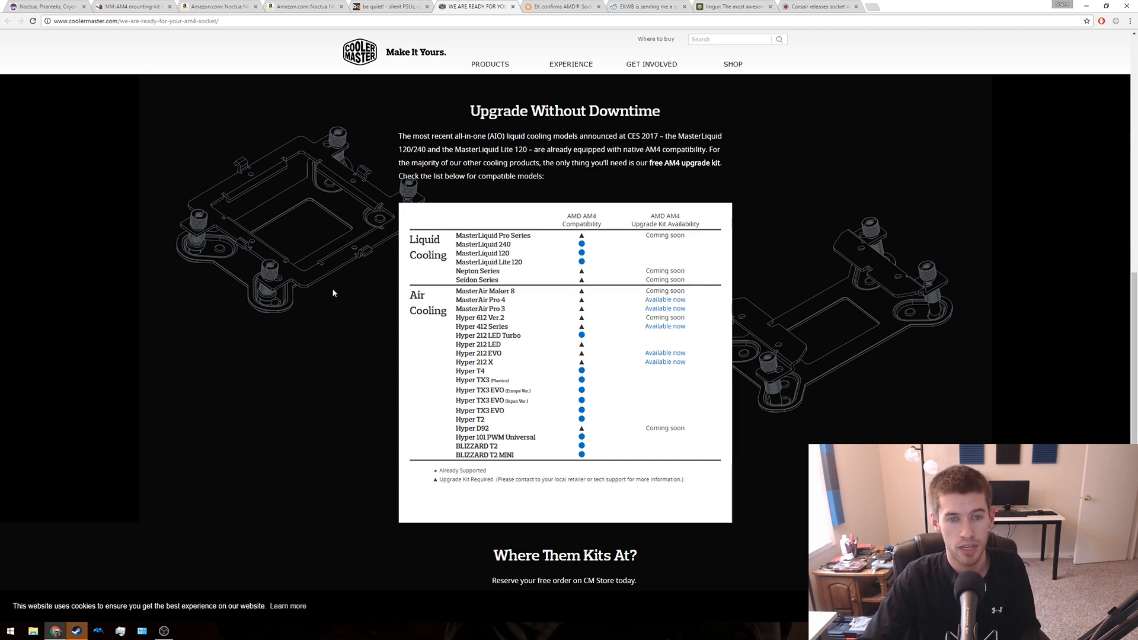
mouse_move(457, 334)
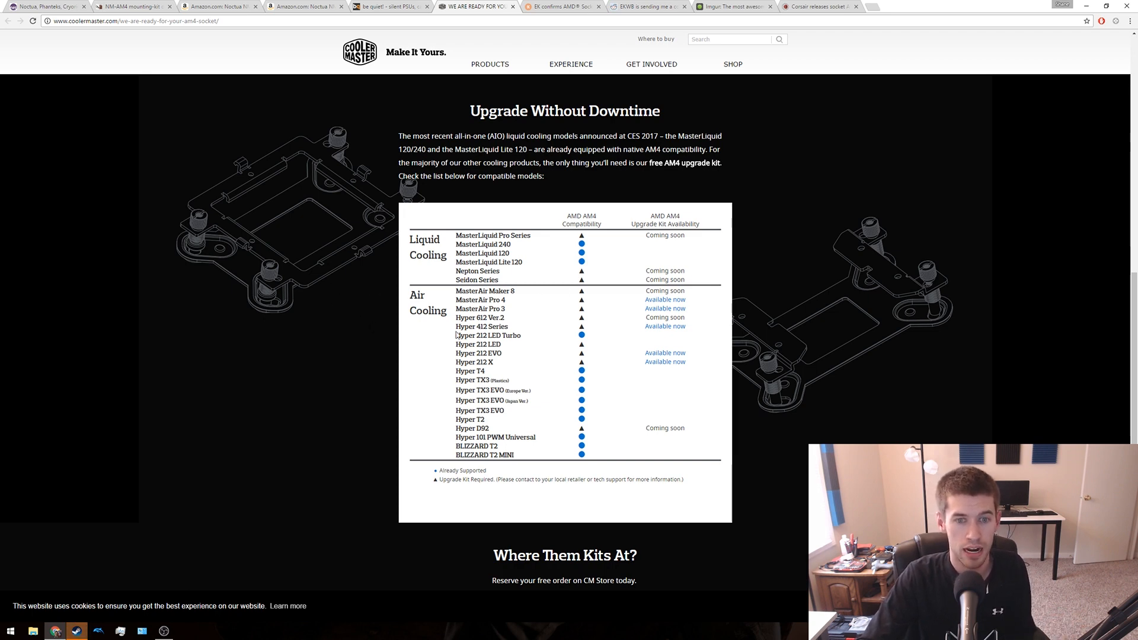
mouse_move(372, 349)
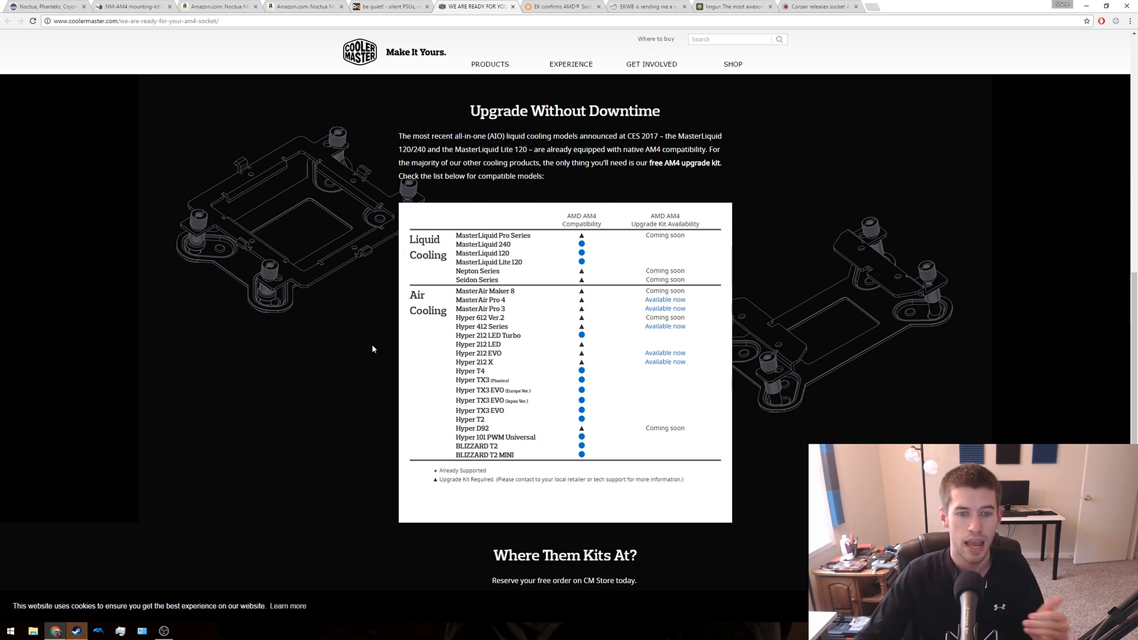
mouse_move(613, 343)
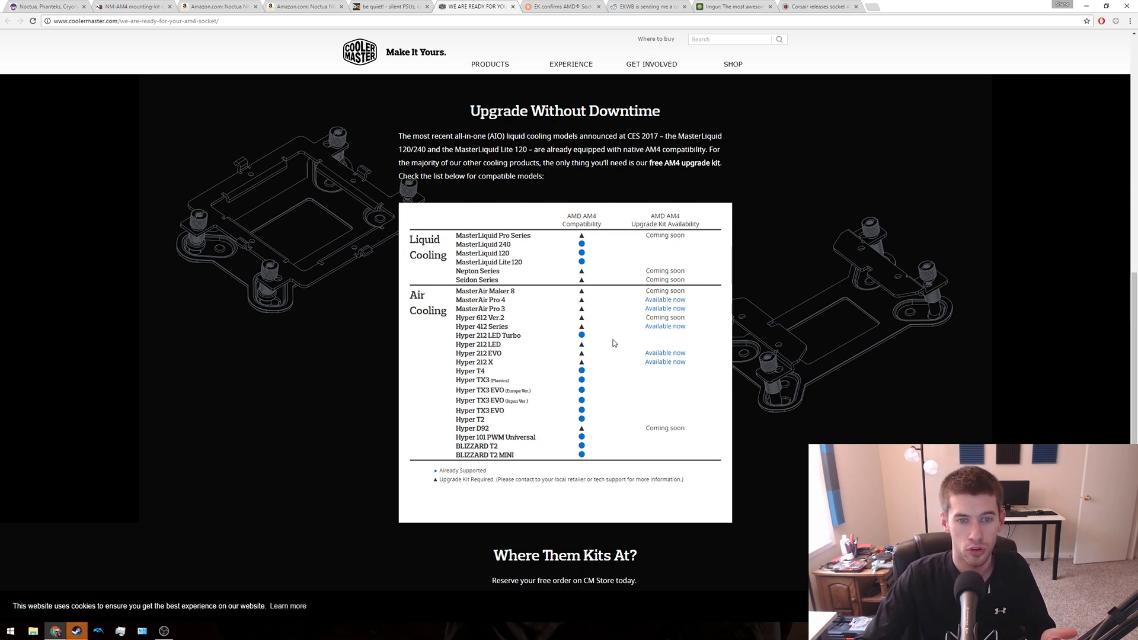
mouse_move(532, 408)
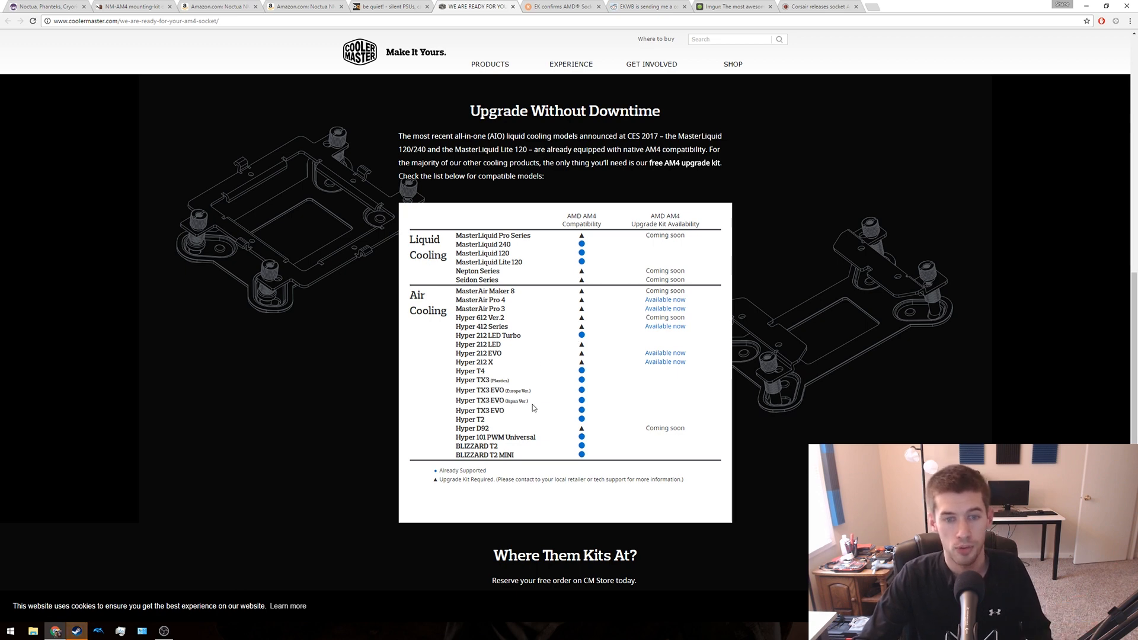
mouse_move(620, 294)
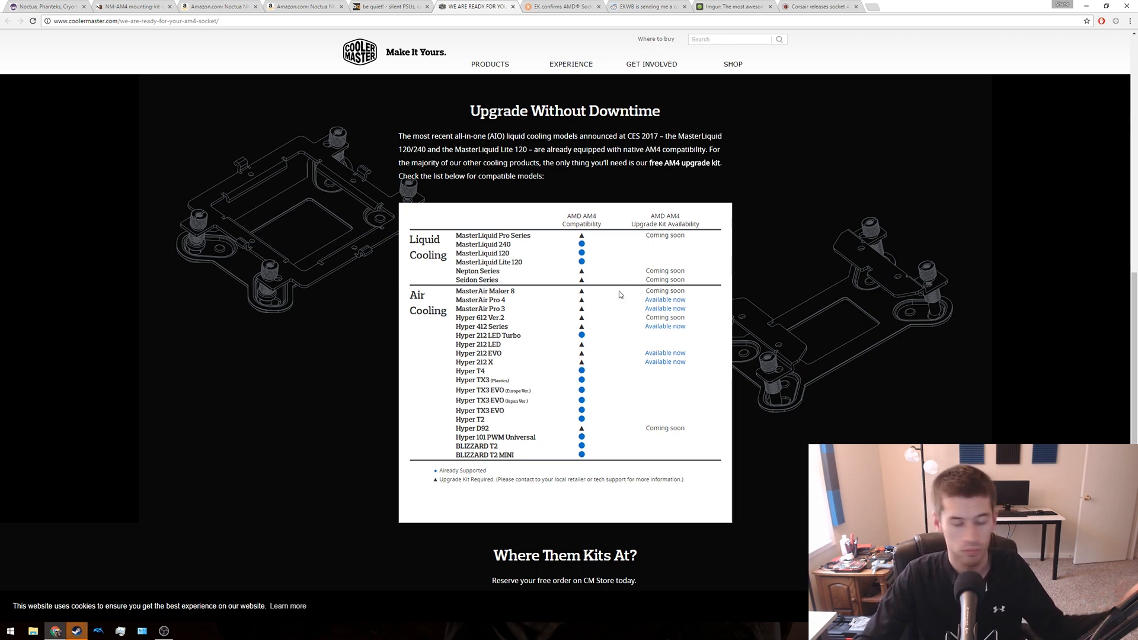
mouse_move(599, 397)
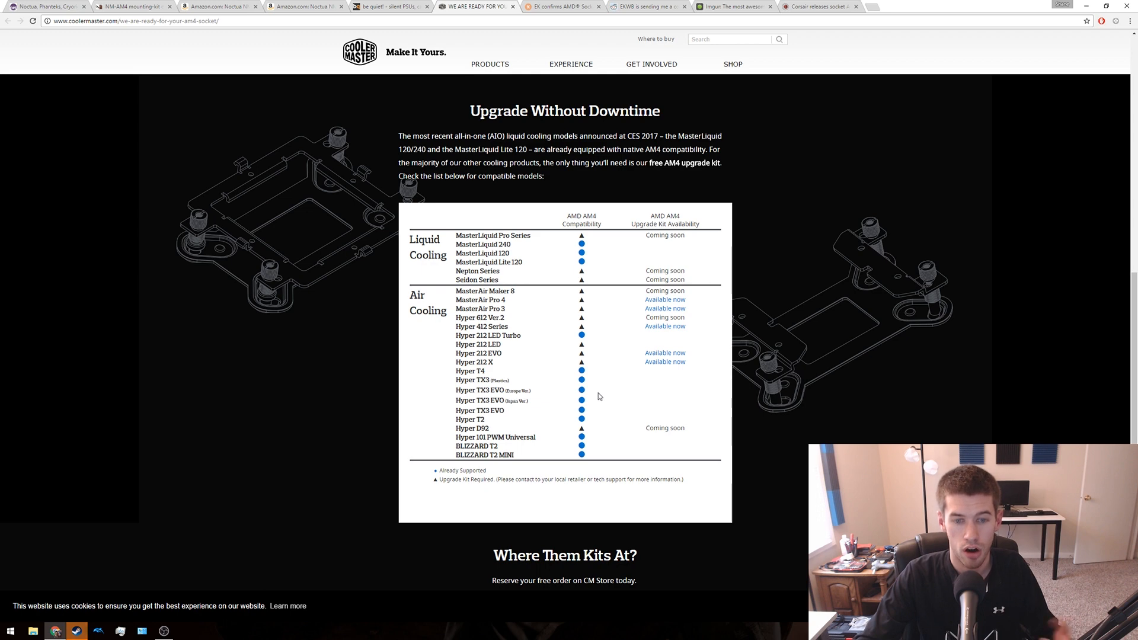
mouse_move(592, 404)
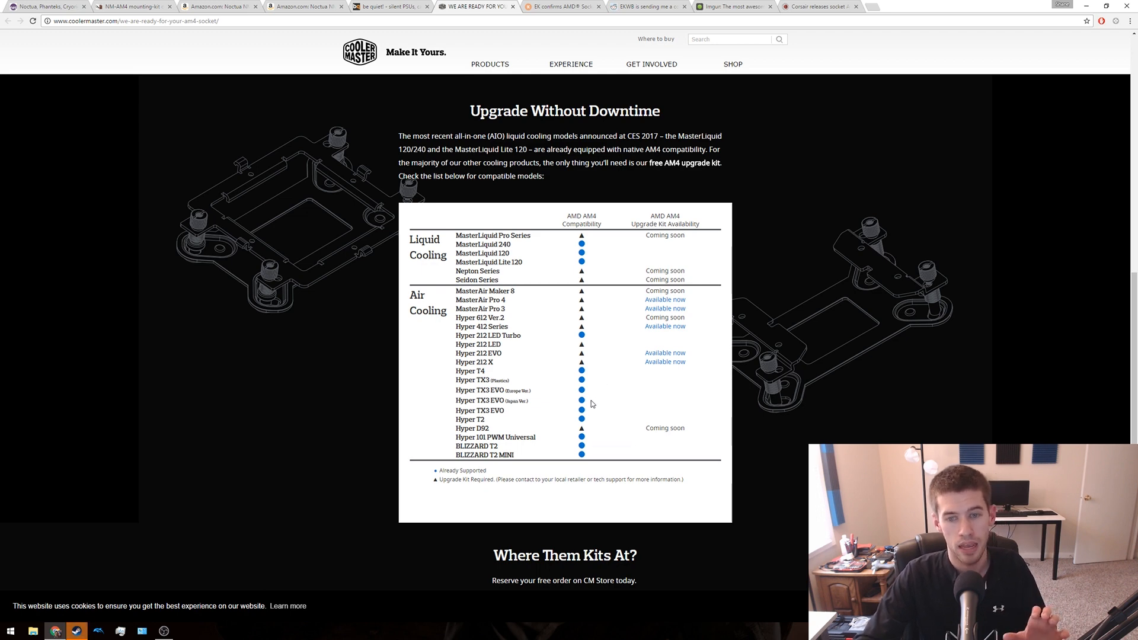
mouse_move(614, 433)
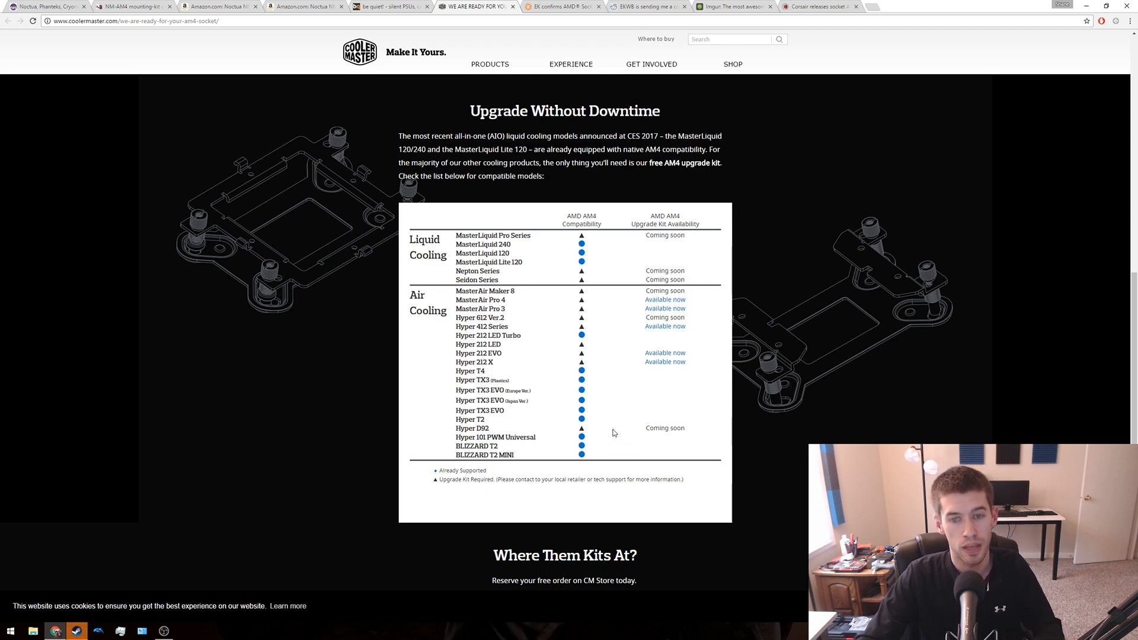
mouse_move(614, 408)
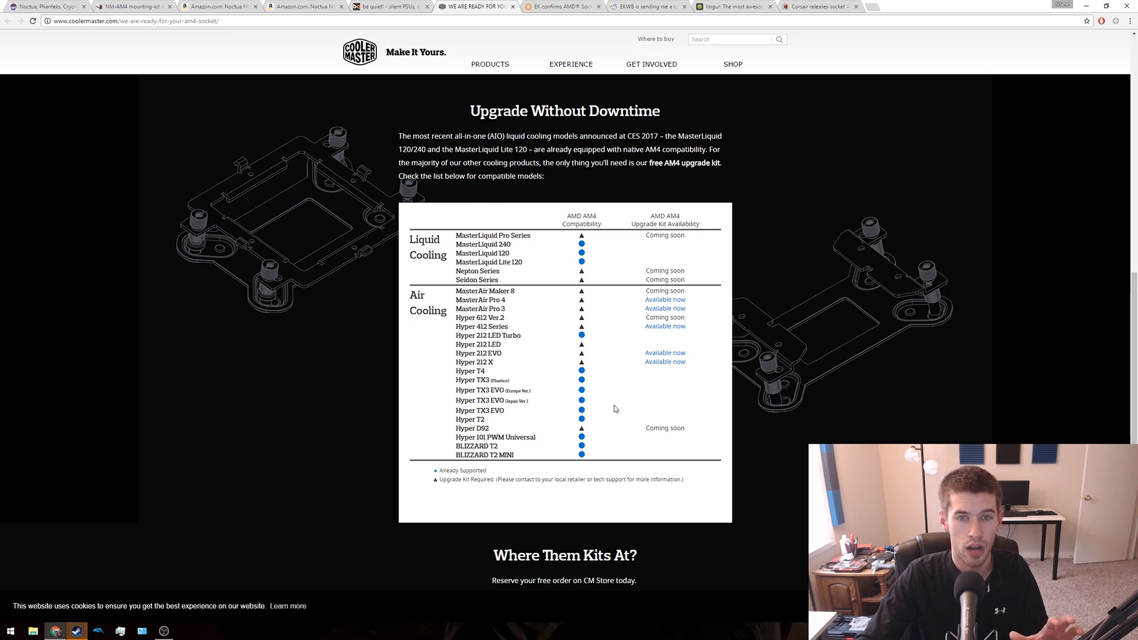
mouse_move(607, 411)
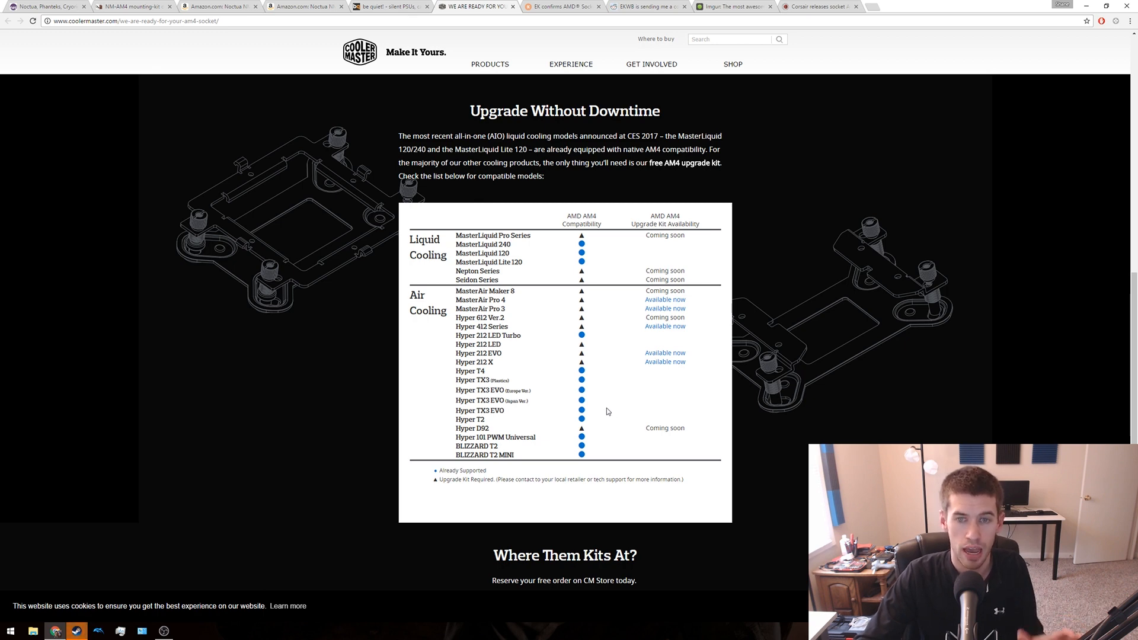
mouse_move(718, 352)
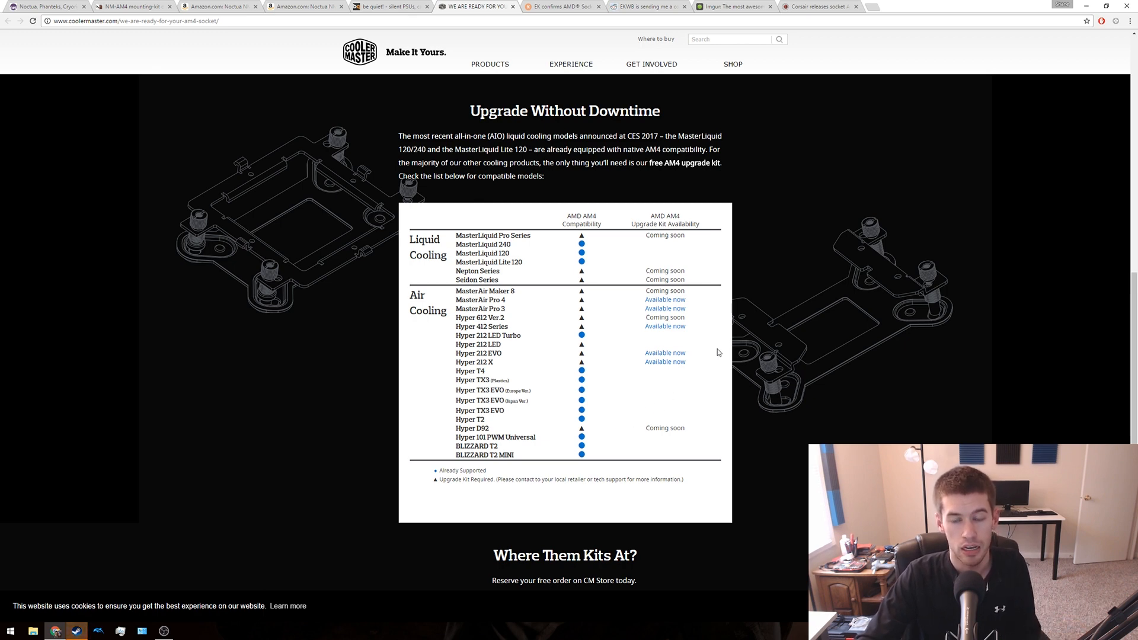
scroll(down, 3)
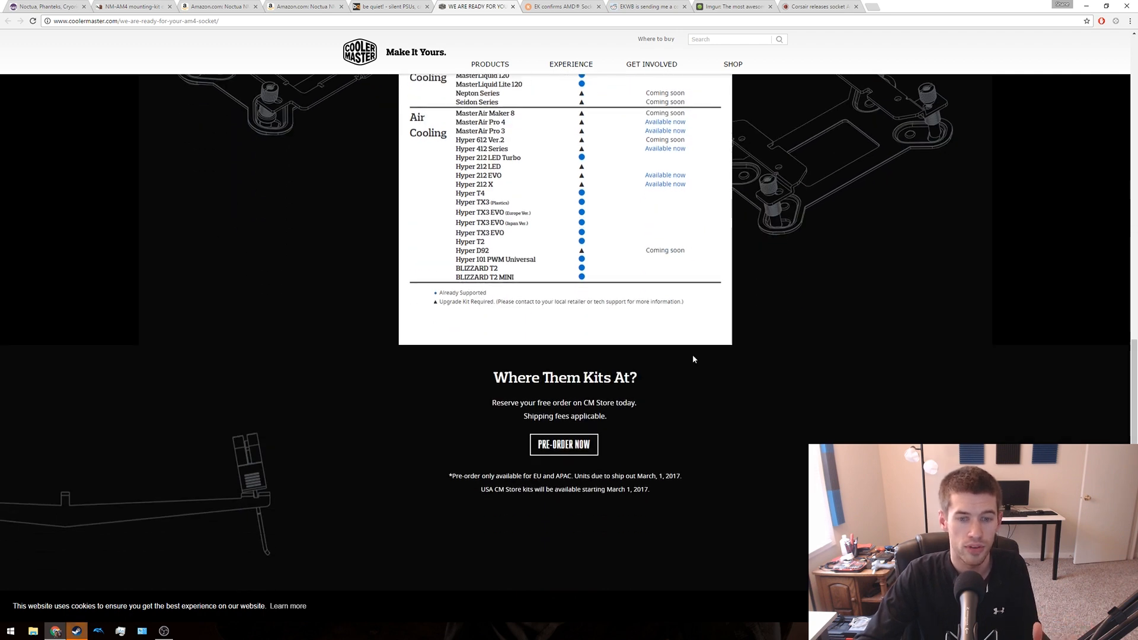
scroll(down, 3)
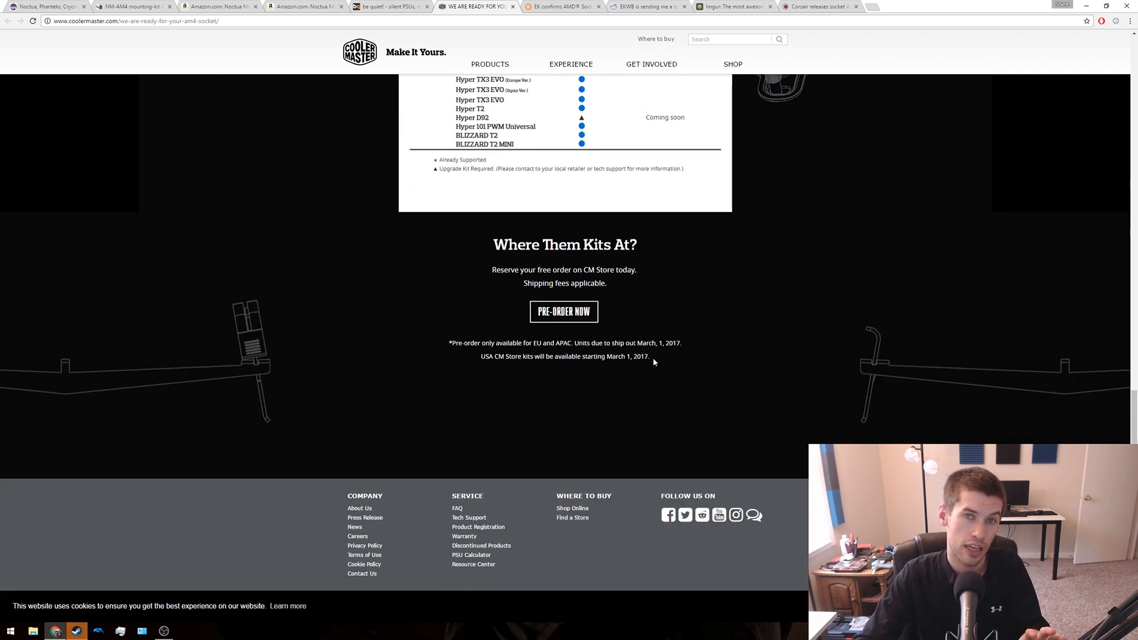
mouse_move(630, 326)
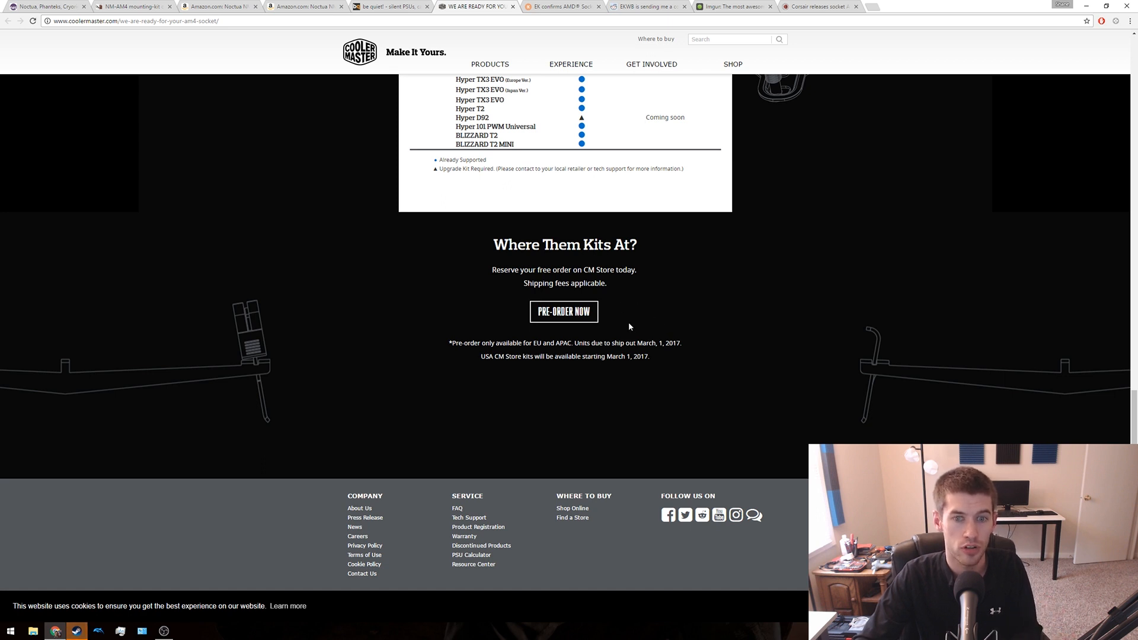
mouse_move(688, 349)
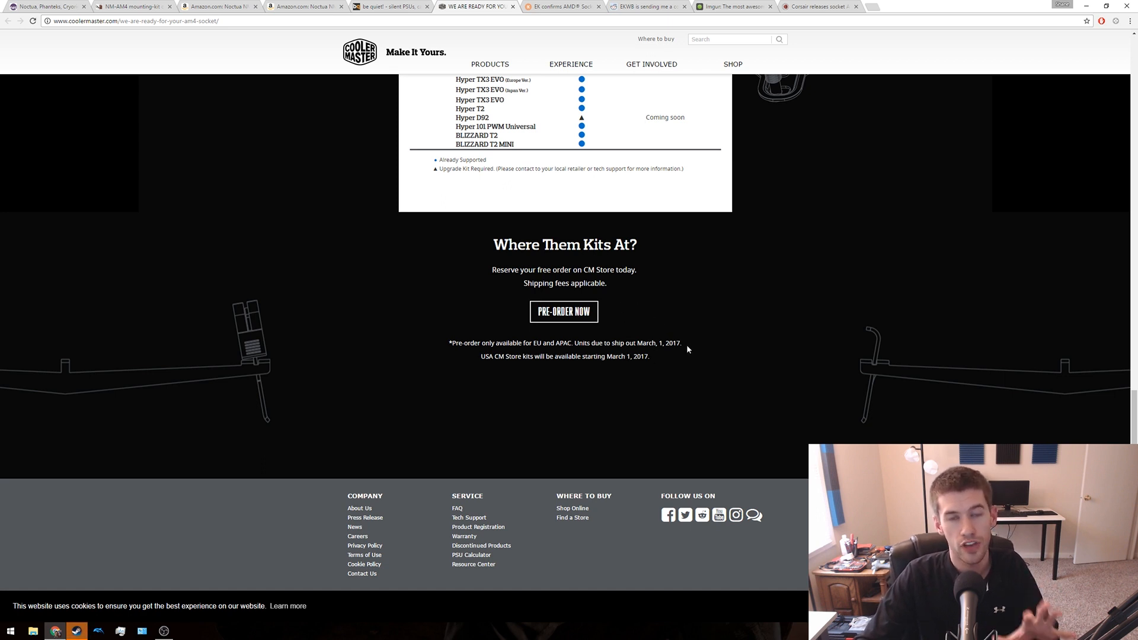
mouse_move(675, 355)
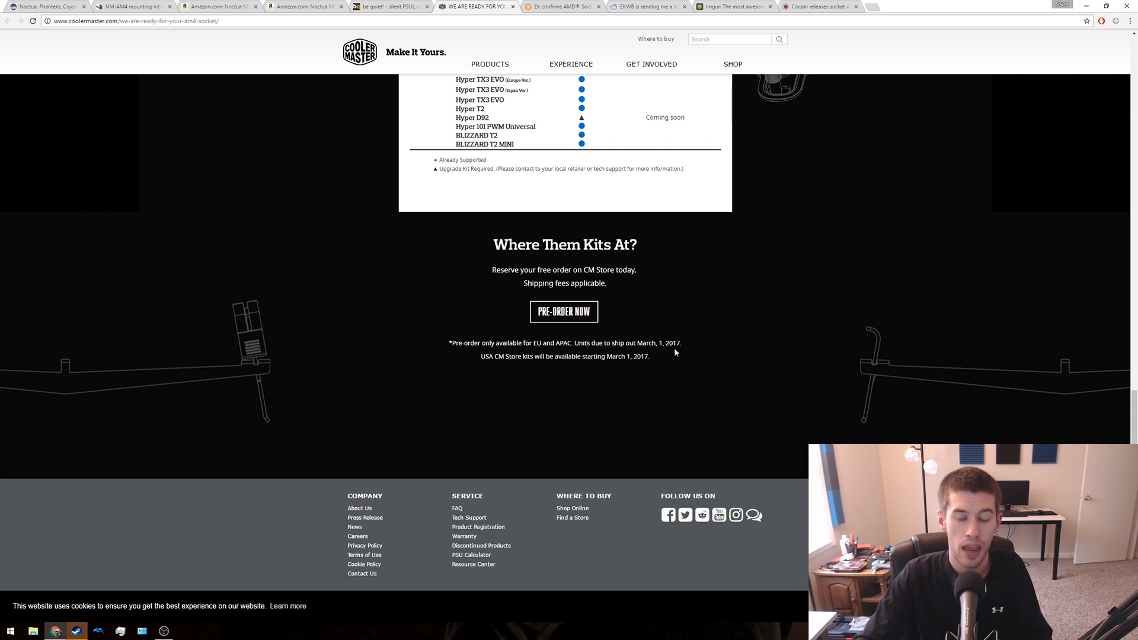
mouse_move(675, 368)
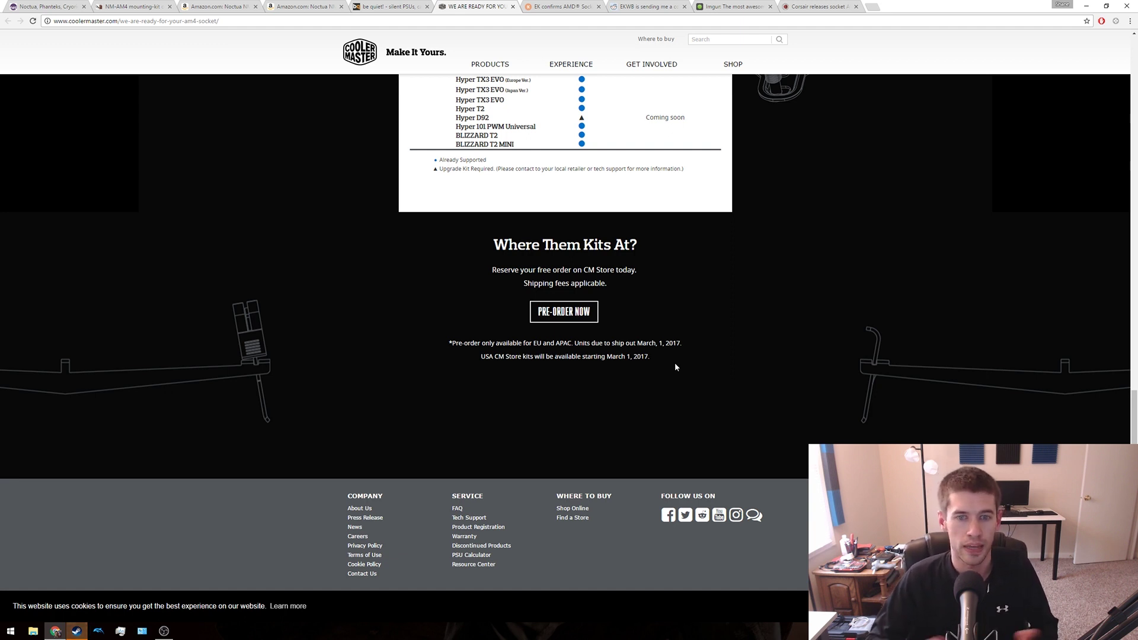
- Look over OC3D's Corsair socket AM4 article and its cooler compatibility table
click(562, 6)
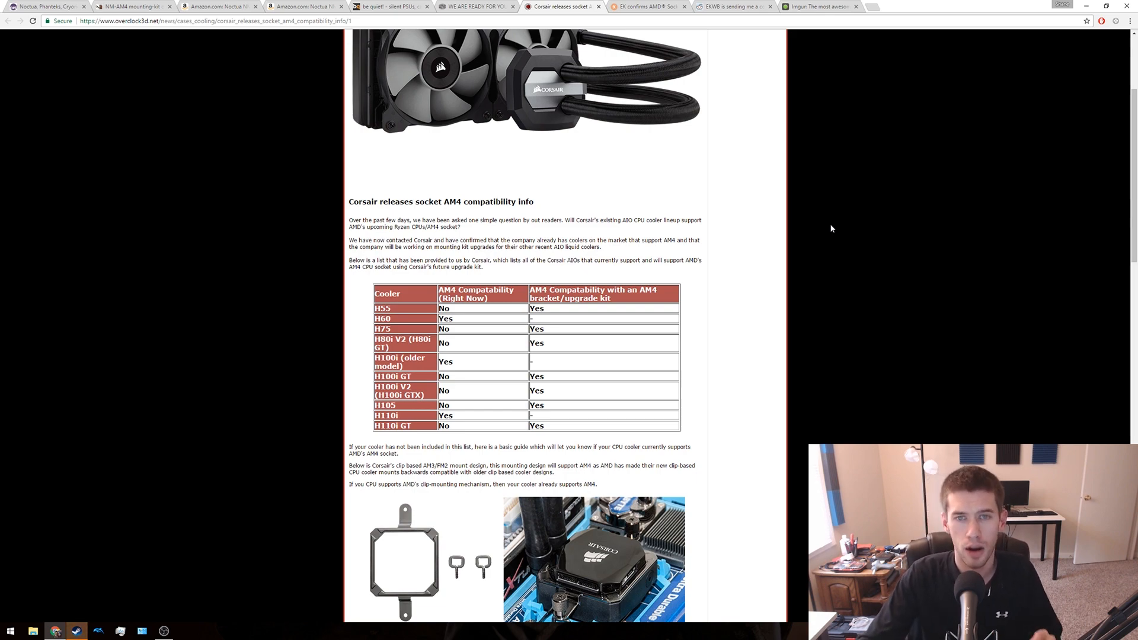
scroll(down, 3)
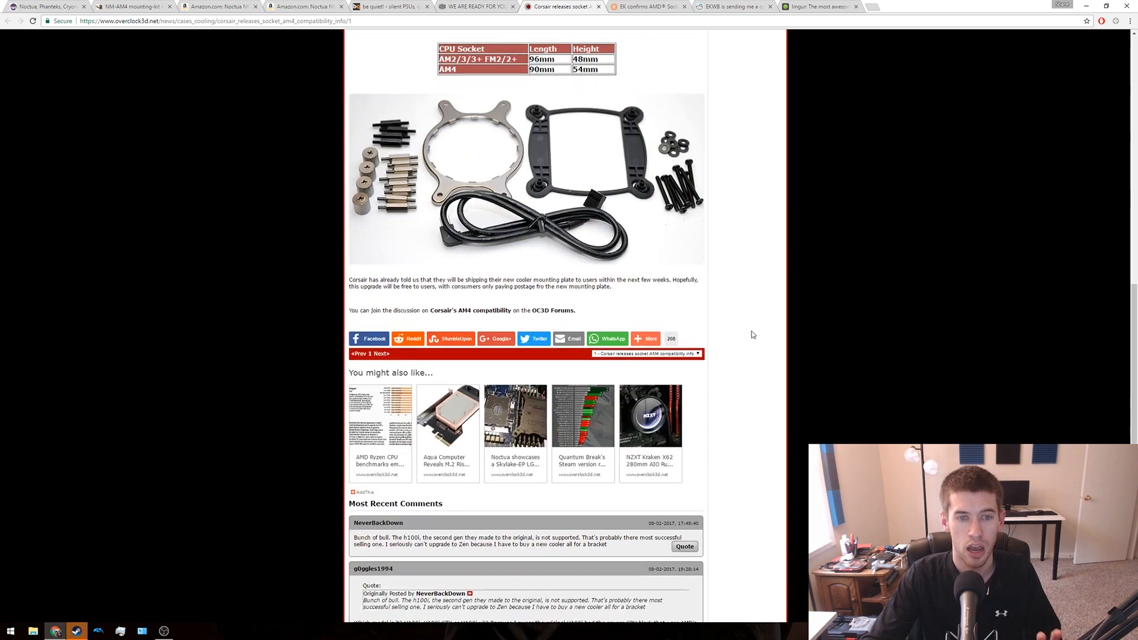
scroll(up, 3)
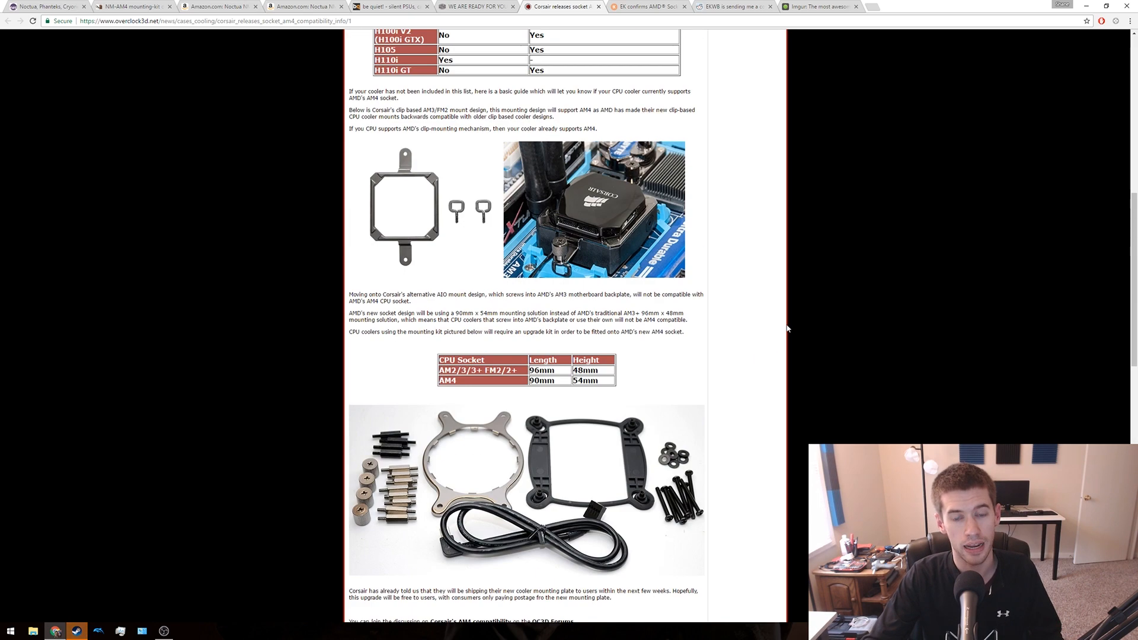
scroll(up, 3)
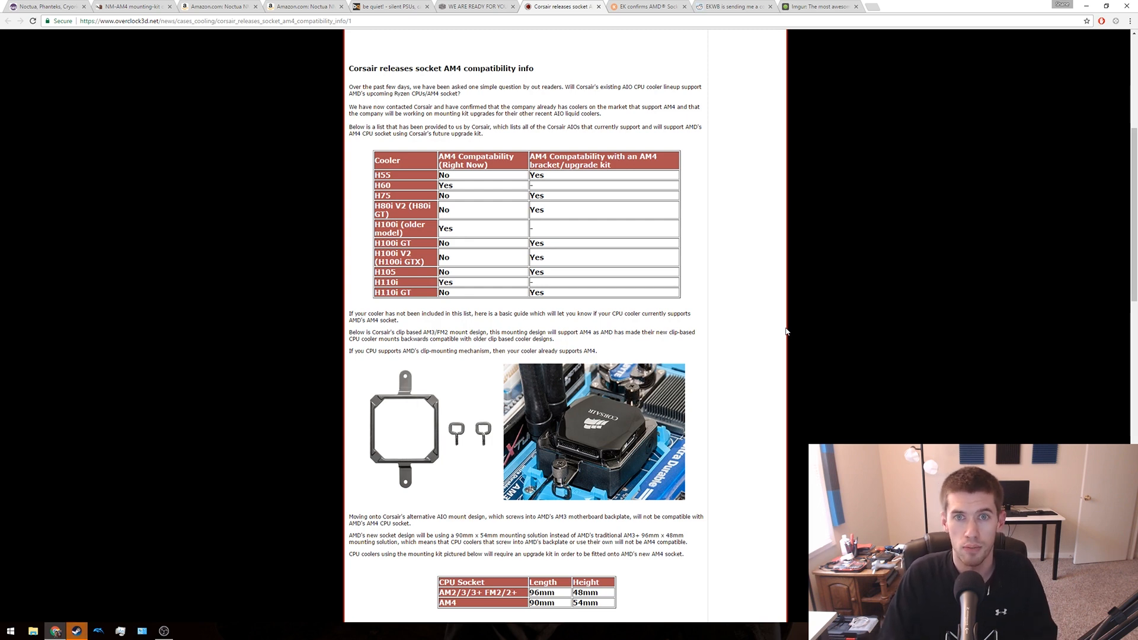
- Read EK's AM4 compatibility press release, then view the Reddit thread about EKWB's free kit
click(644, 7)
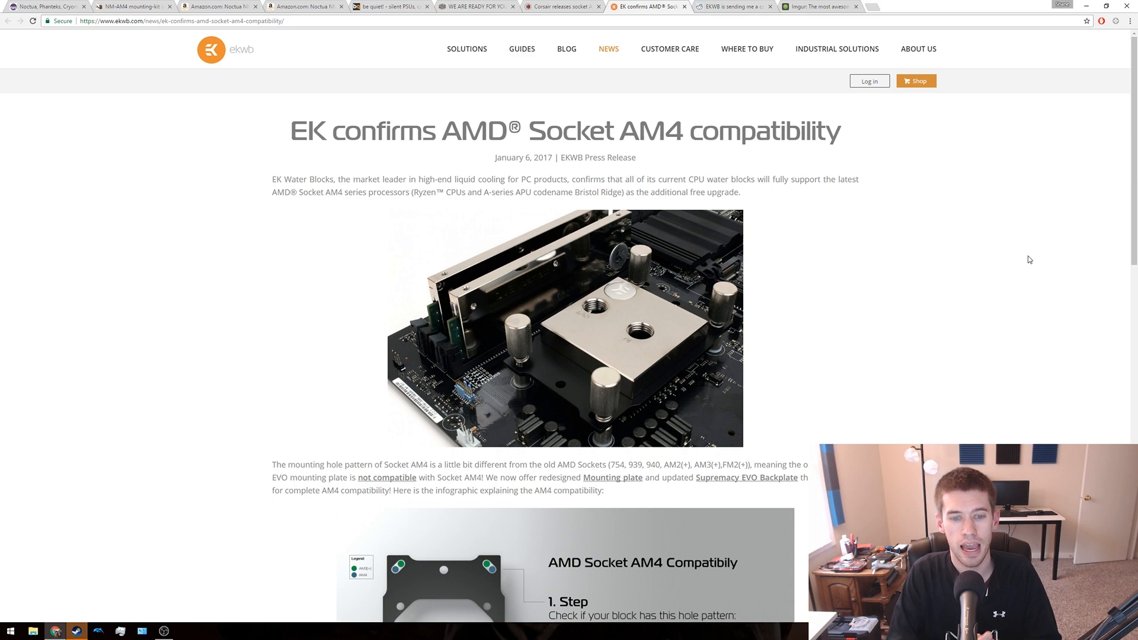
mouse_move(892, 281)
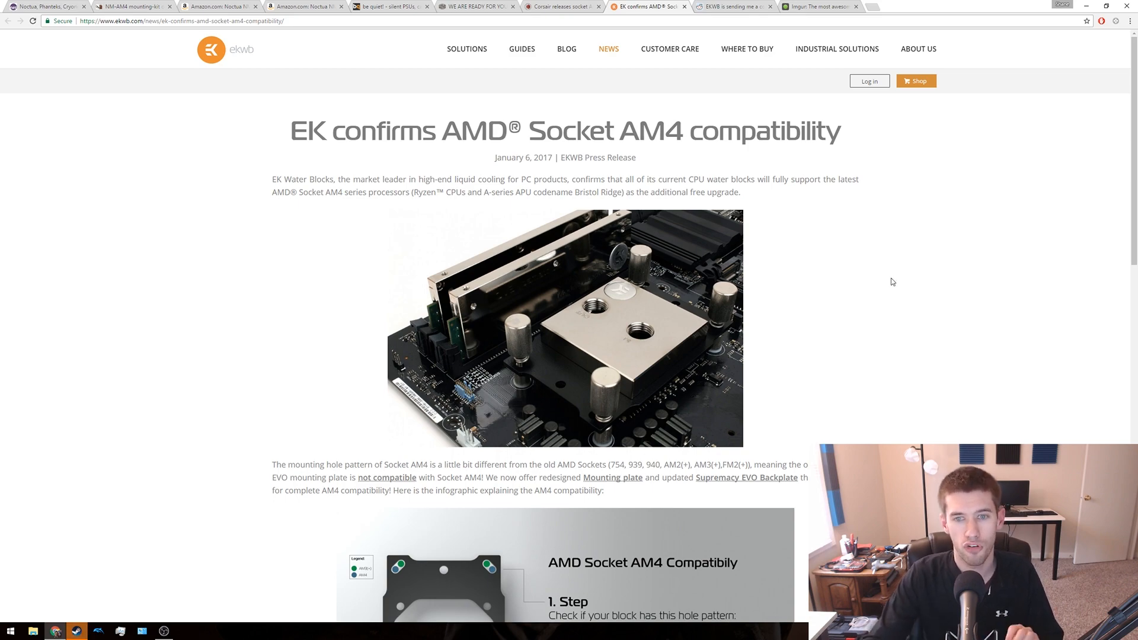
scroll(down, 3)
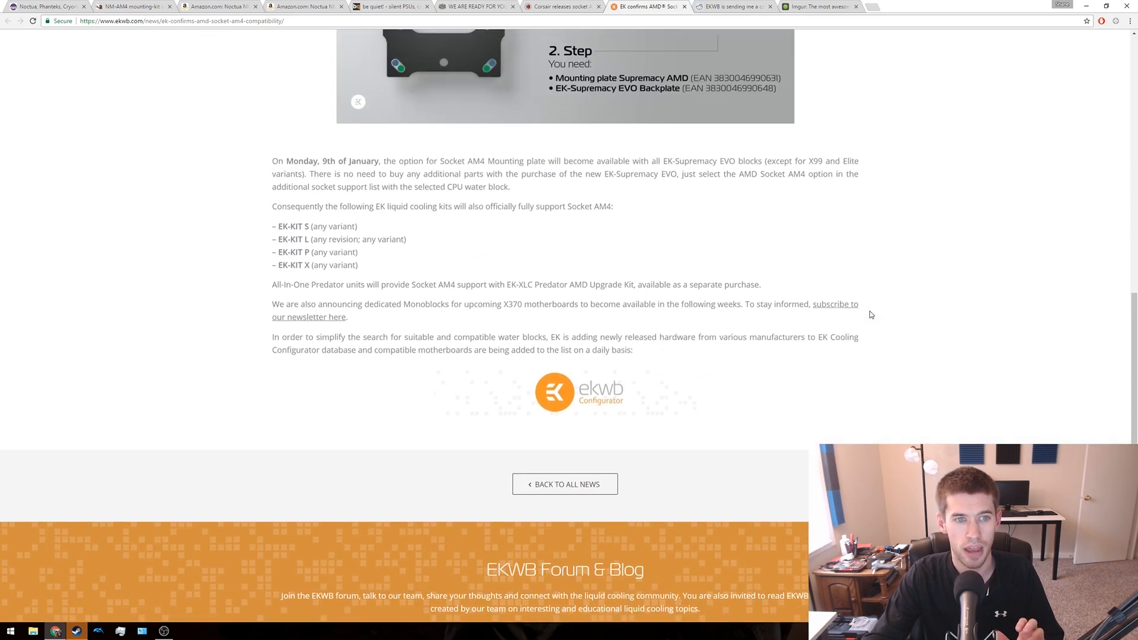
mouse_move(613, 235)
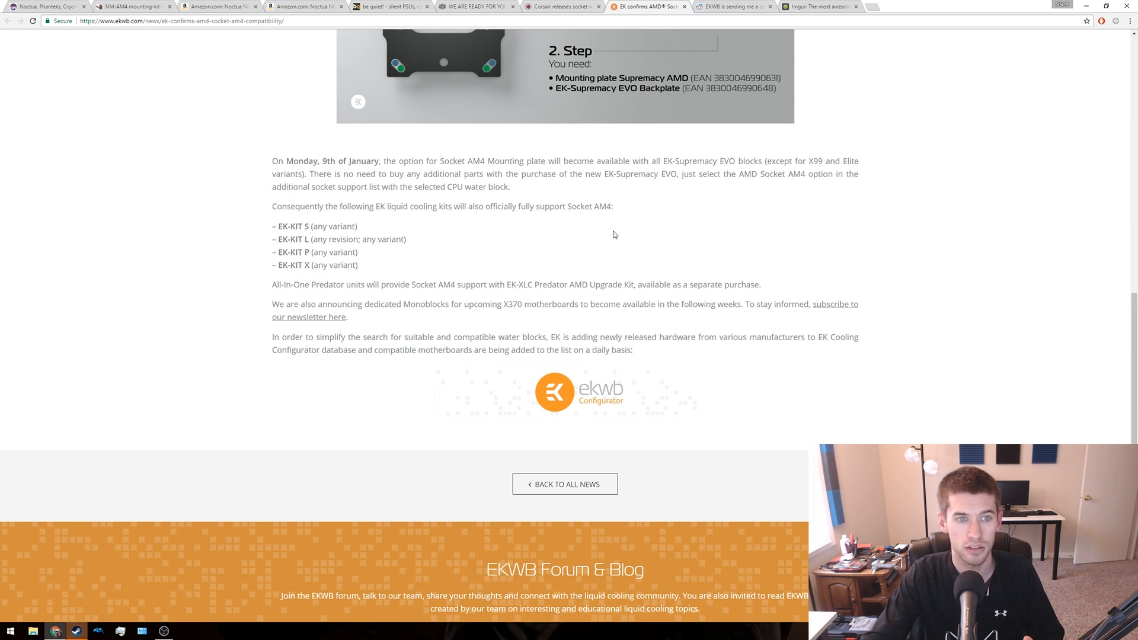
mouse_move(679, 271)
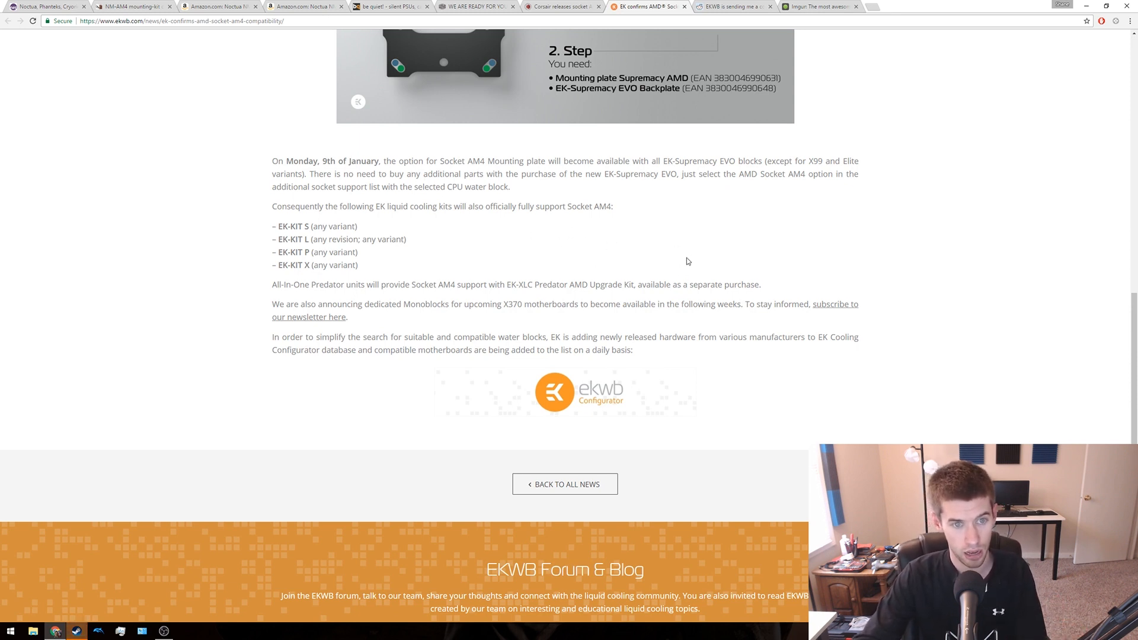
mouse_move(622, 271)
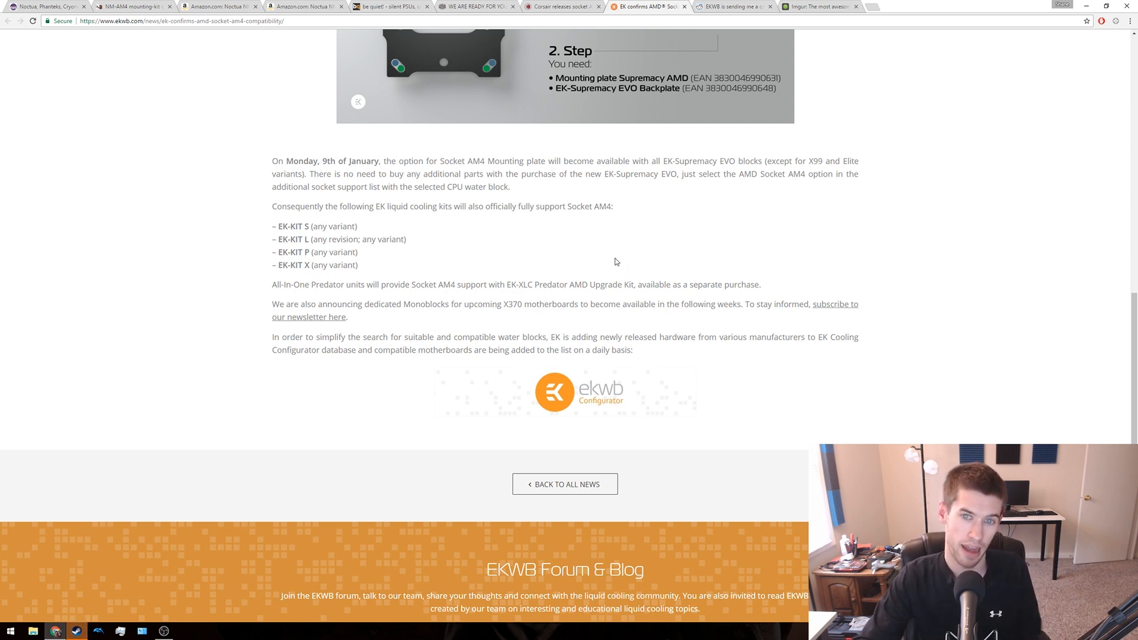
mouse_move(608, 316)
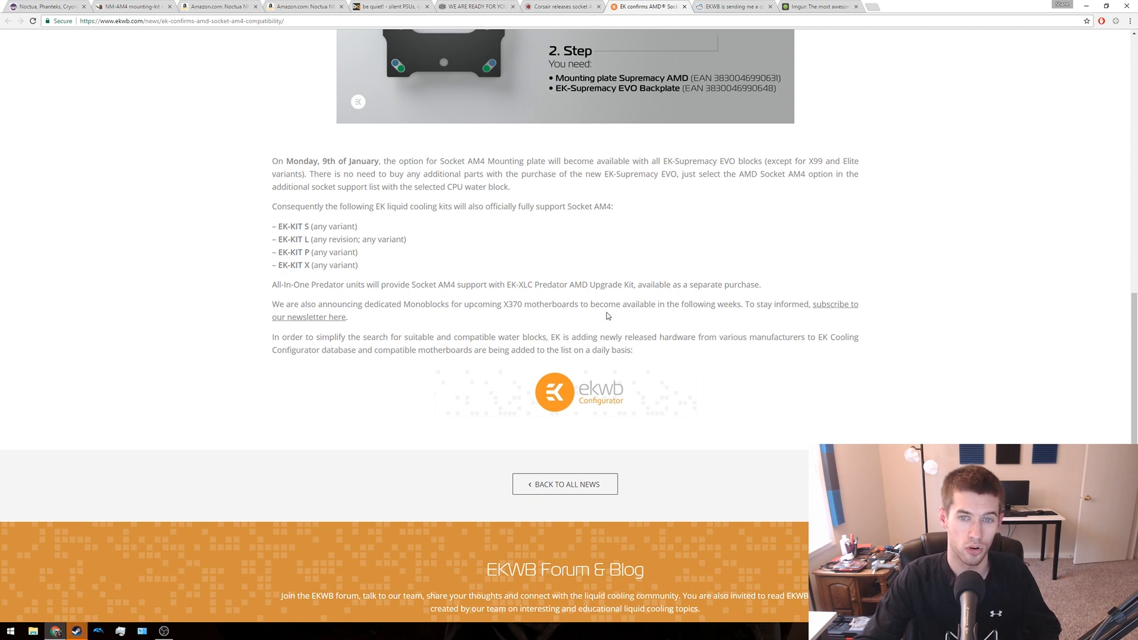
mouse_move(626, 326)
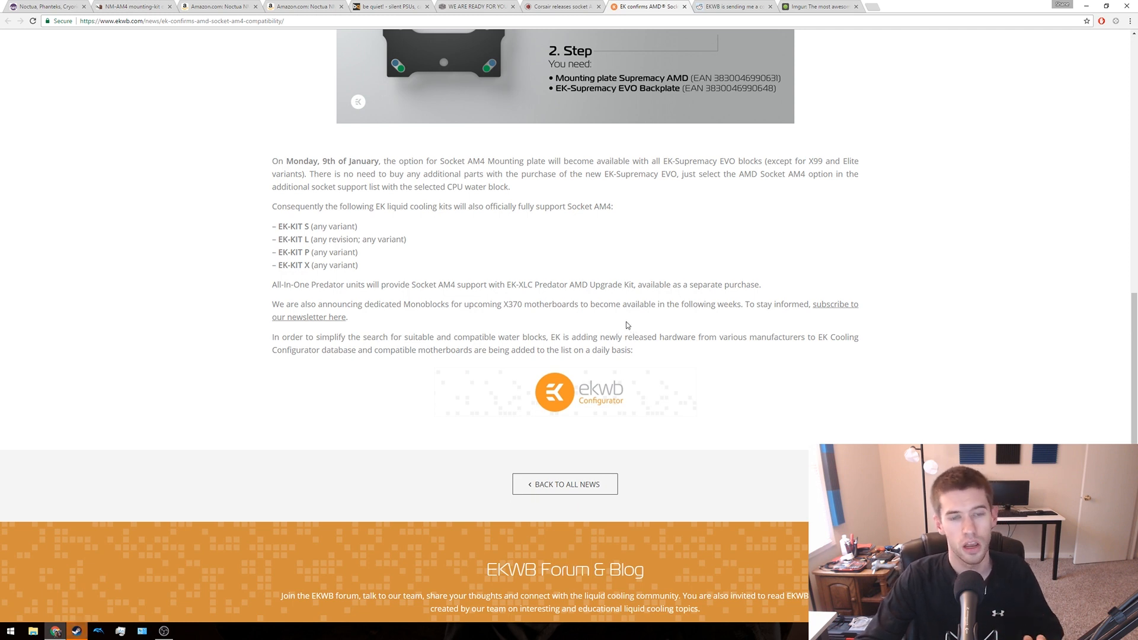
scroll(up, 3)
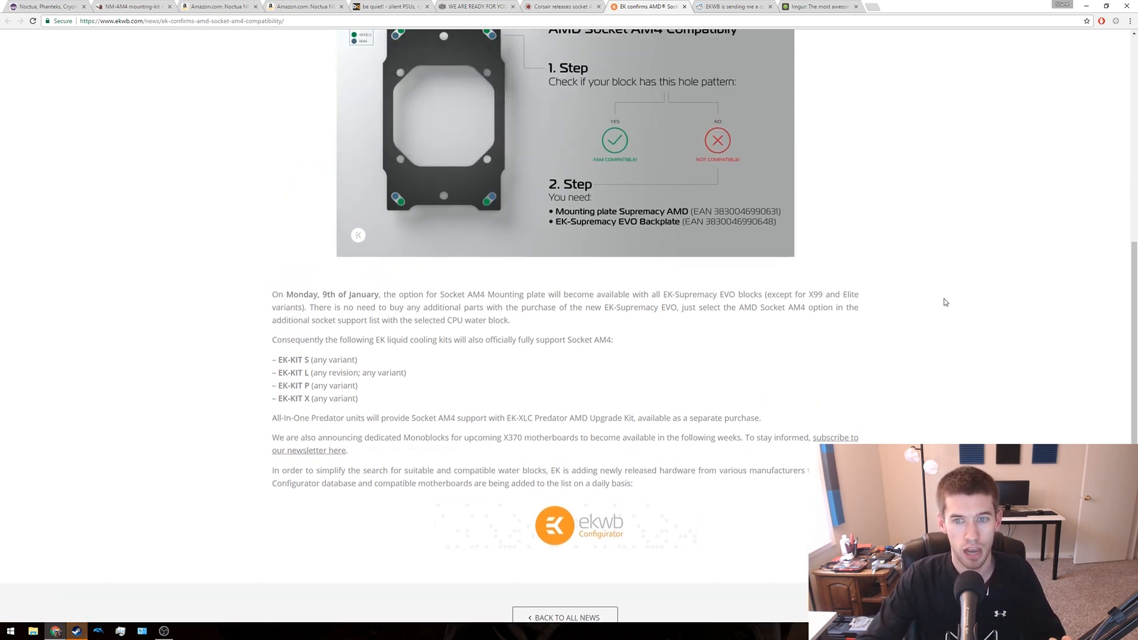
mouse_move(953, 298)
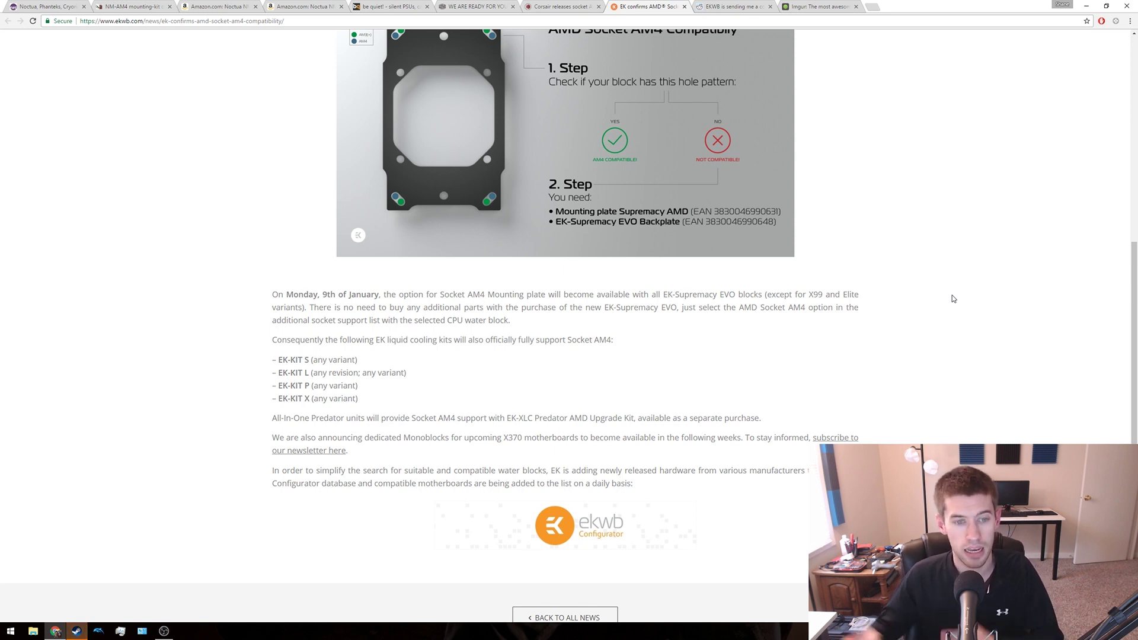
scroll(down, 3)
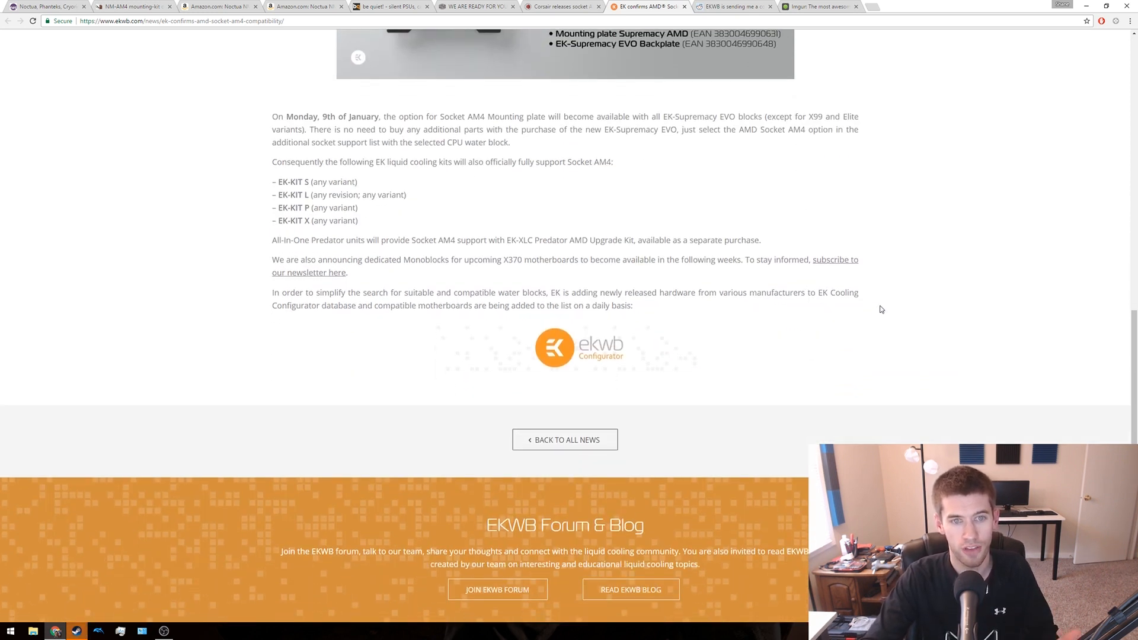
mouse_move(911, 211)
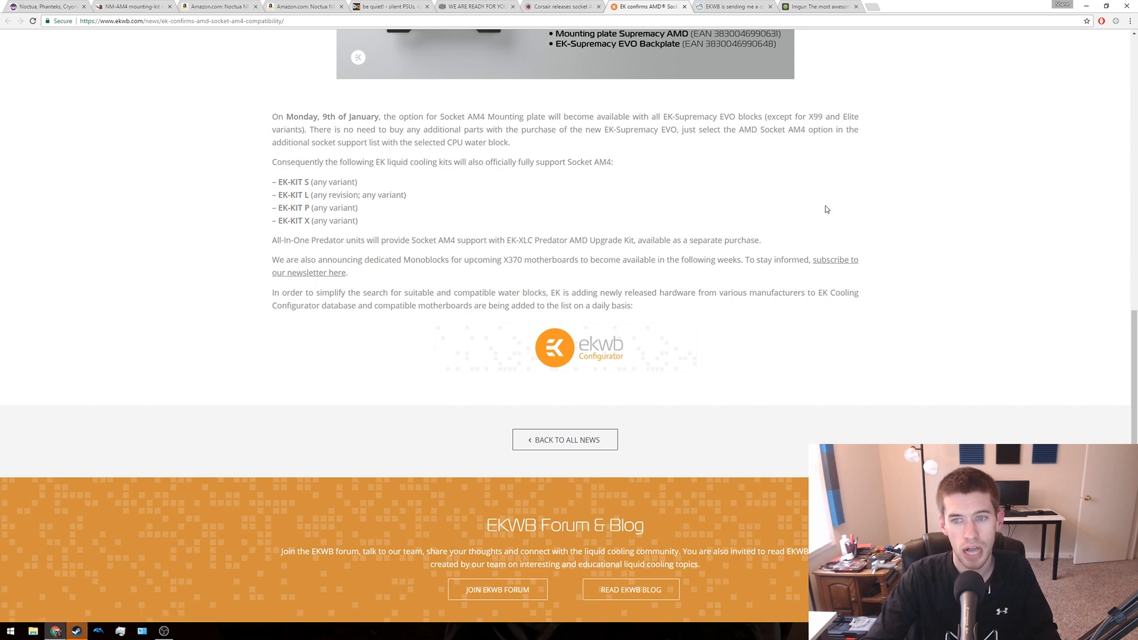
click(734, 6)
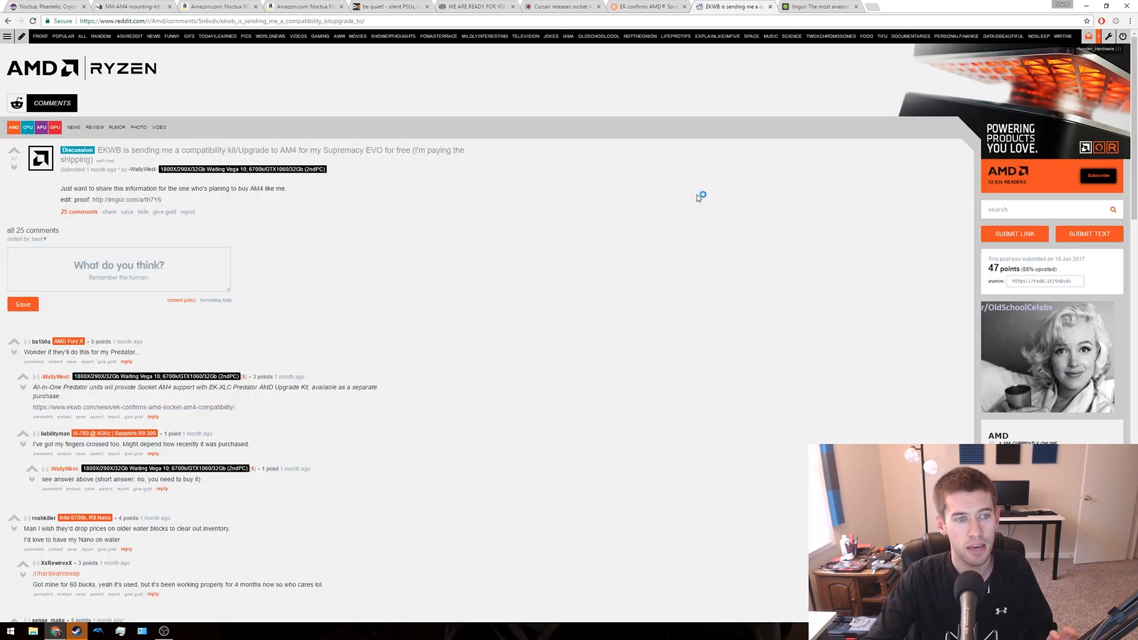
mouse_move(768, 271)
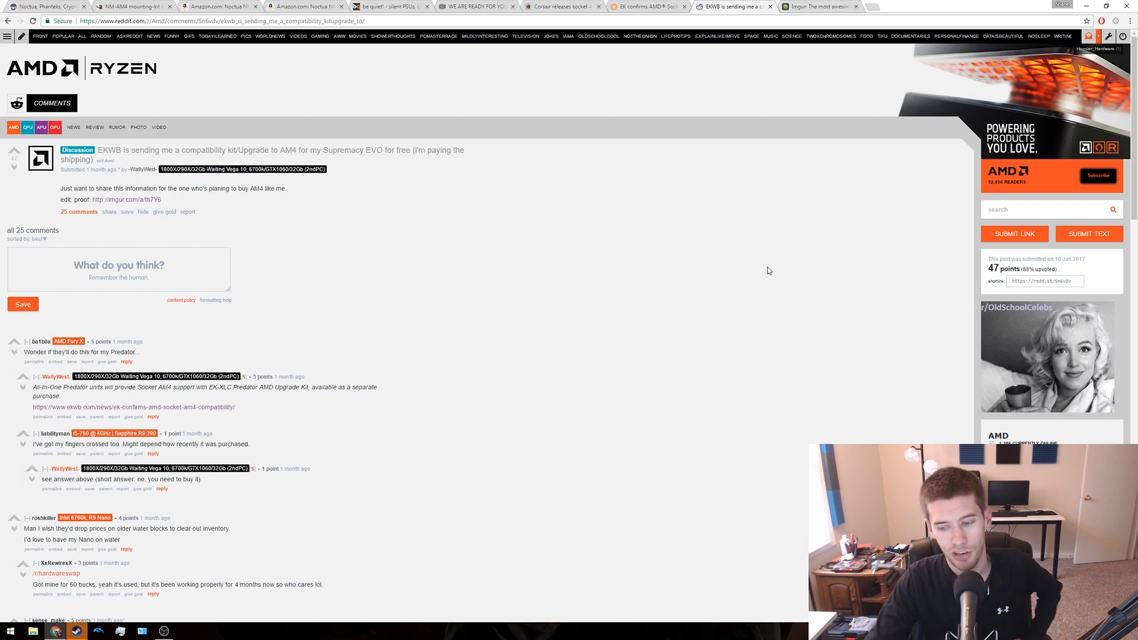